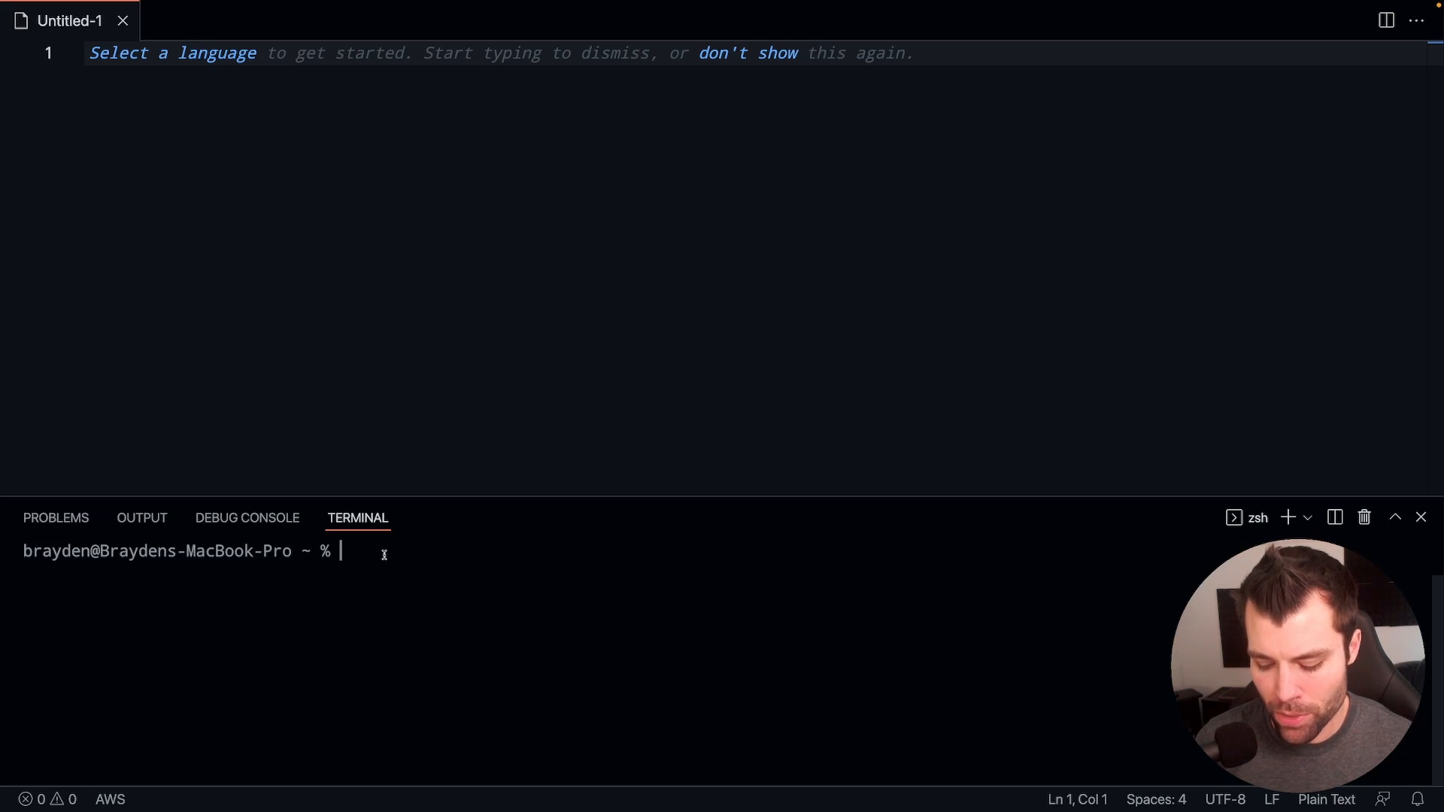
- Run npx create-strapi-app@latest my-strapi-app with the Quickstart option so the server starts
type("npx")
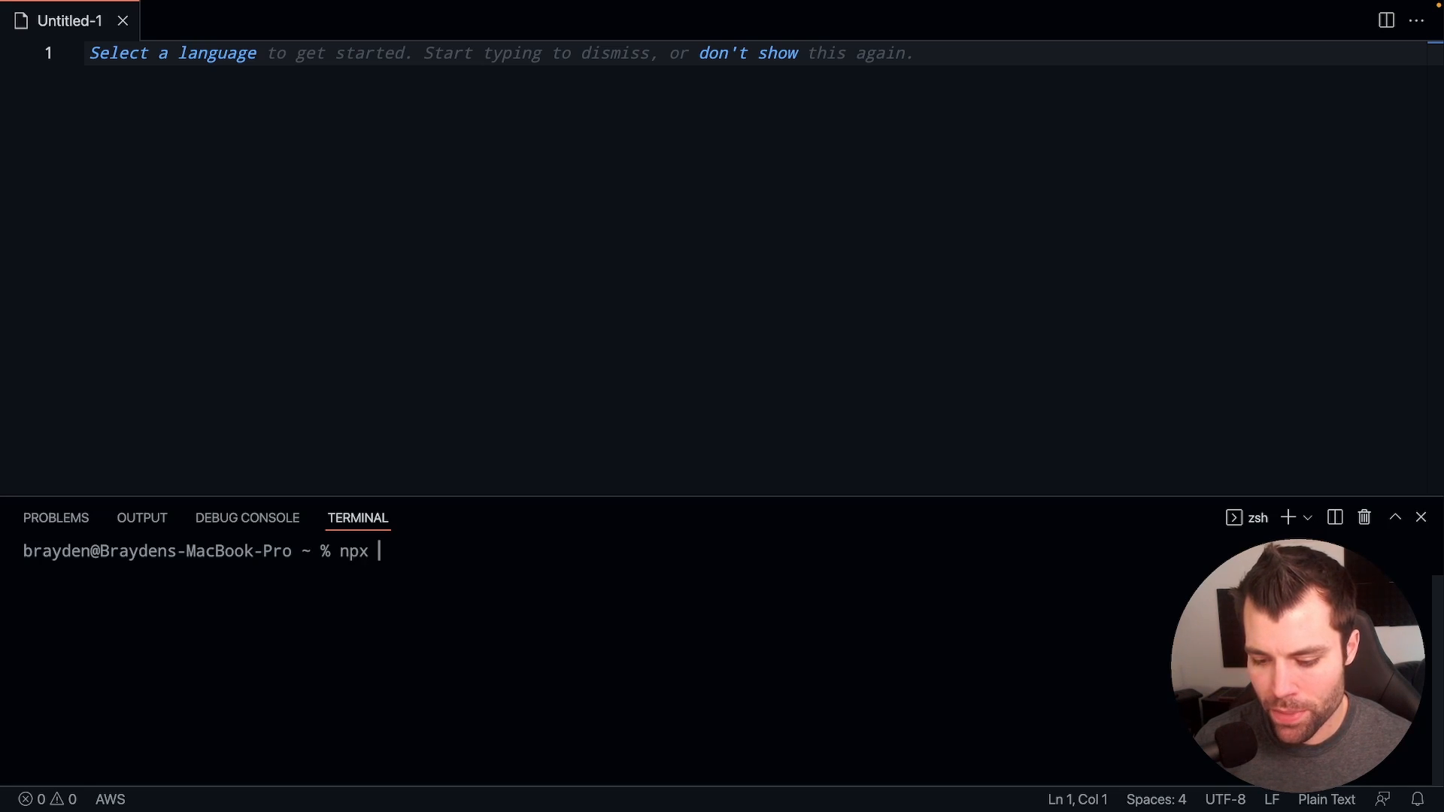
type("create-st")
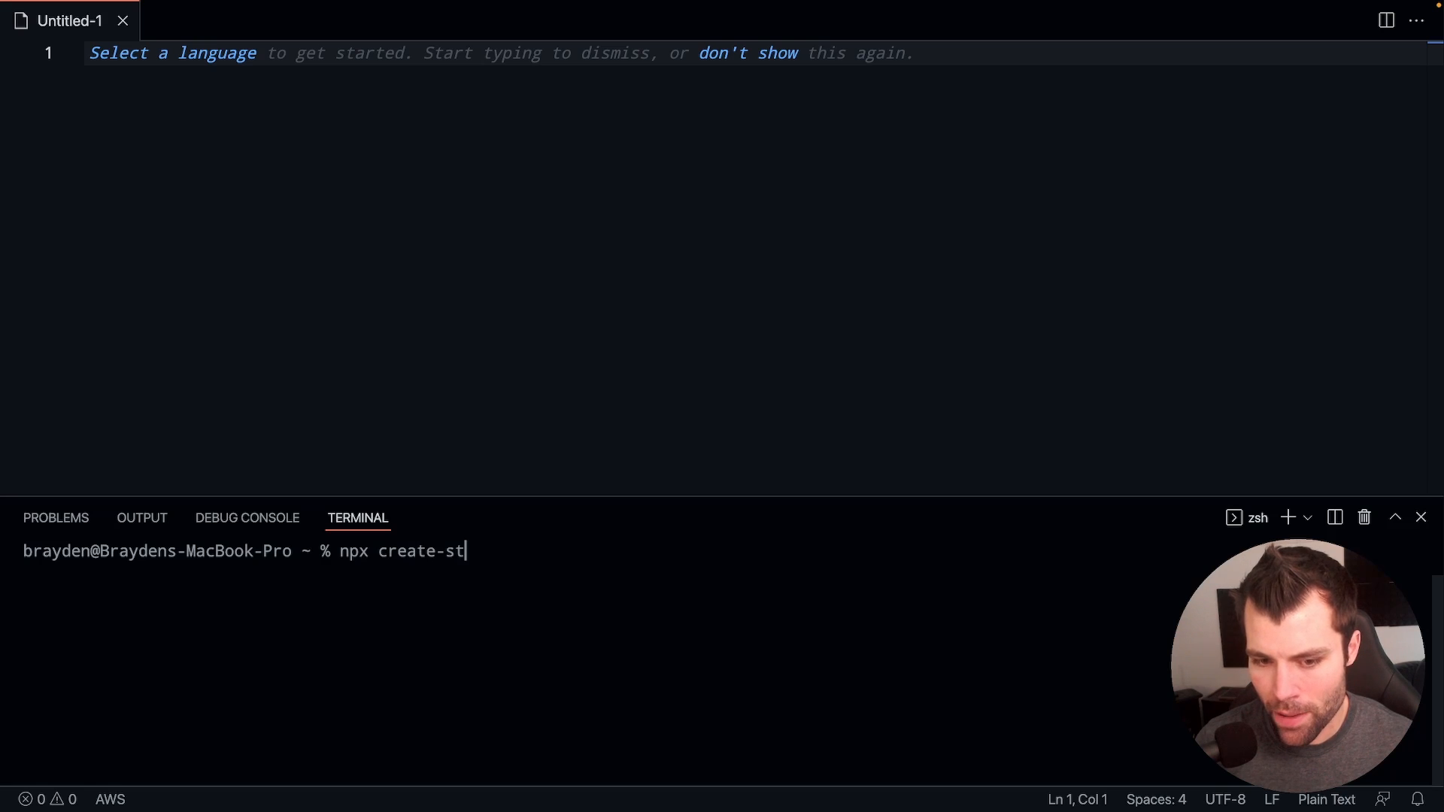
type("rapi-app@")
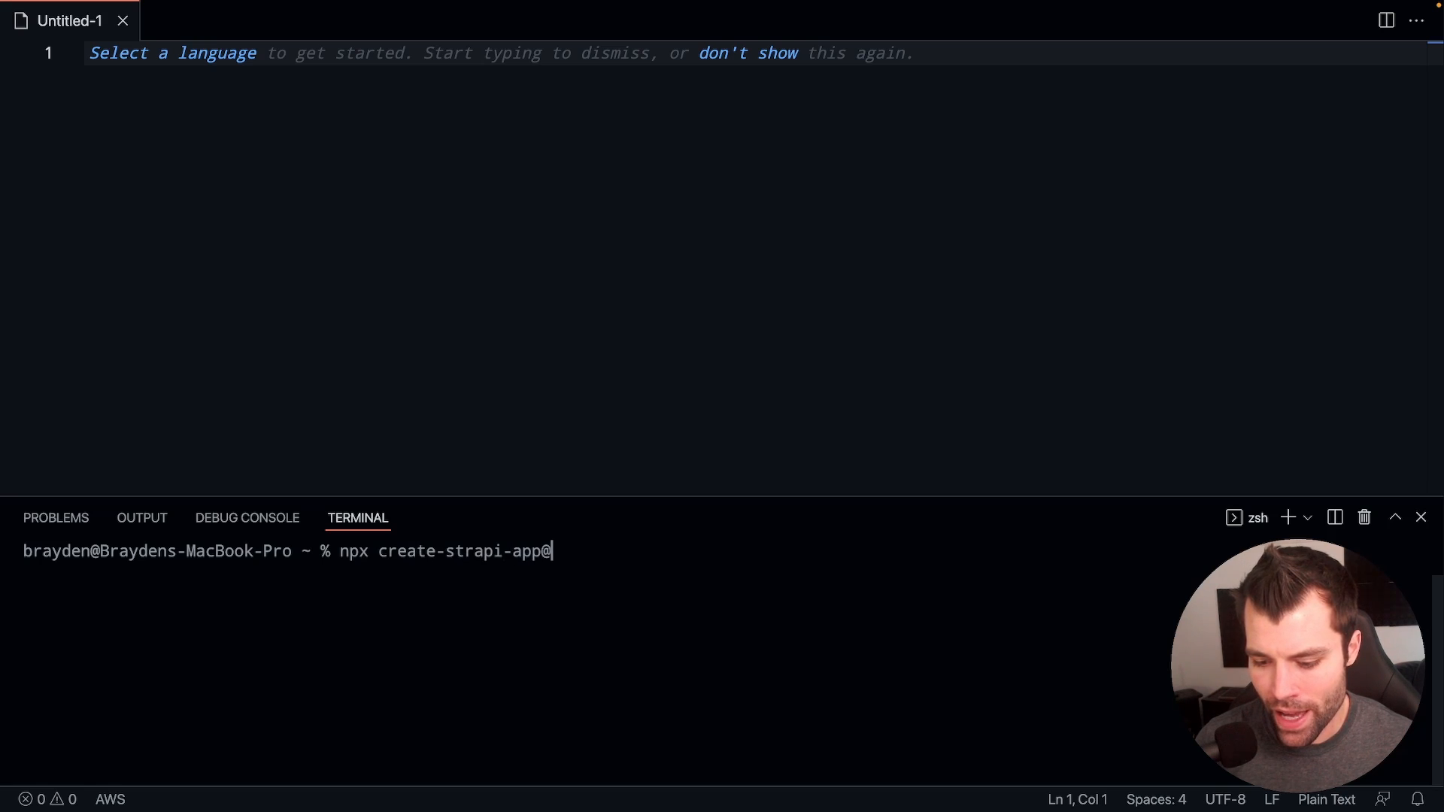
type("latest")
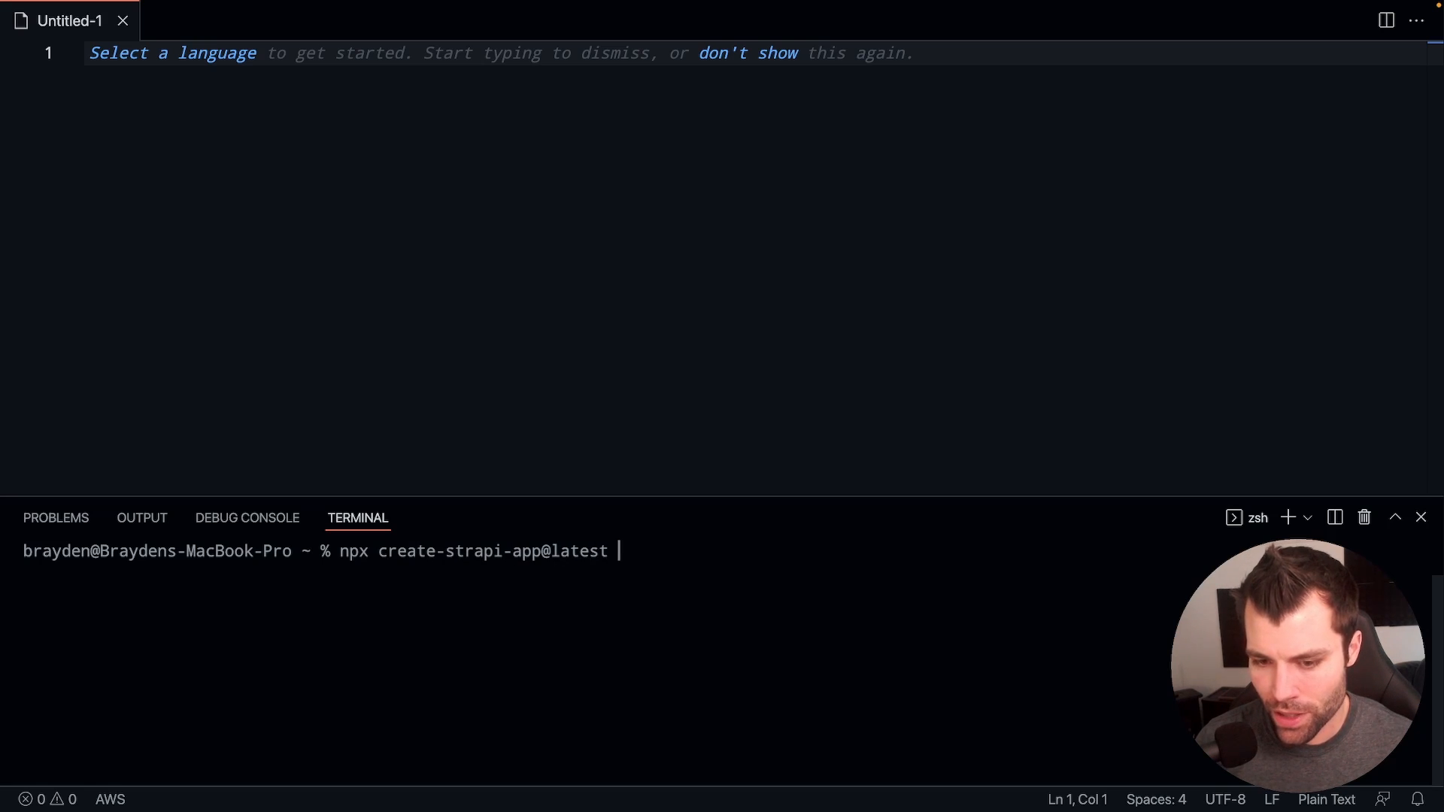
type("my-strapi-app")
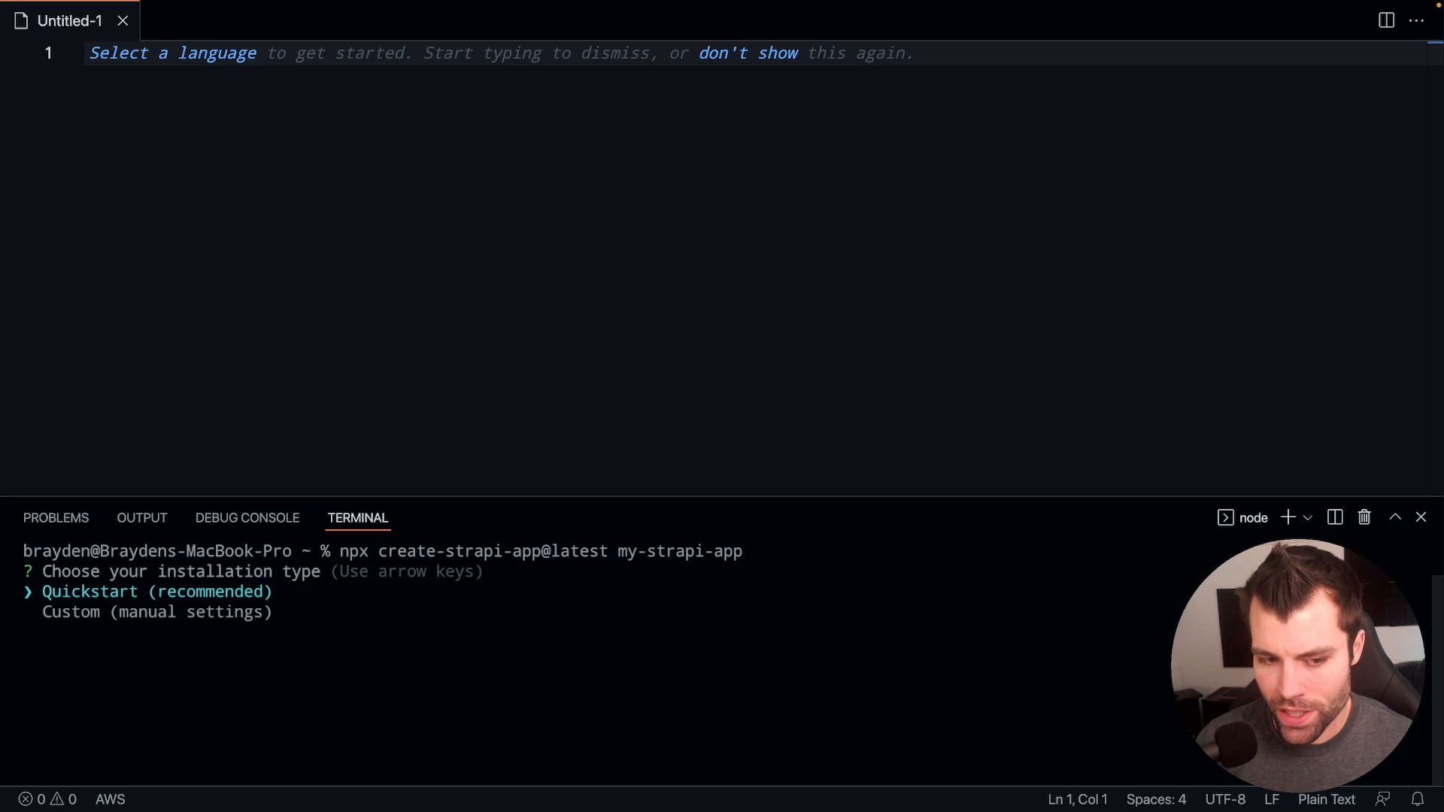
key("enter")
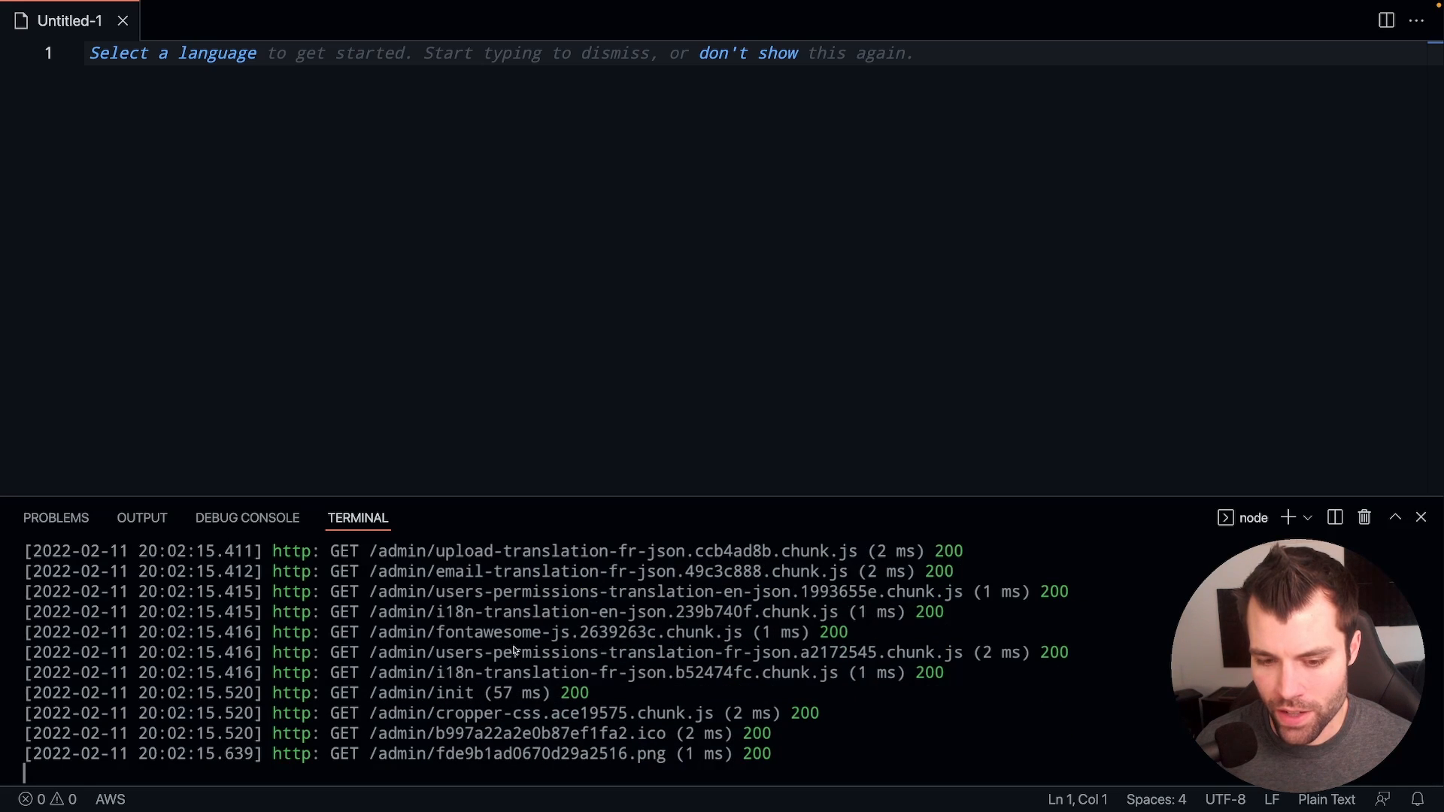
- Stop the server, cd into my-strapi-app and add the folder to the workspace with code --add
key("ctrl+c")
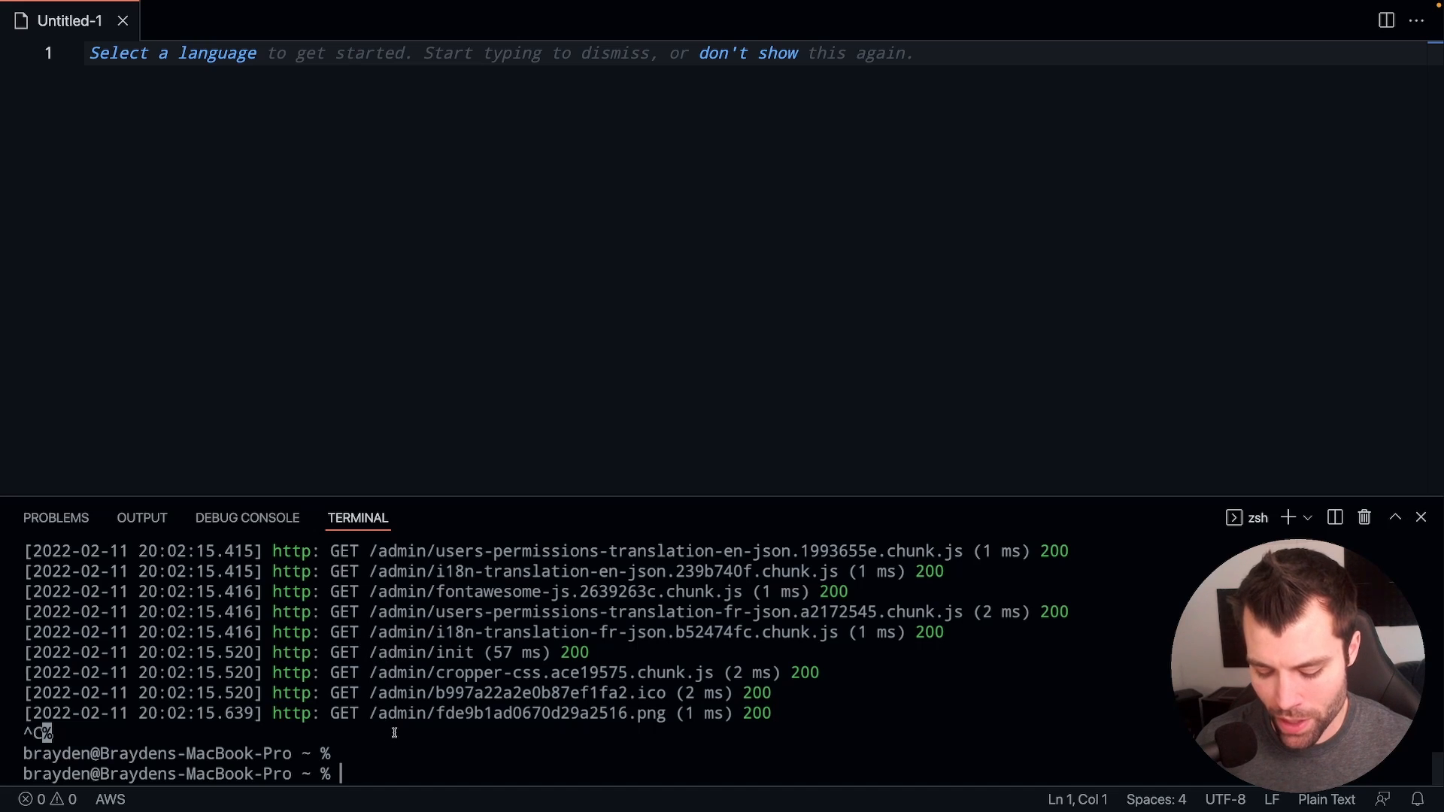
type("cd my-strapi-app/")
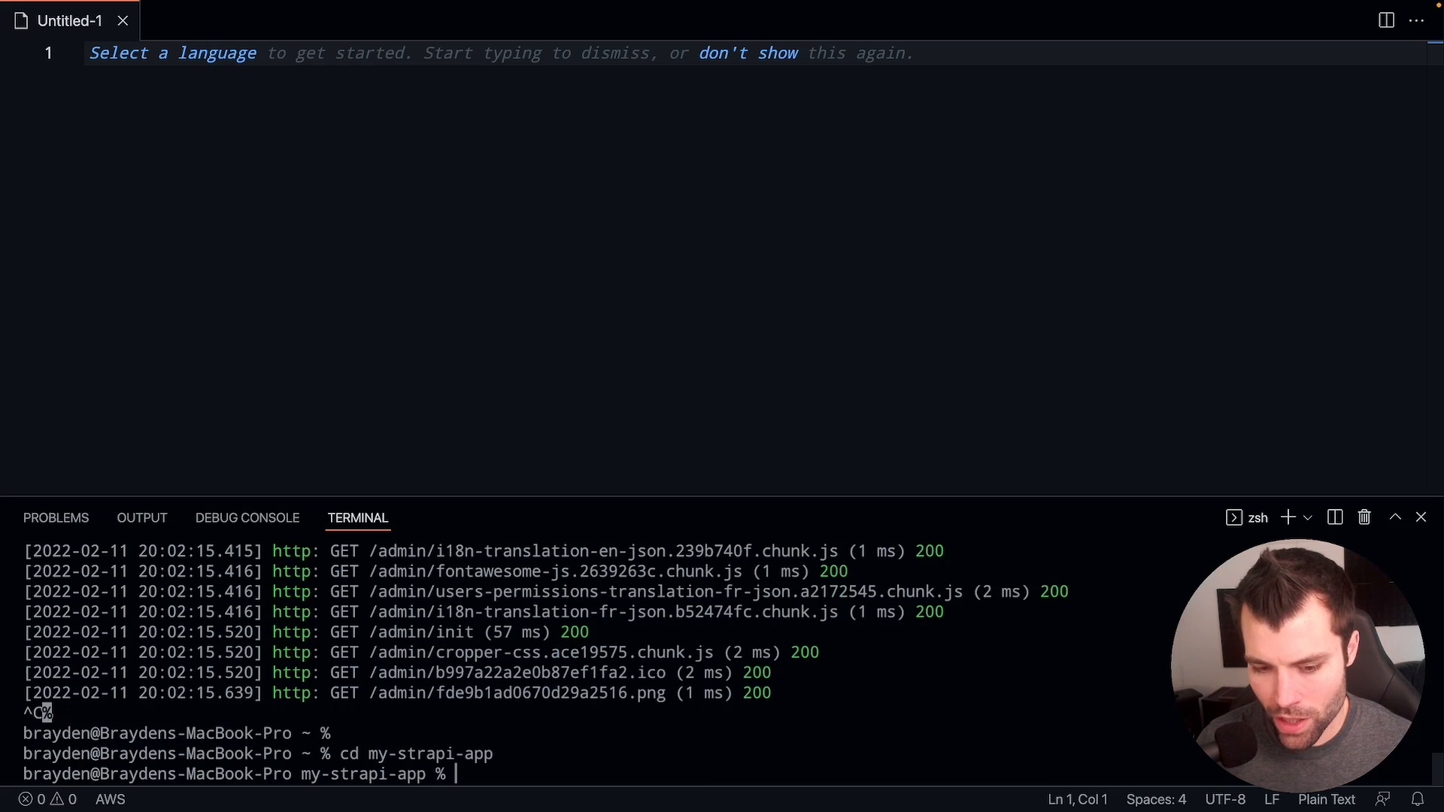
type("code")
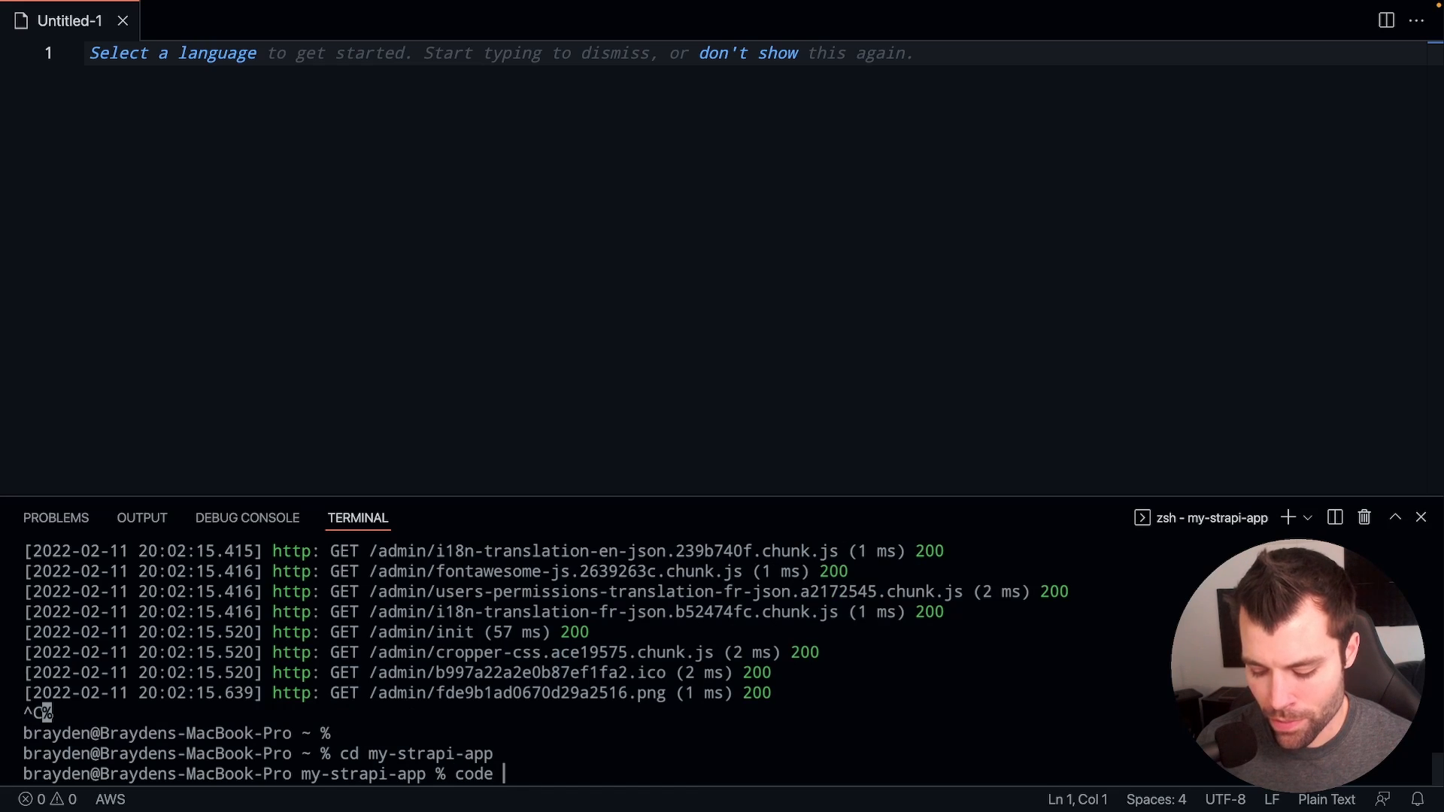
type("--add .")
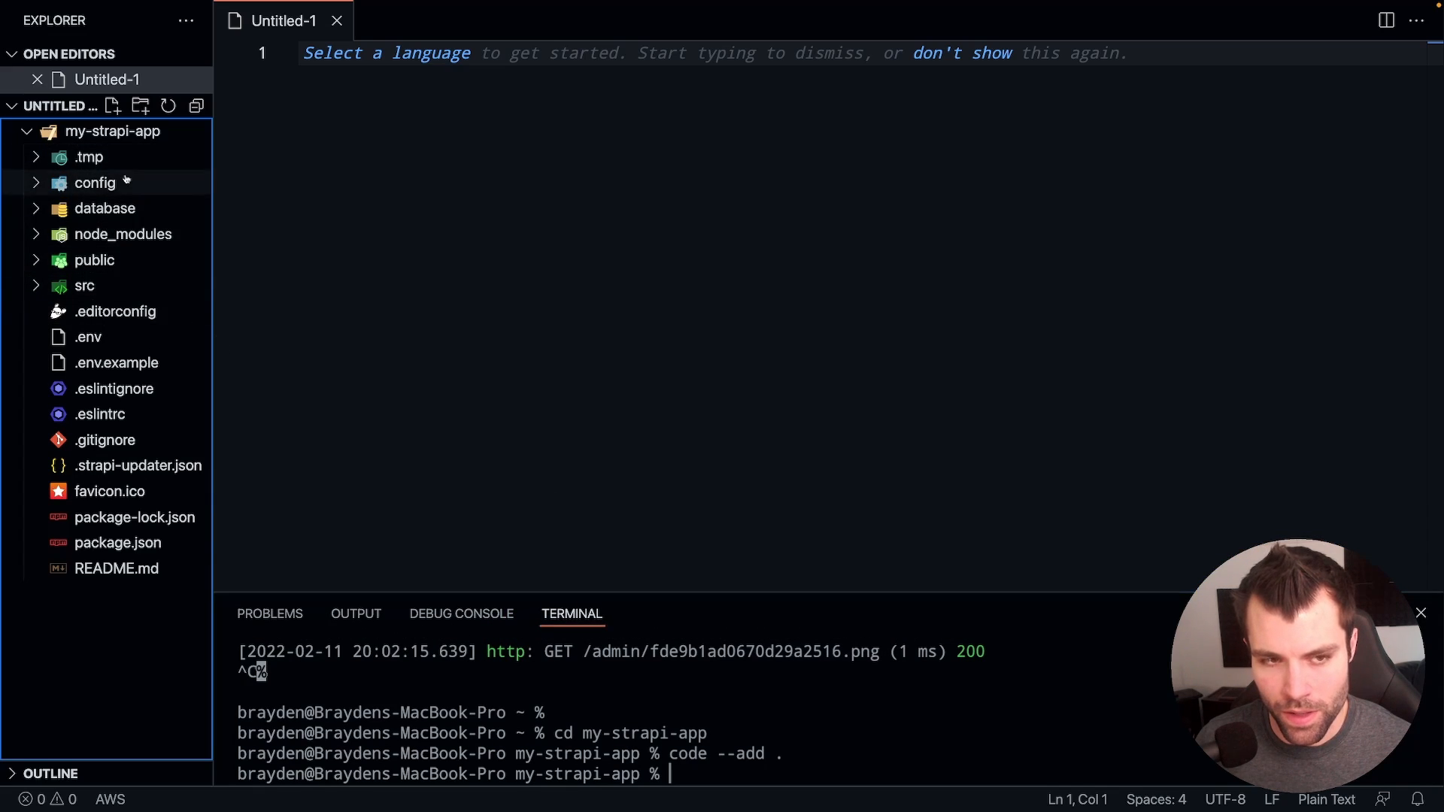
mouse_move(88, 157)
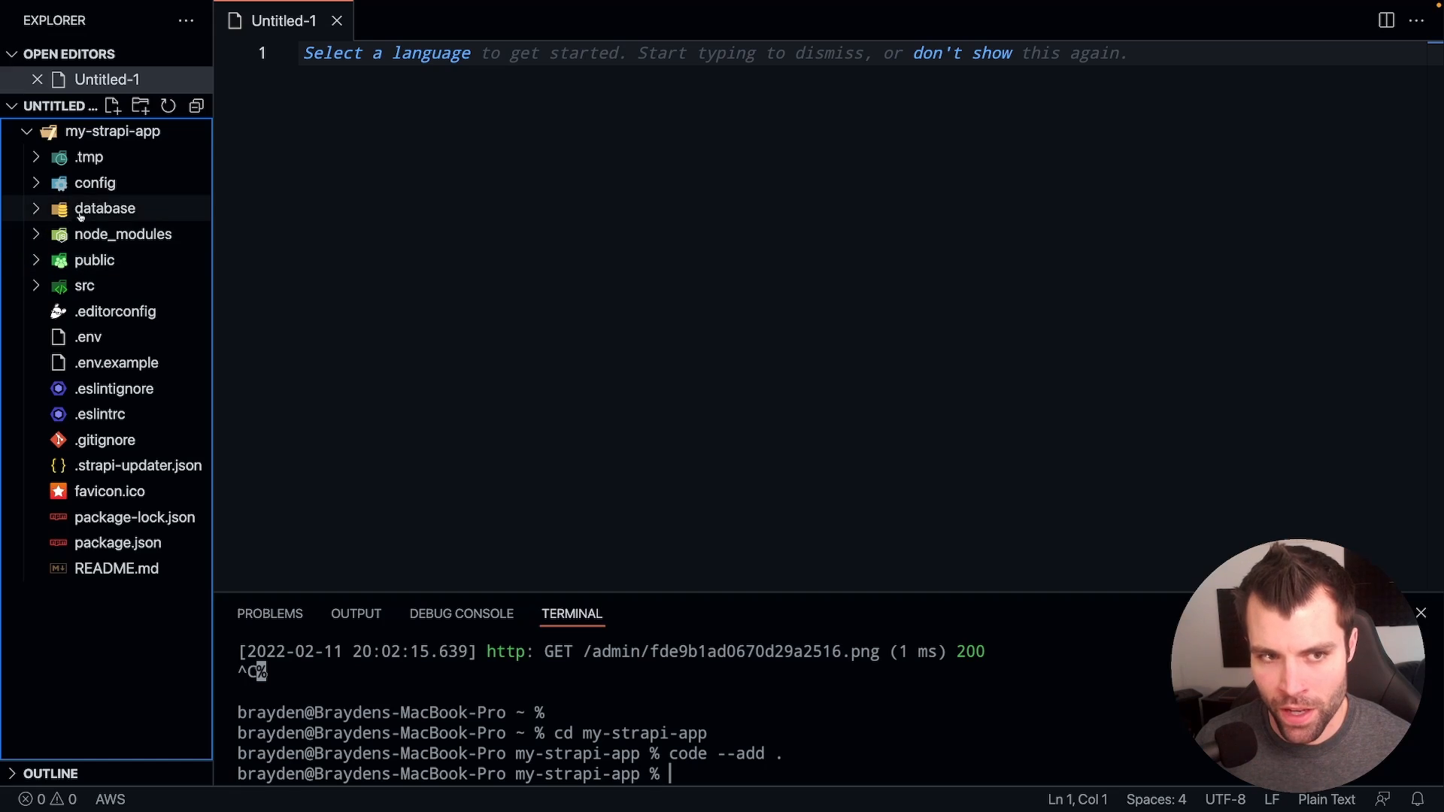
- Expand the config folder to reveal admin.js, api.js, database.js, middlewares.js and server.js
left_click(95, 182)
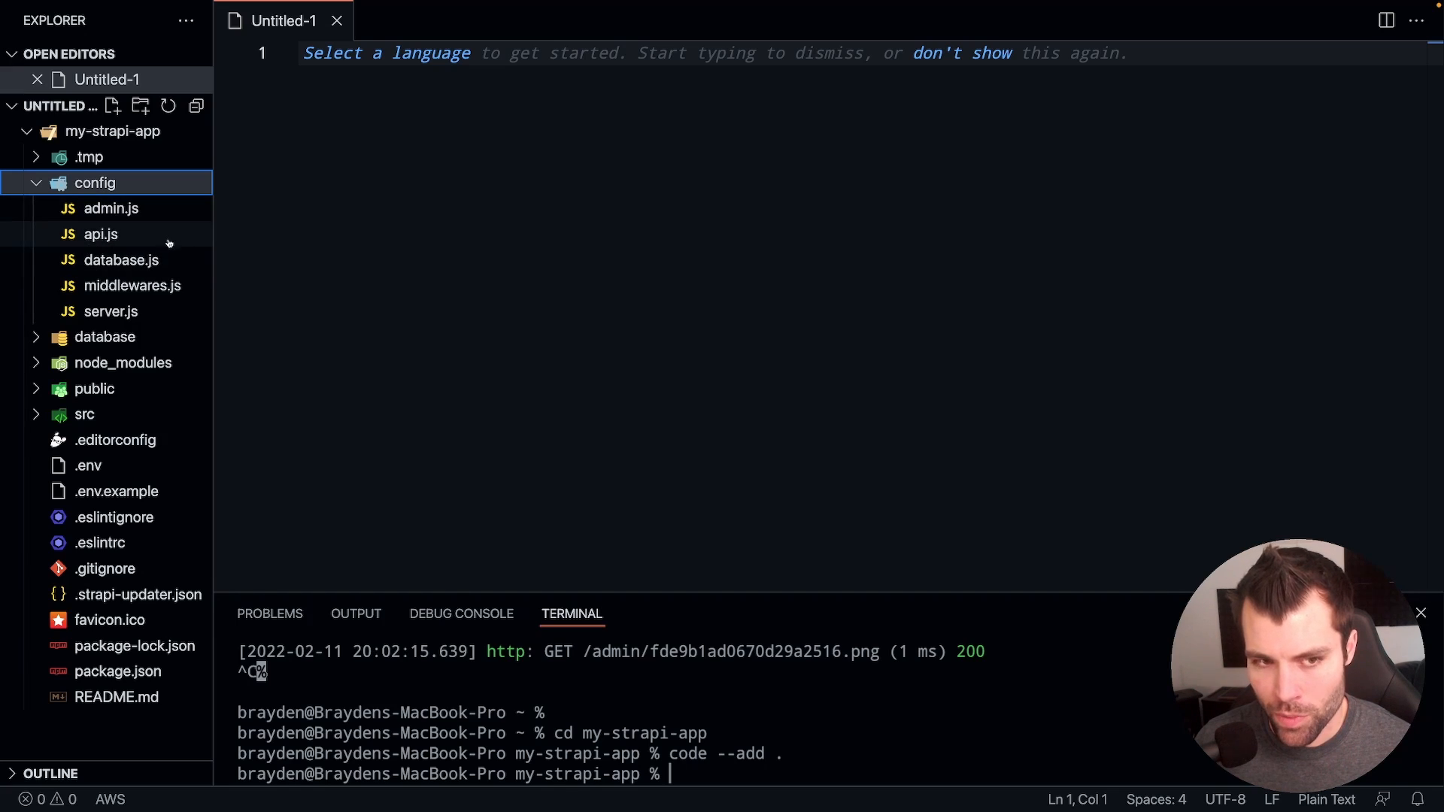
mouse_move(117, 260)
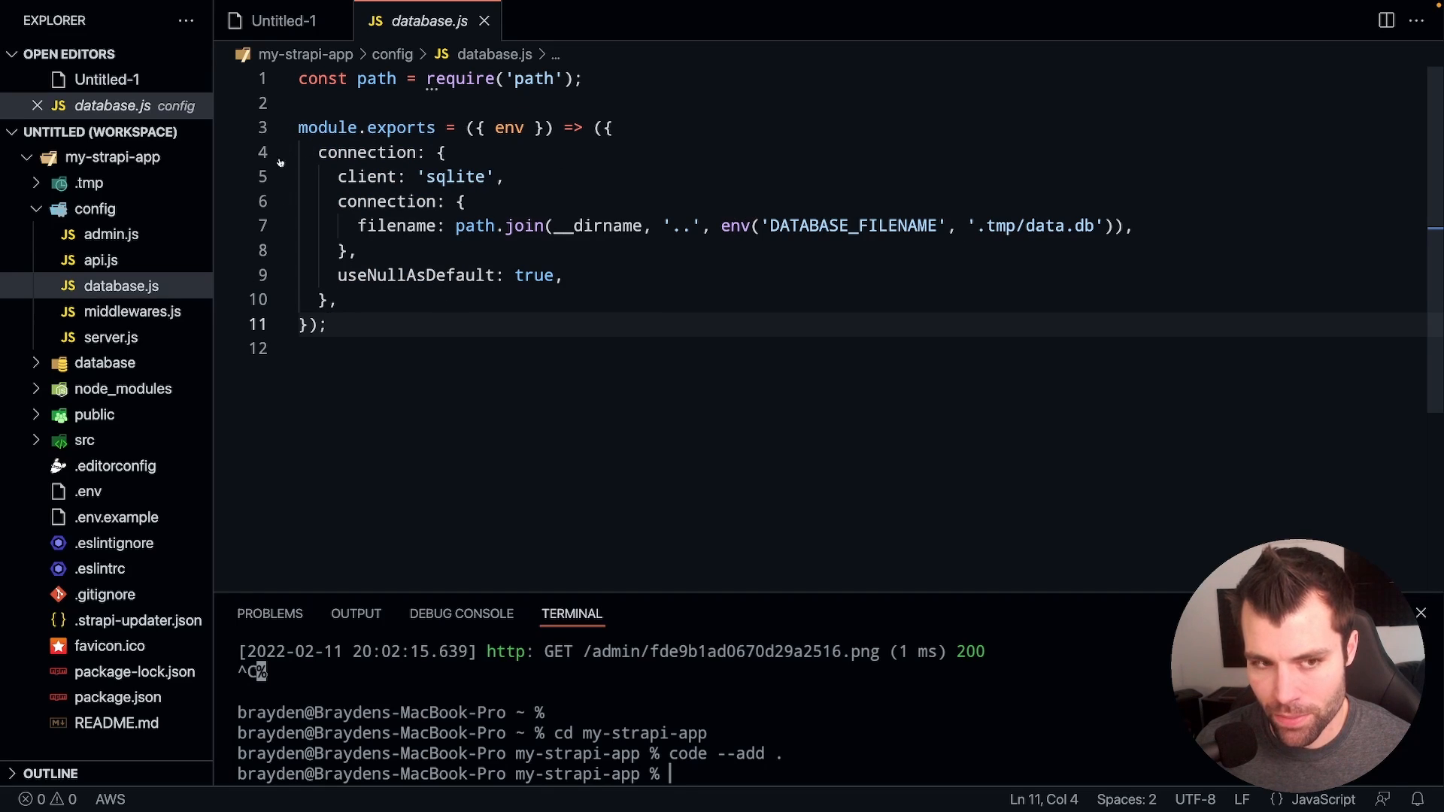
- Create config/env and config/env/production folders, ready for a new database.js
right_click(96, 209)
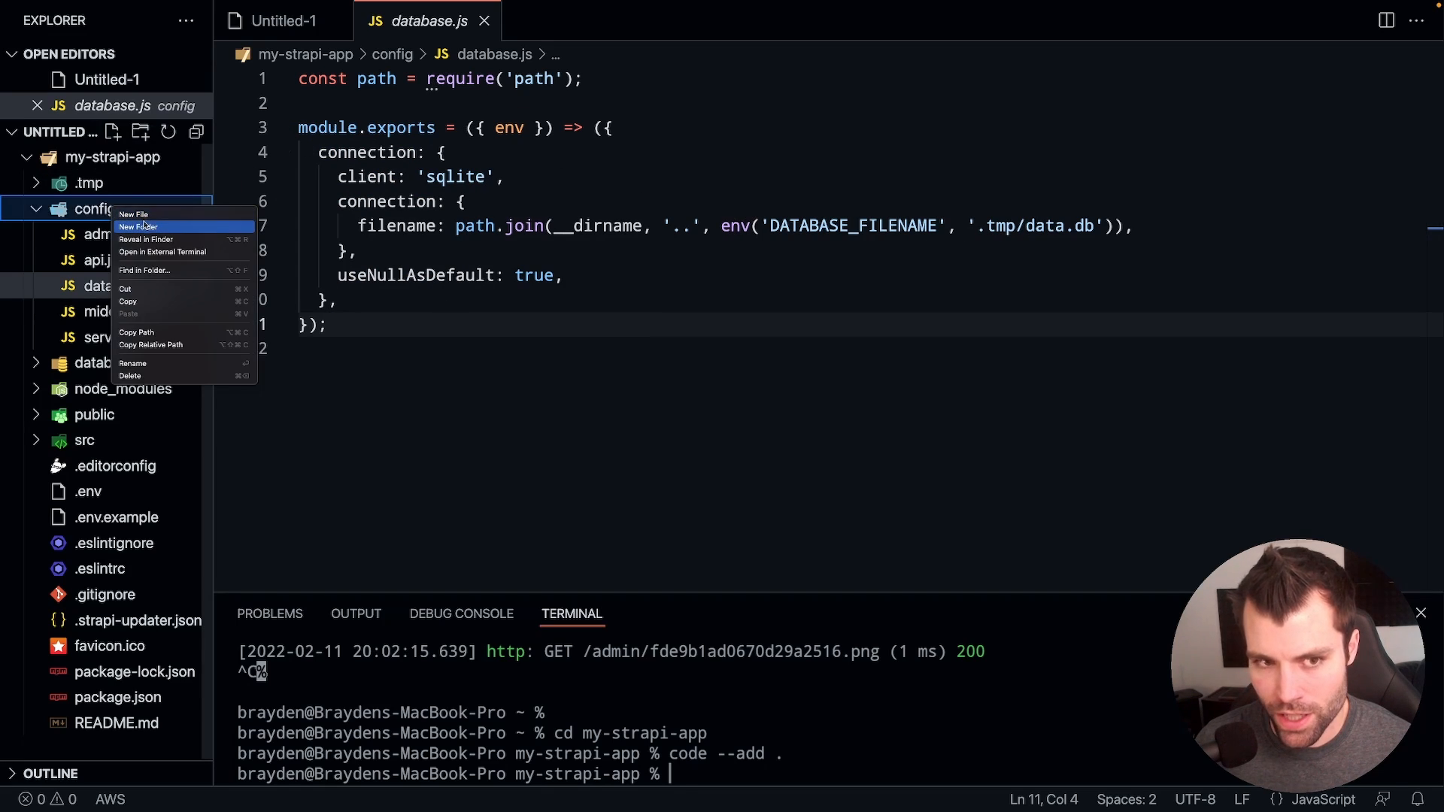
left_click(140, 227)
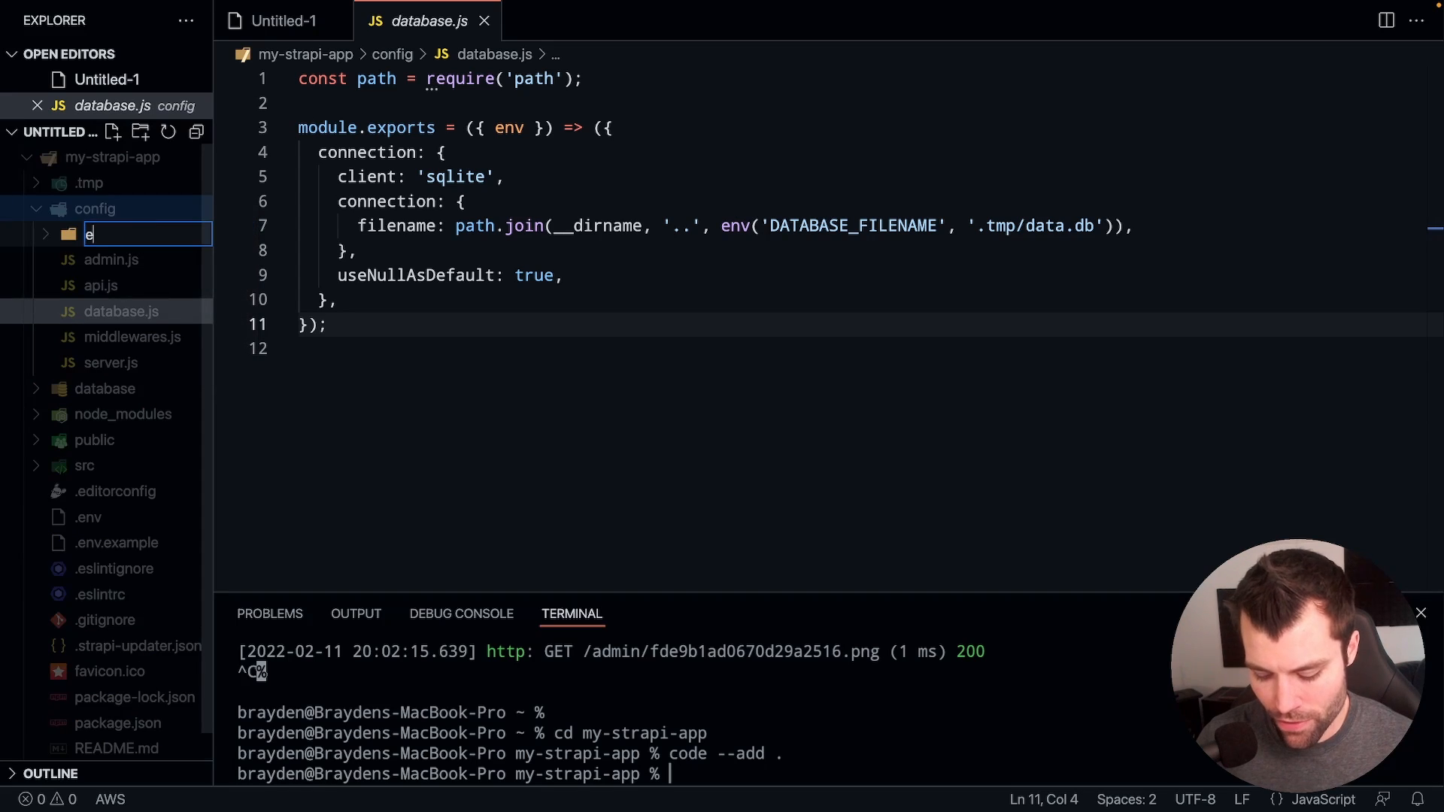
right_click(94, 235)
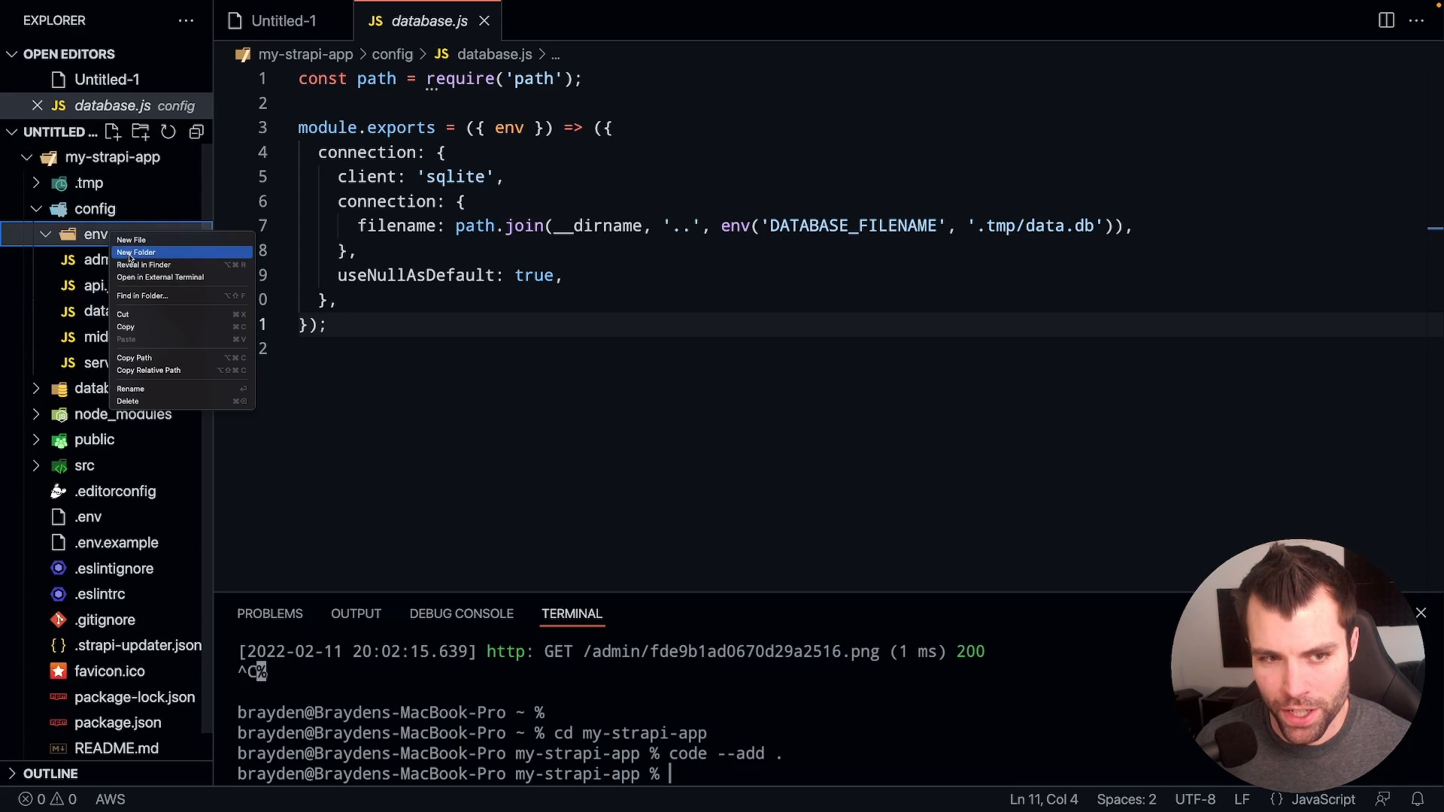
left_click(137, 253)
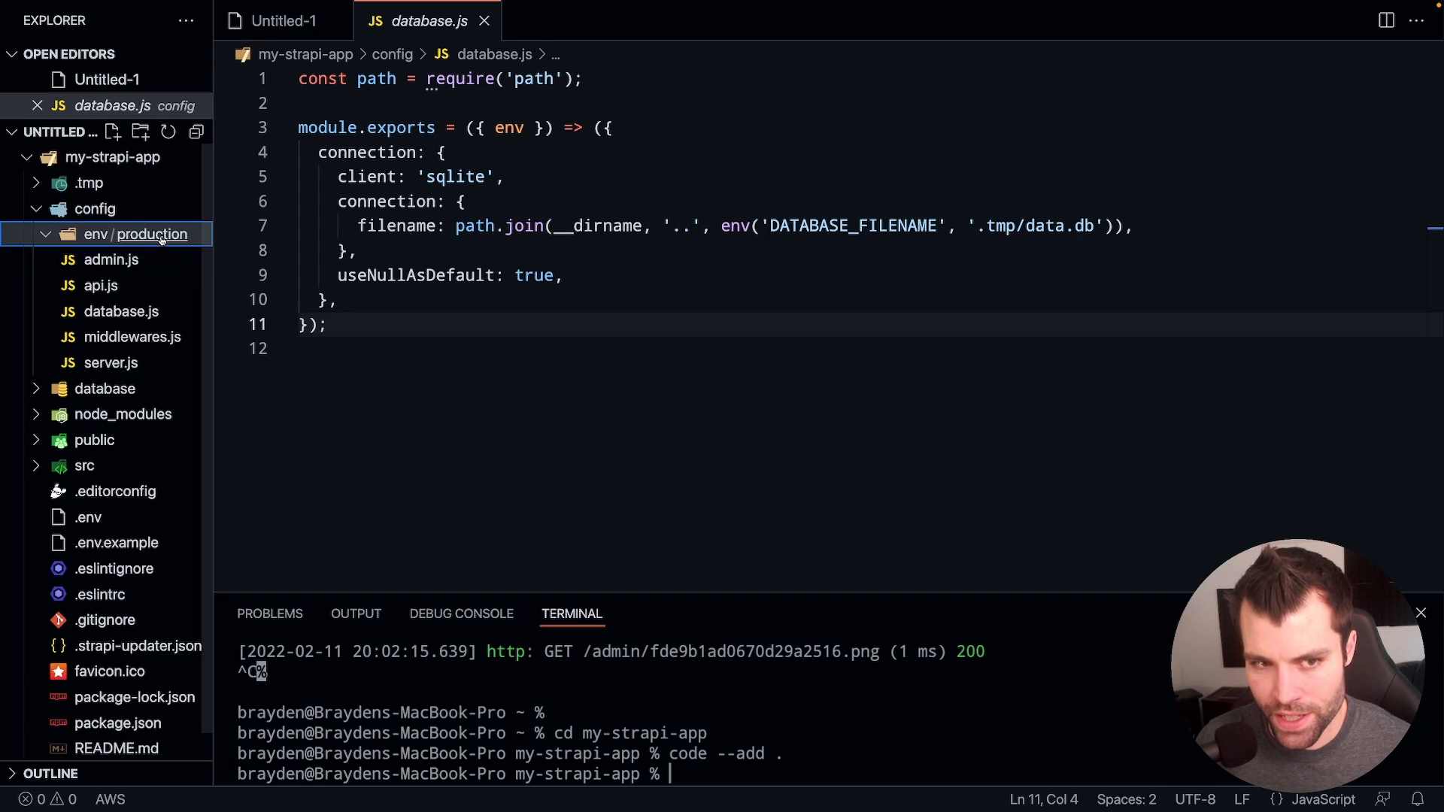
right_click(138, 233)
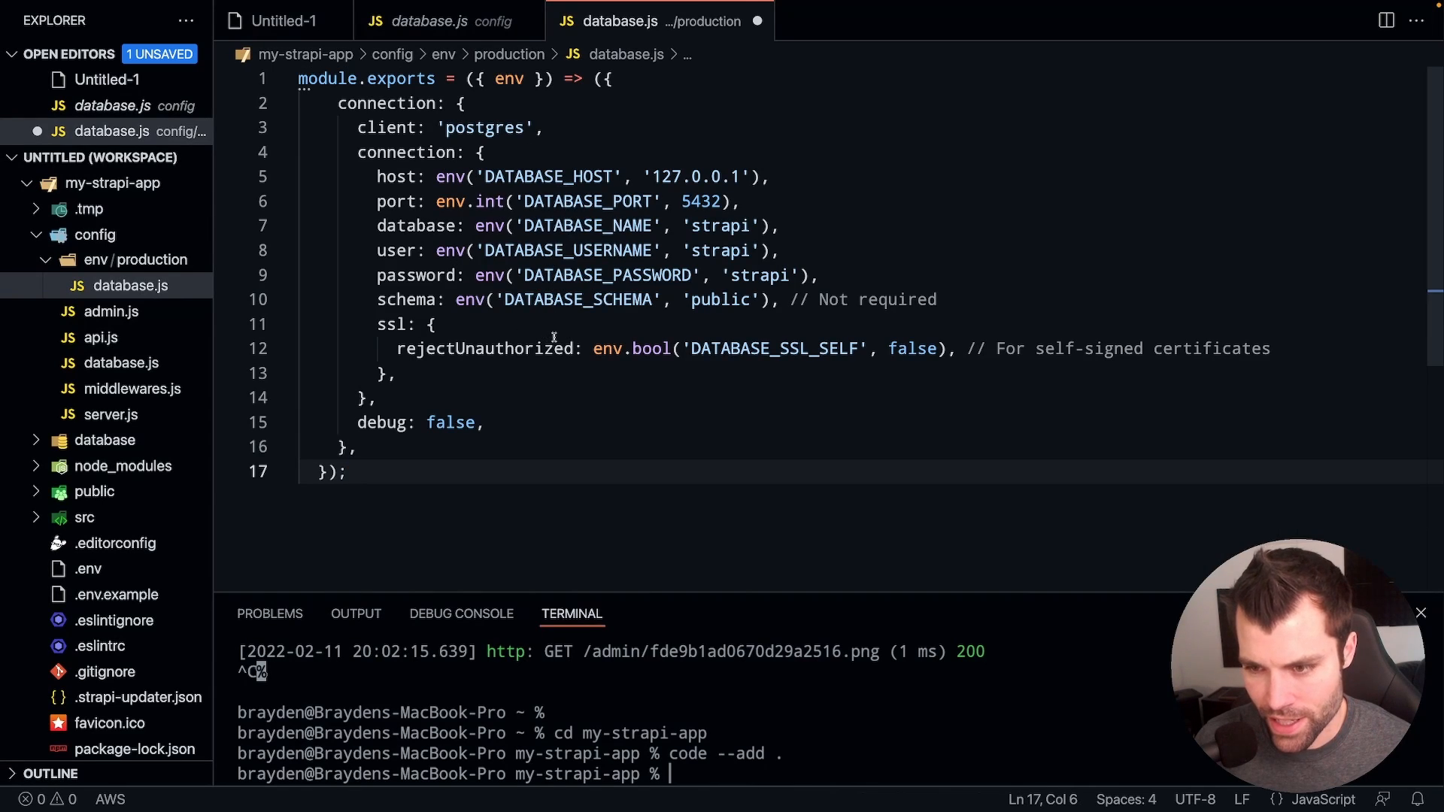
- Paste the Postgres env-based config into production database.js and select the rejectUnauthorized line
left_click(552, 201)
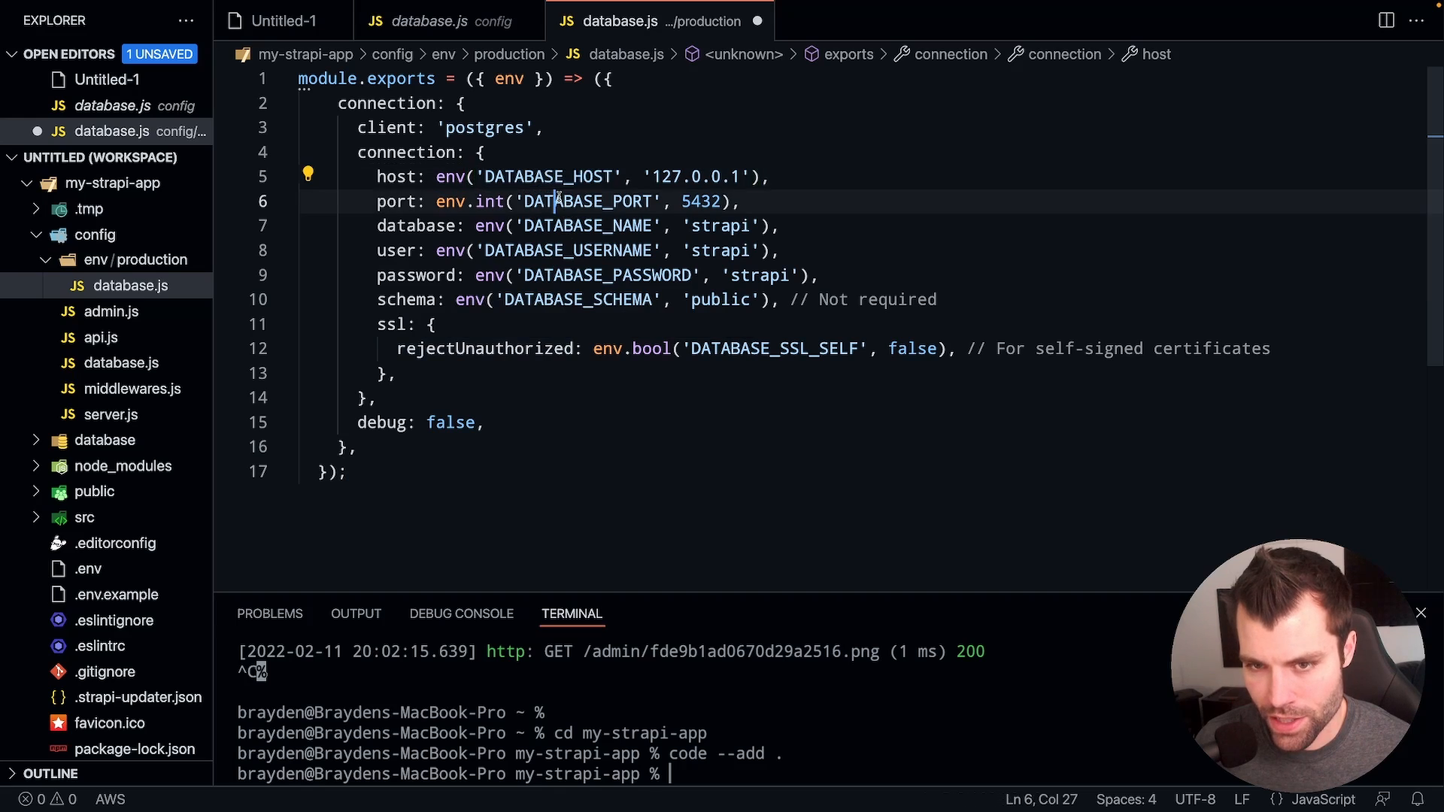
double_click(587, 225)
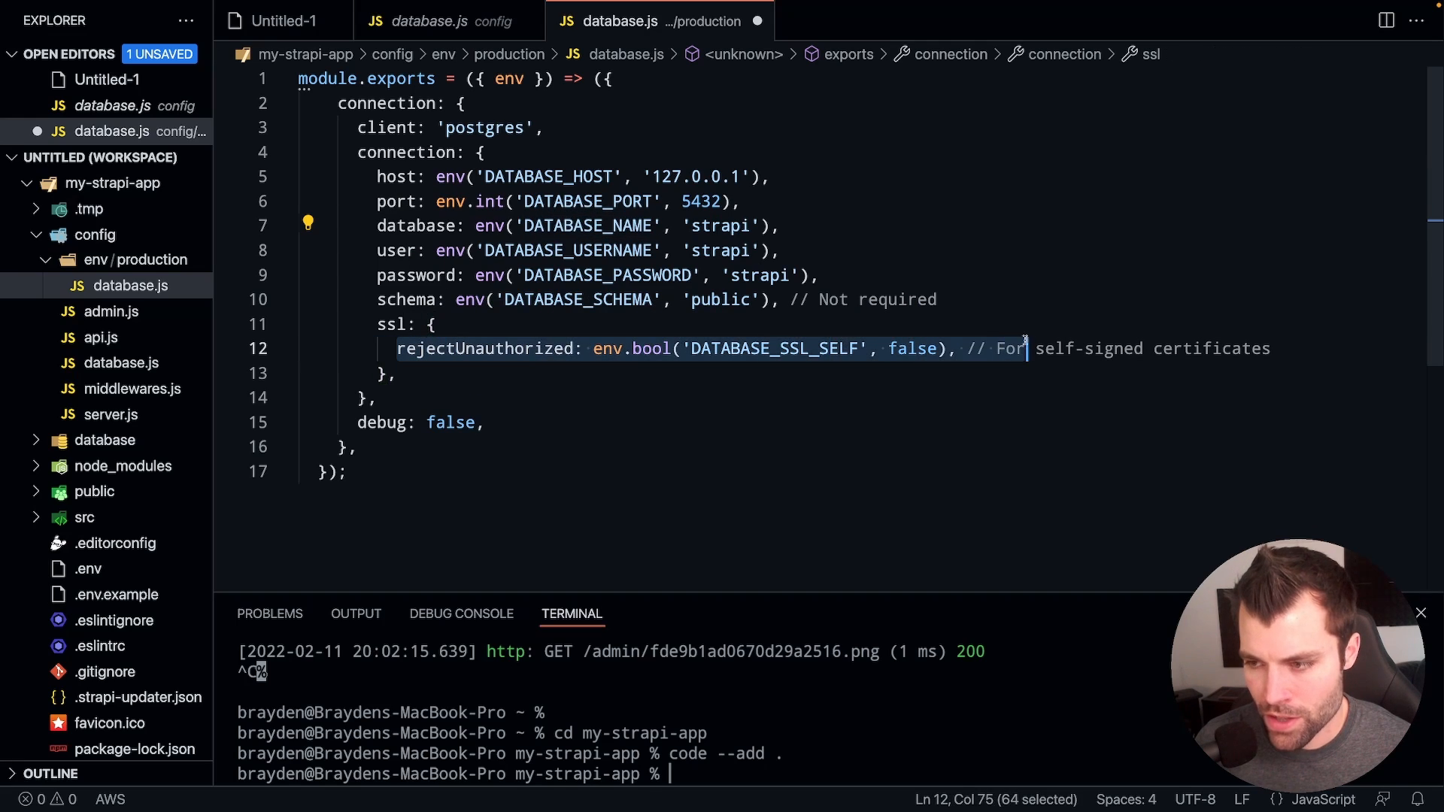
left_click_drag(1024, 347, 1274, 347)
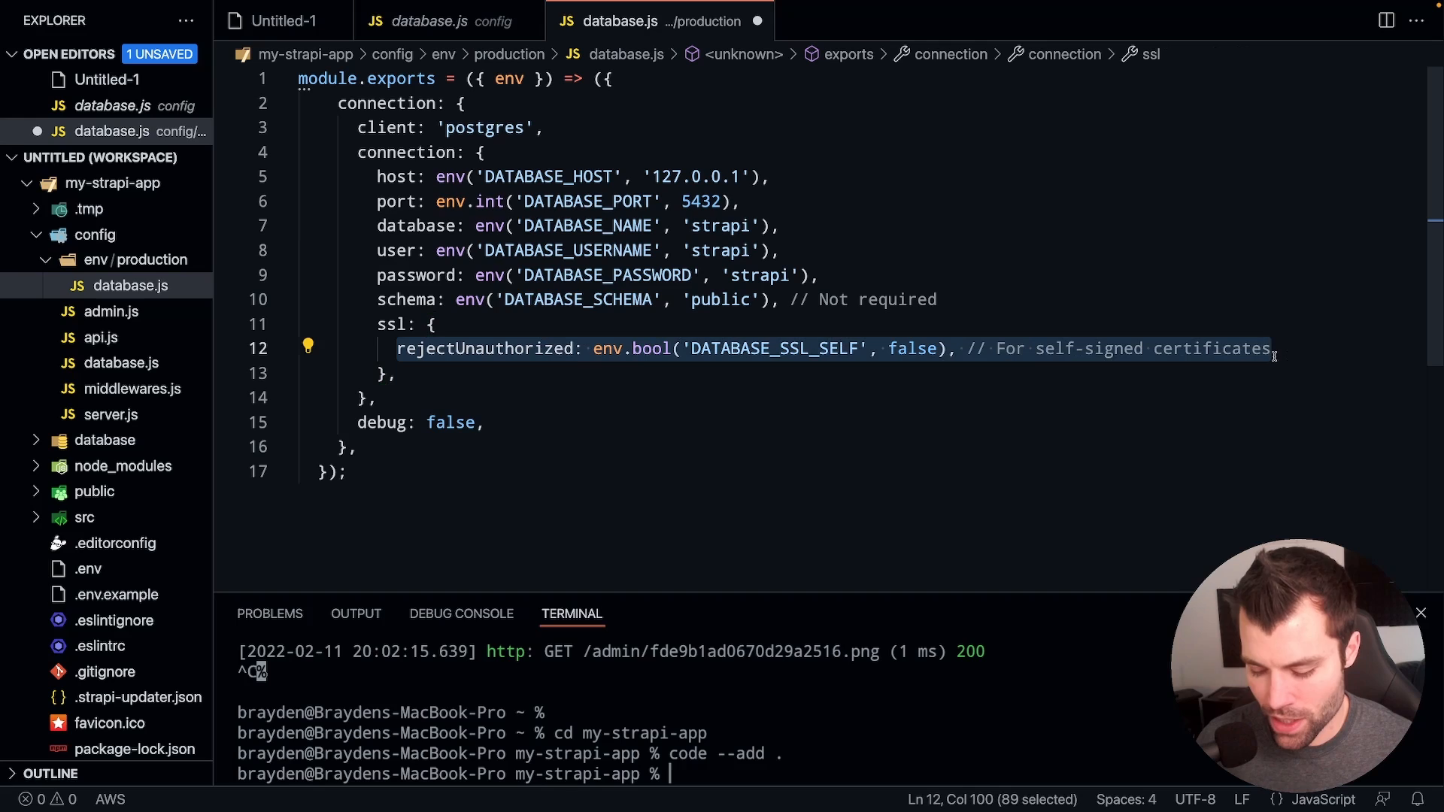
- Replace it with ssl ca: env('DATABASE_CA') and save the production database.js
type("c")
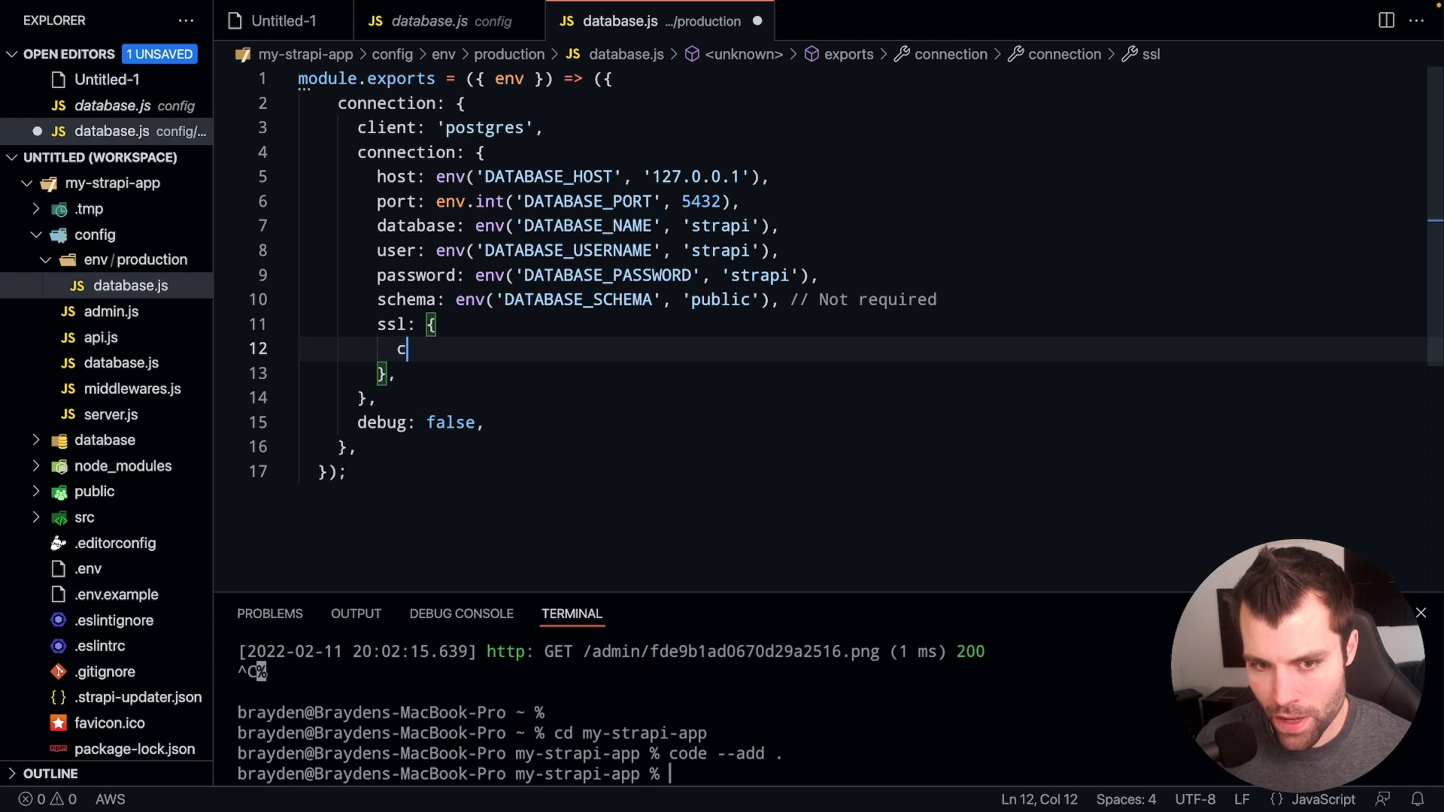
type("a:")
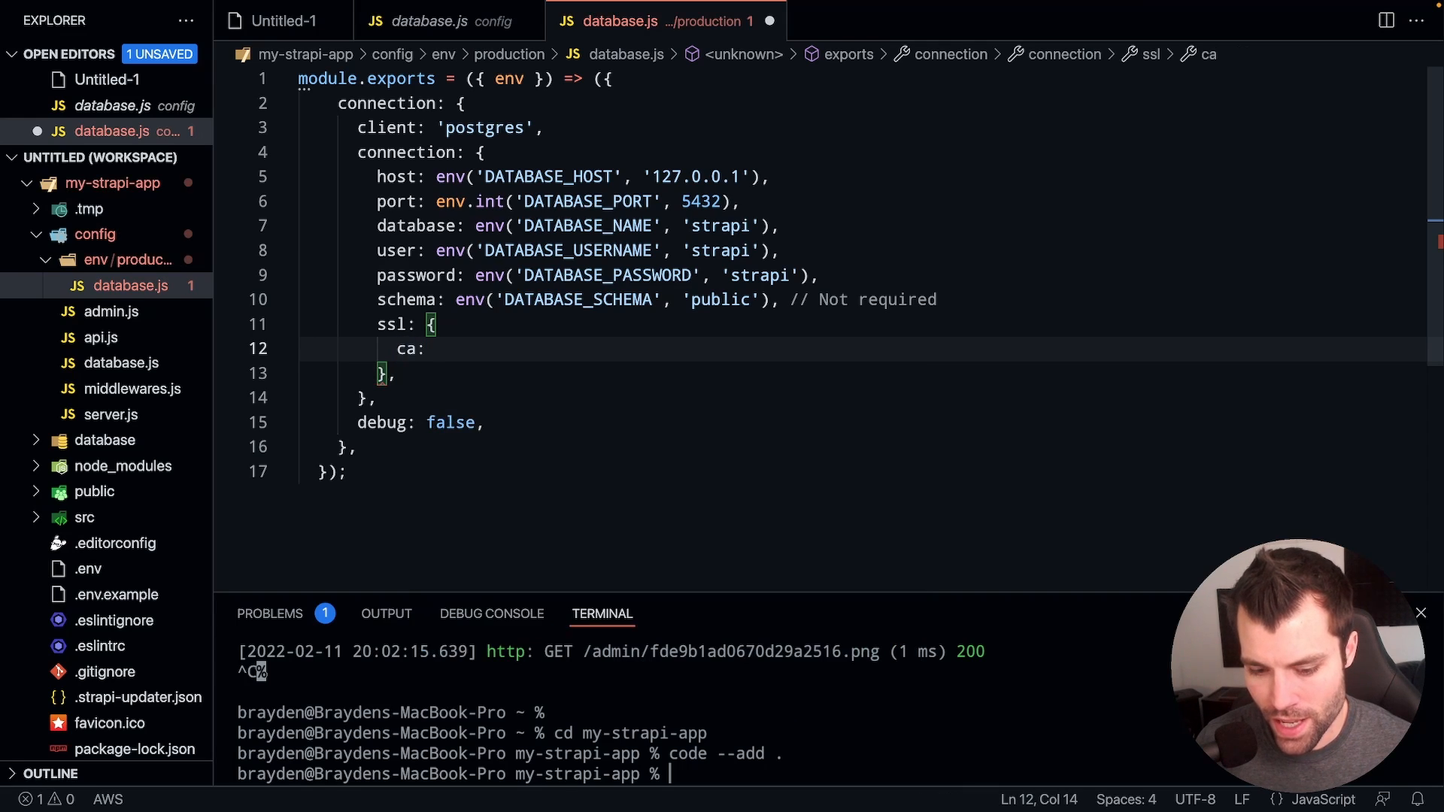
type("env")
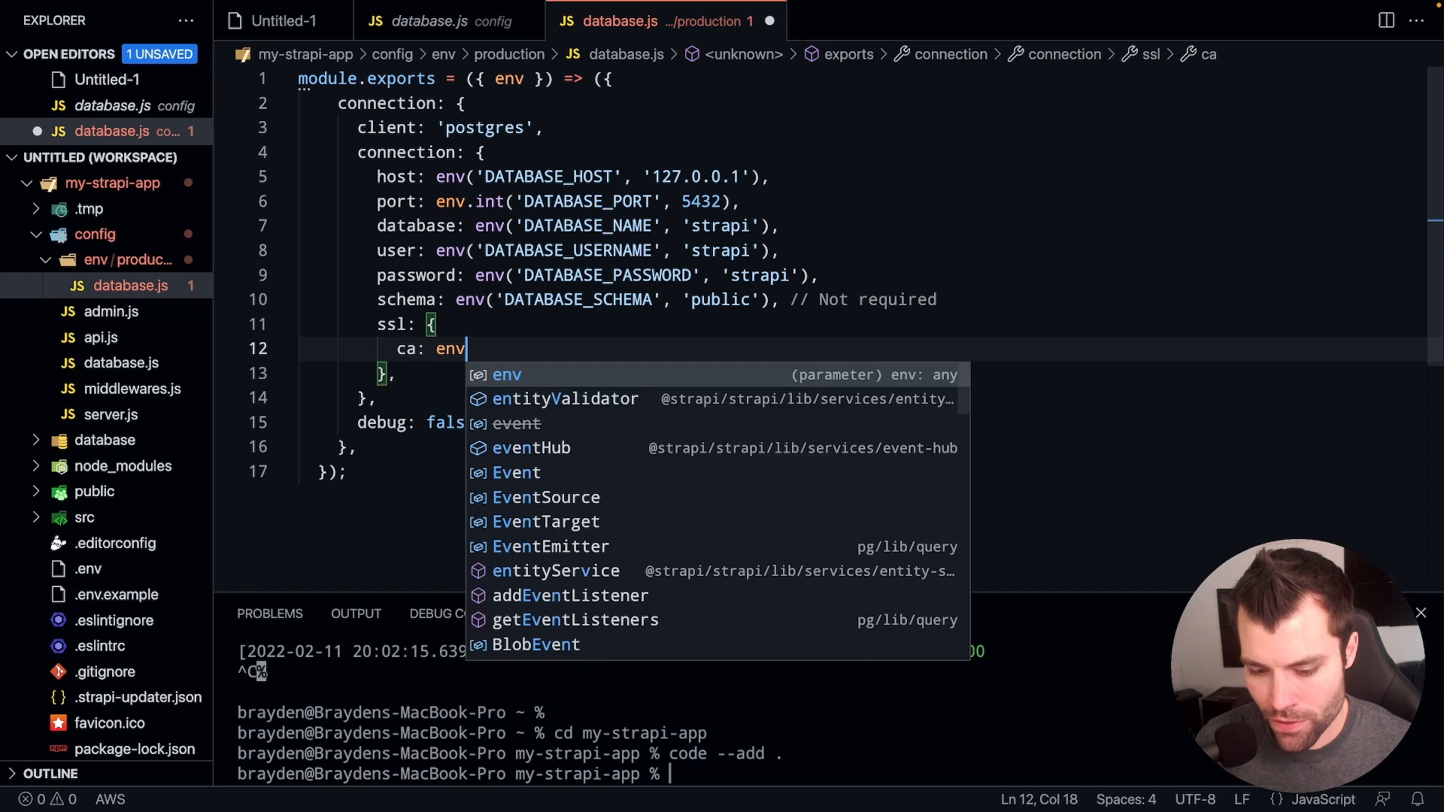
type("('')")
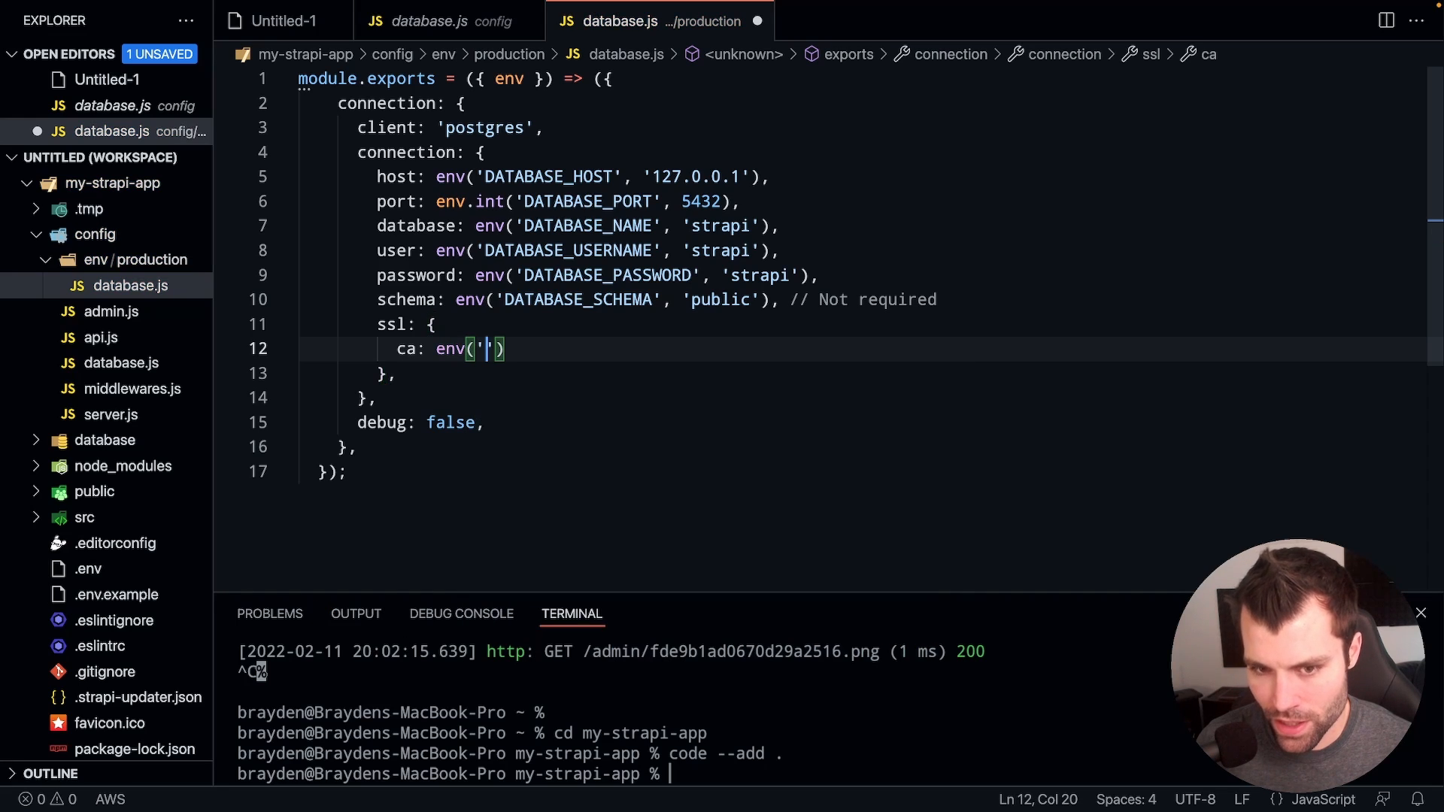
type("DATABAS")
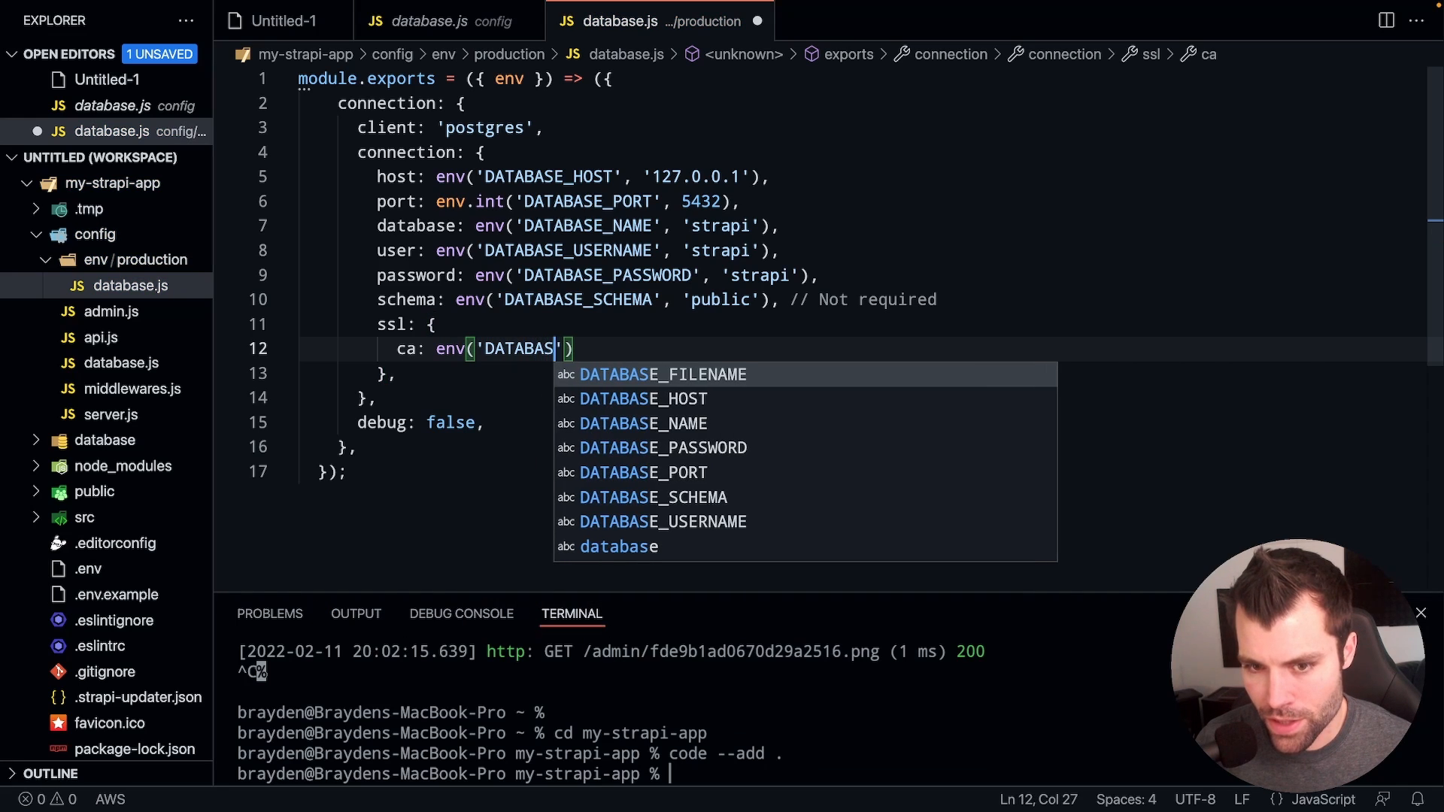
type("E")
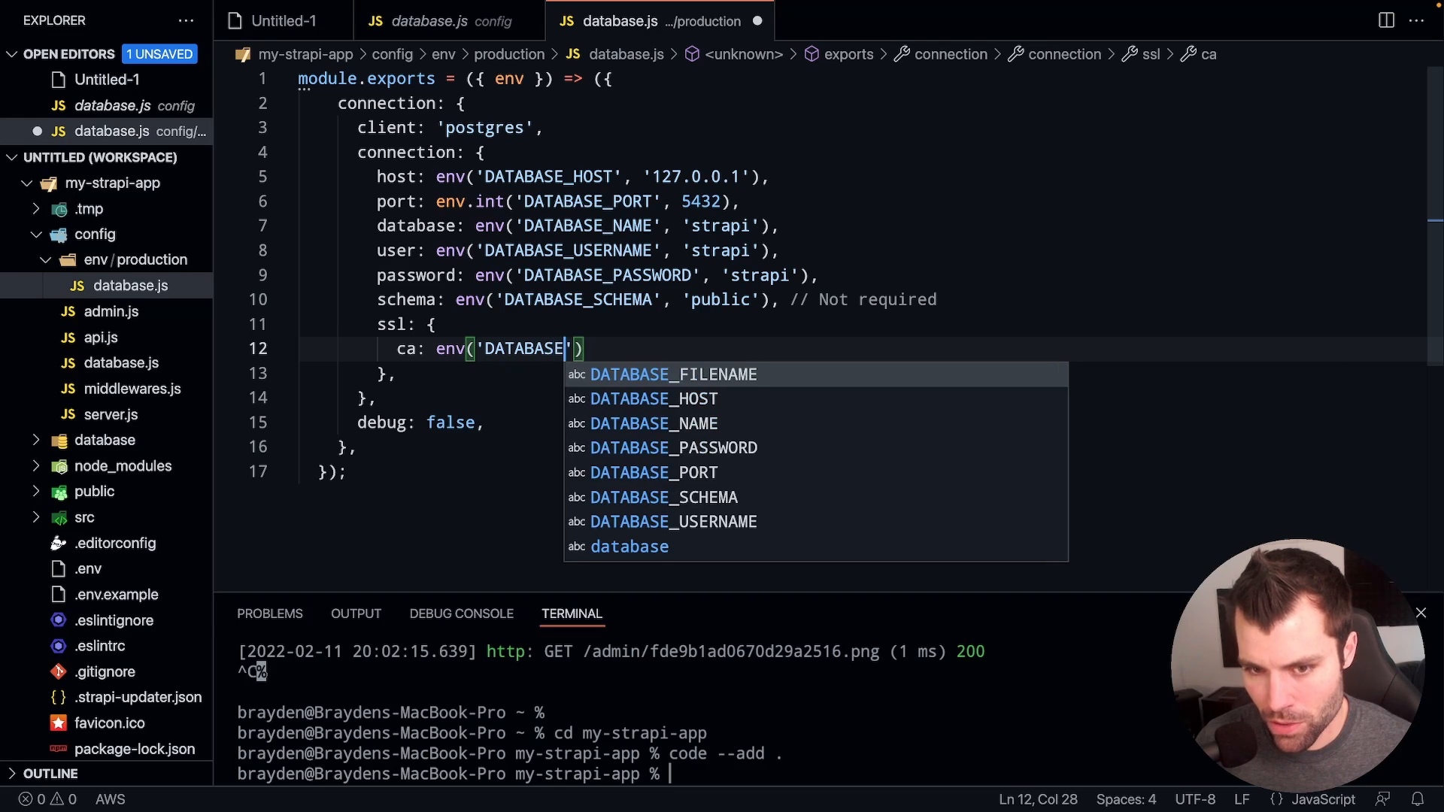
type("_CA")
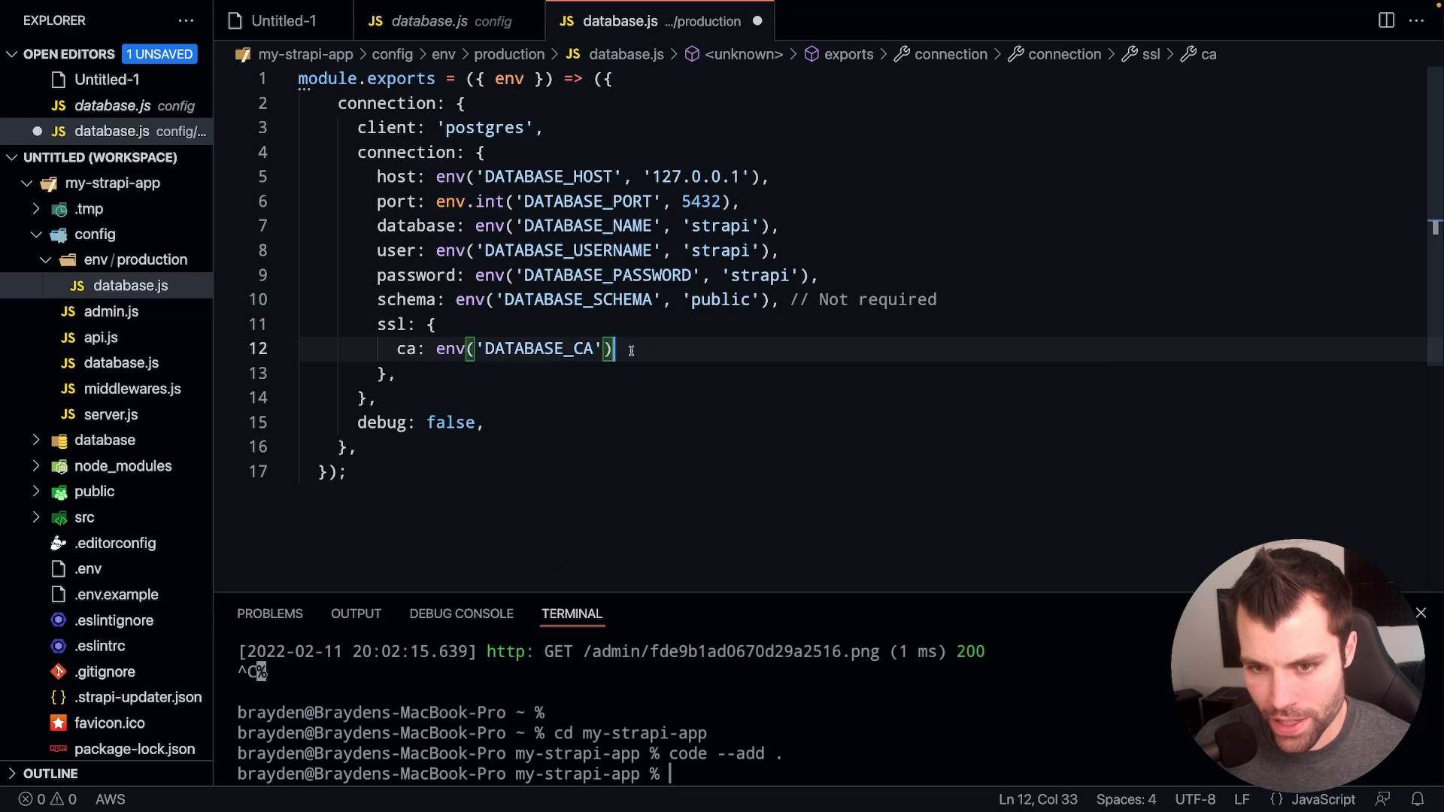
double_click(539, 347)
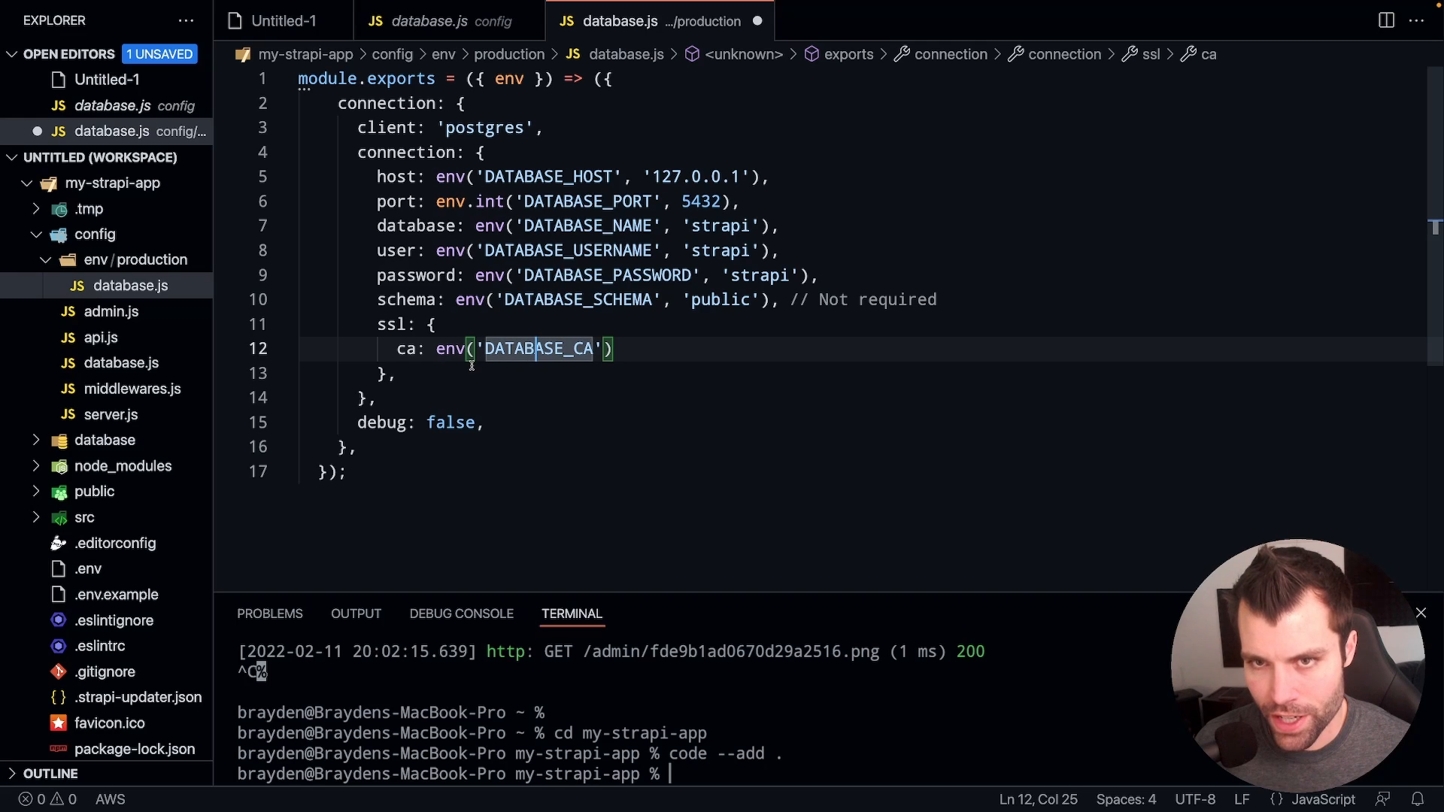
key("cmd+s")
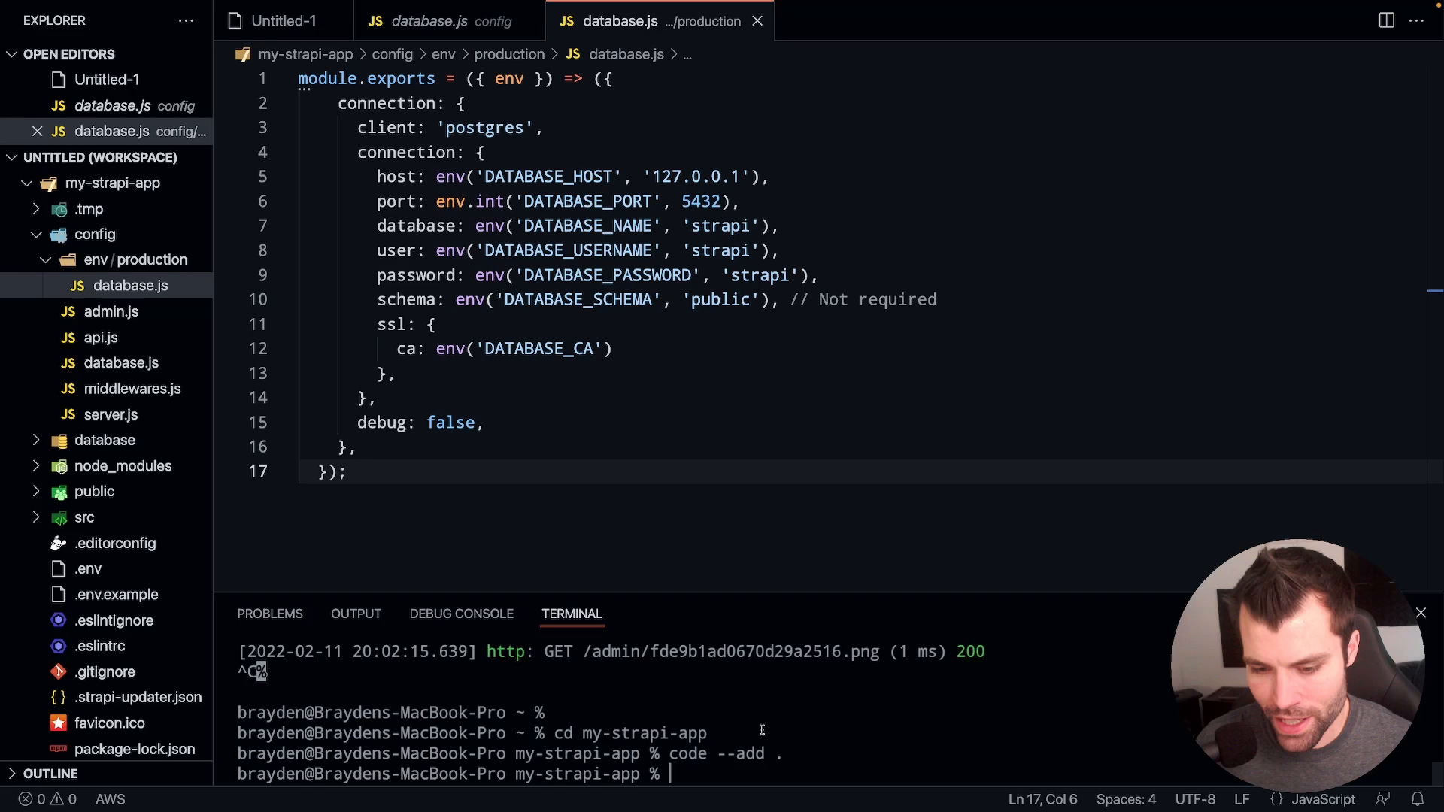
- Run git init, git add . and git commit -m "Initial commit" for the project
type("git c")
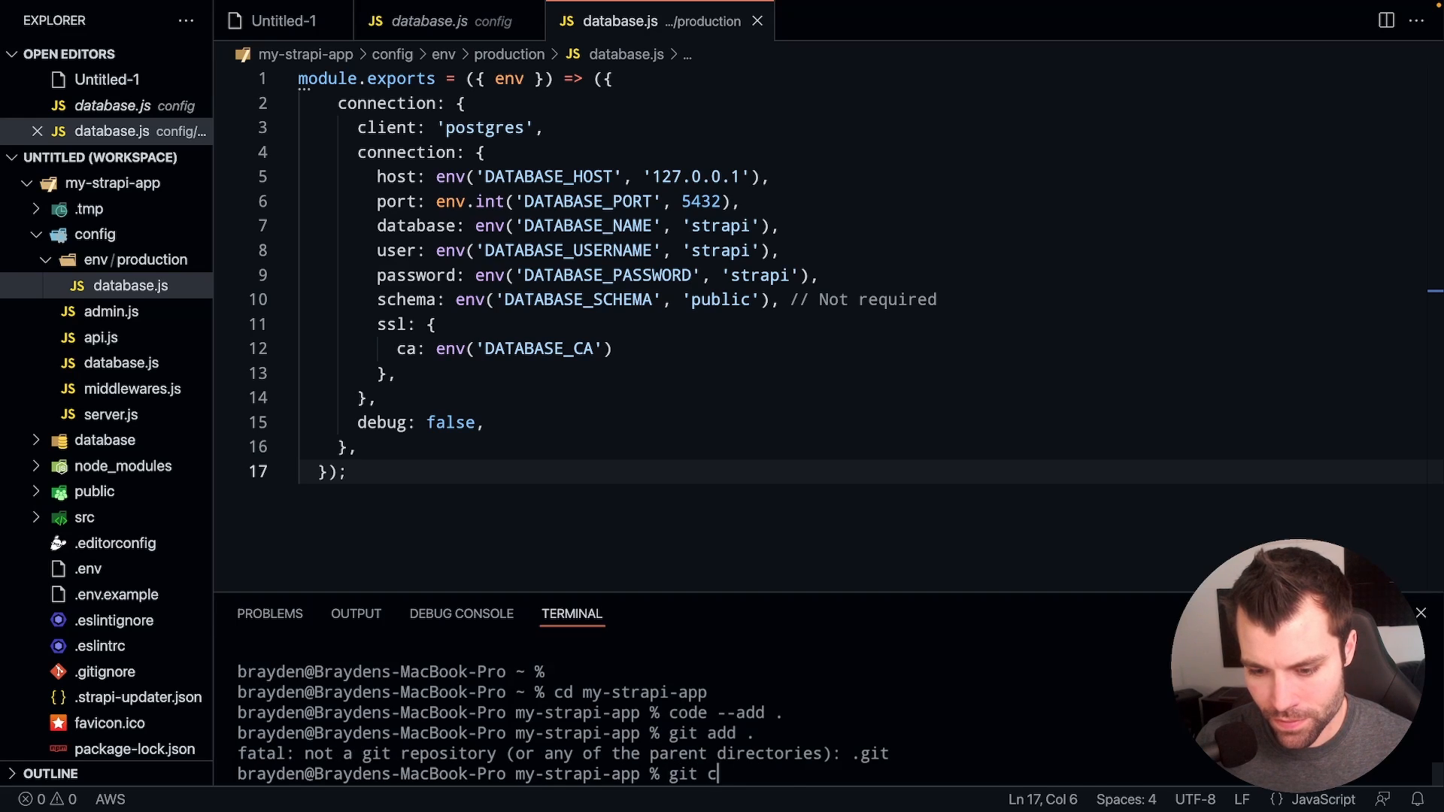
type("init")
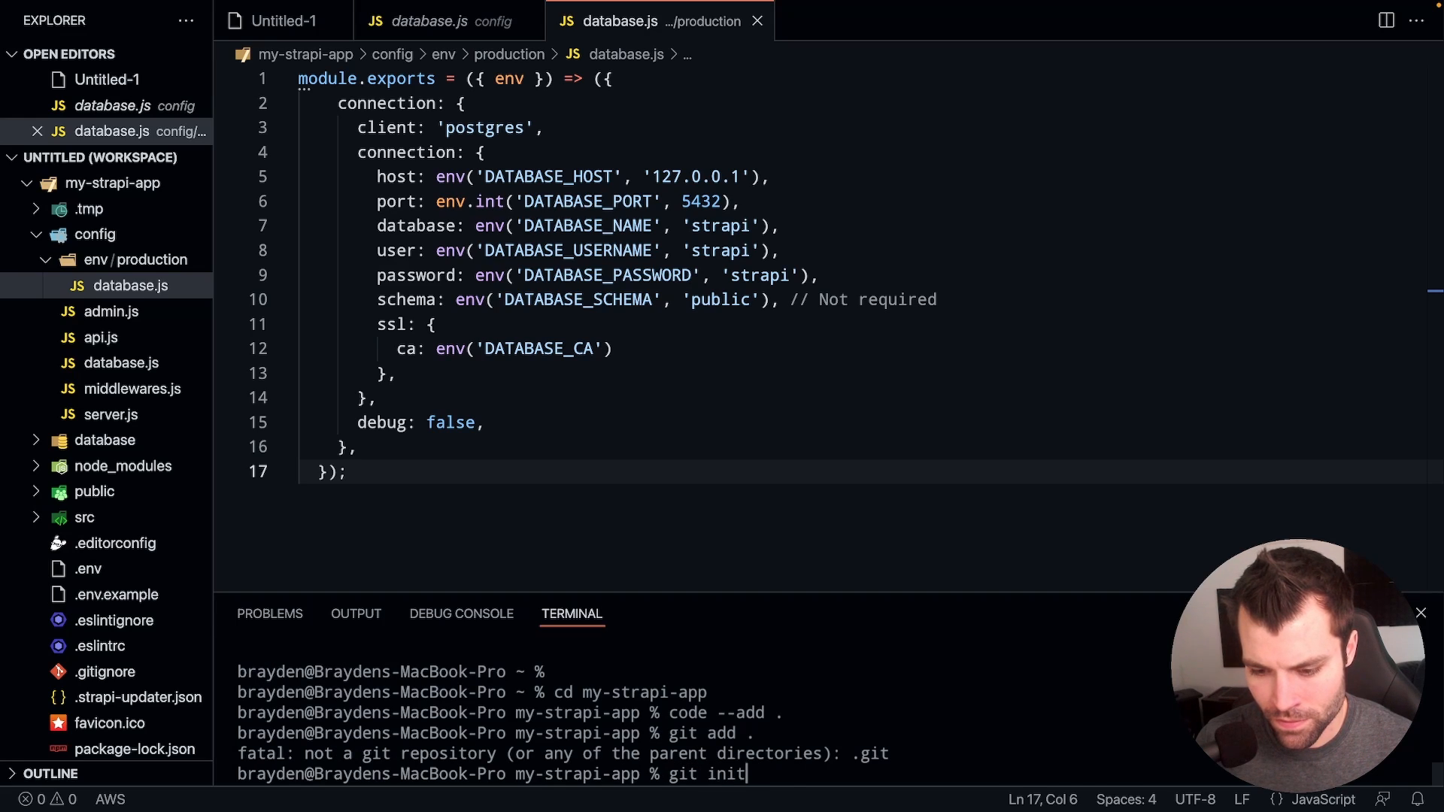
type("git add .")
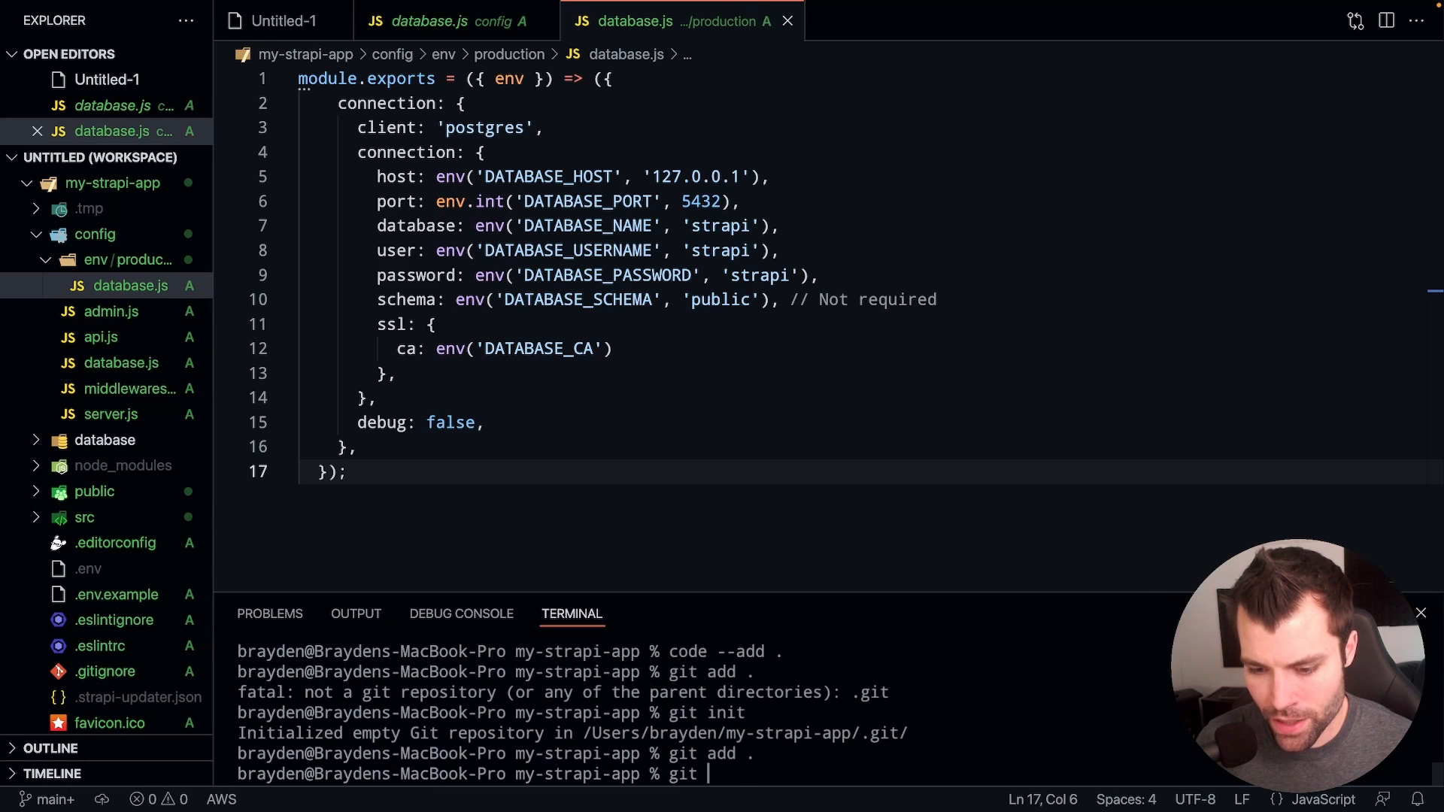
type("commit -m")
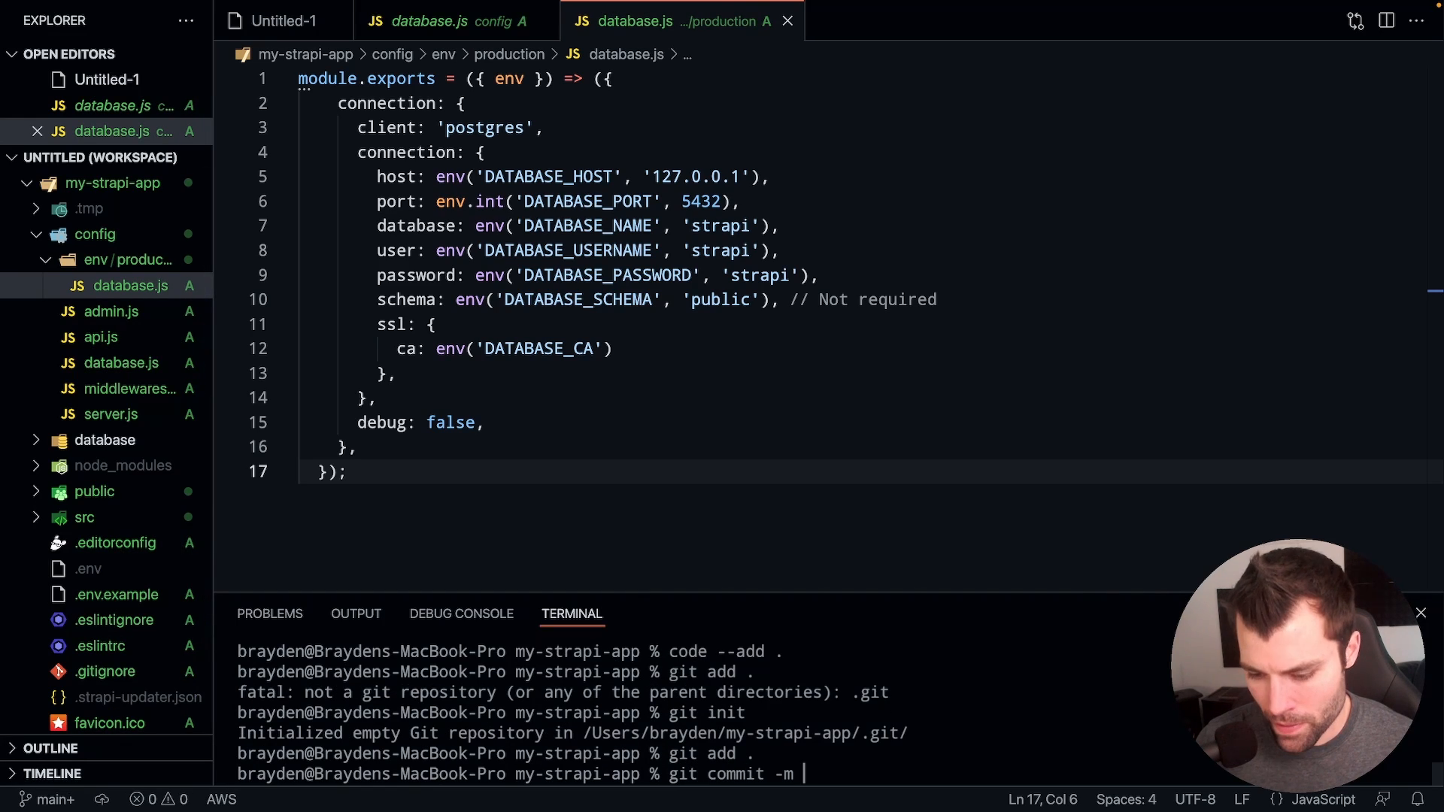
type("\"Initi")
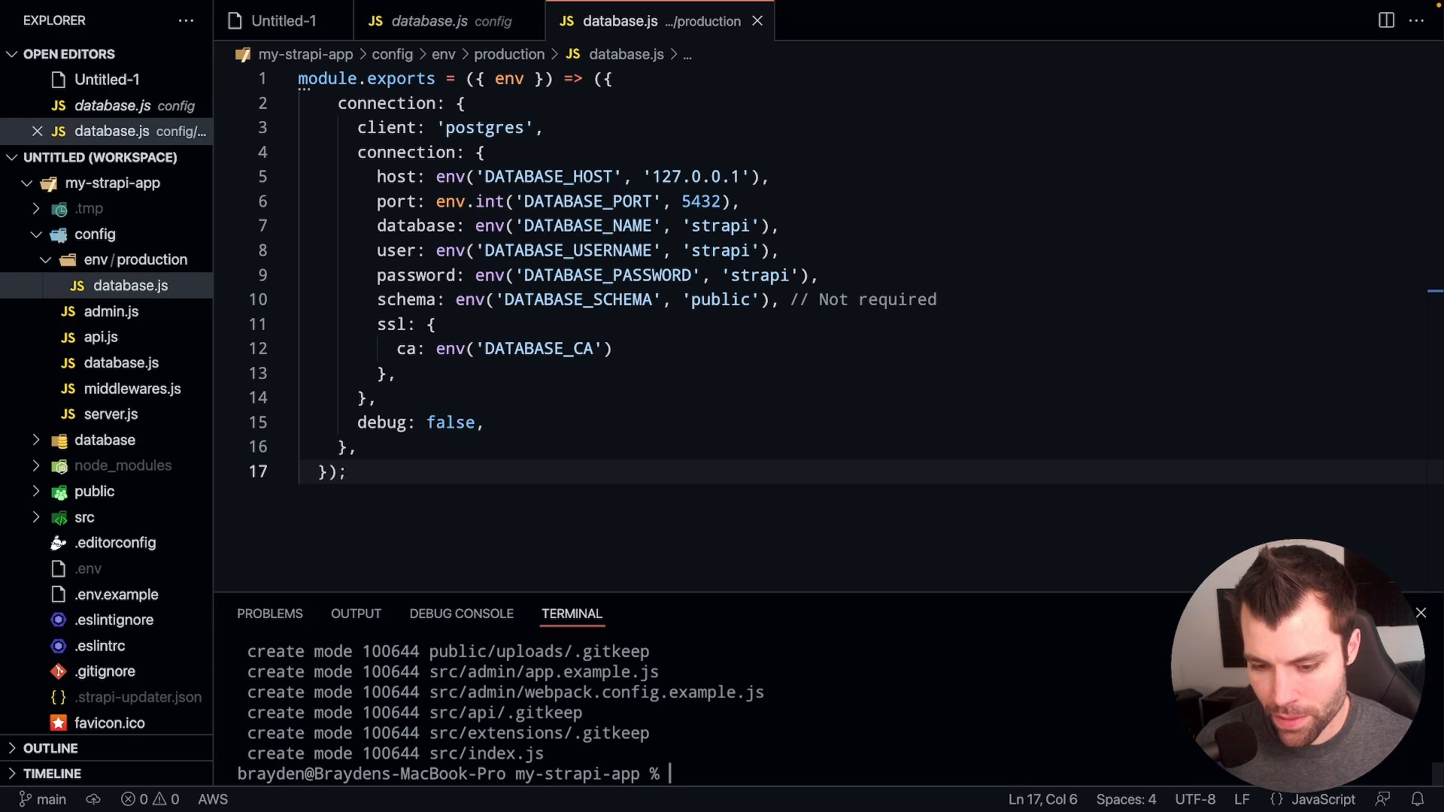
- Install the pg package with npm and commit the change with an 'Added pg' message
type("npm install")
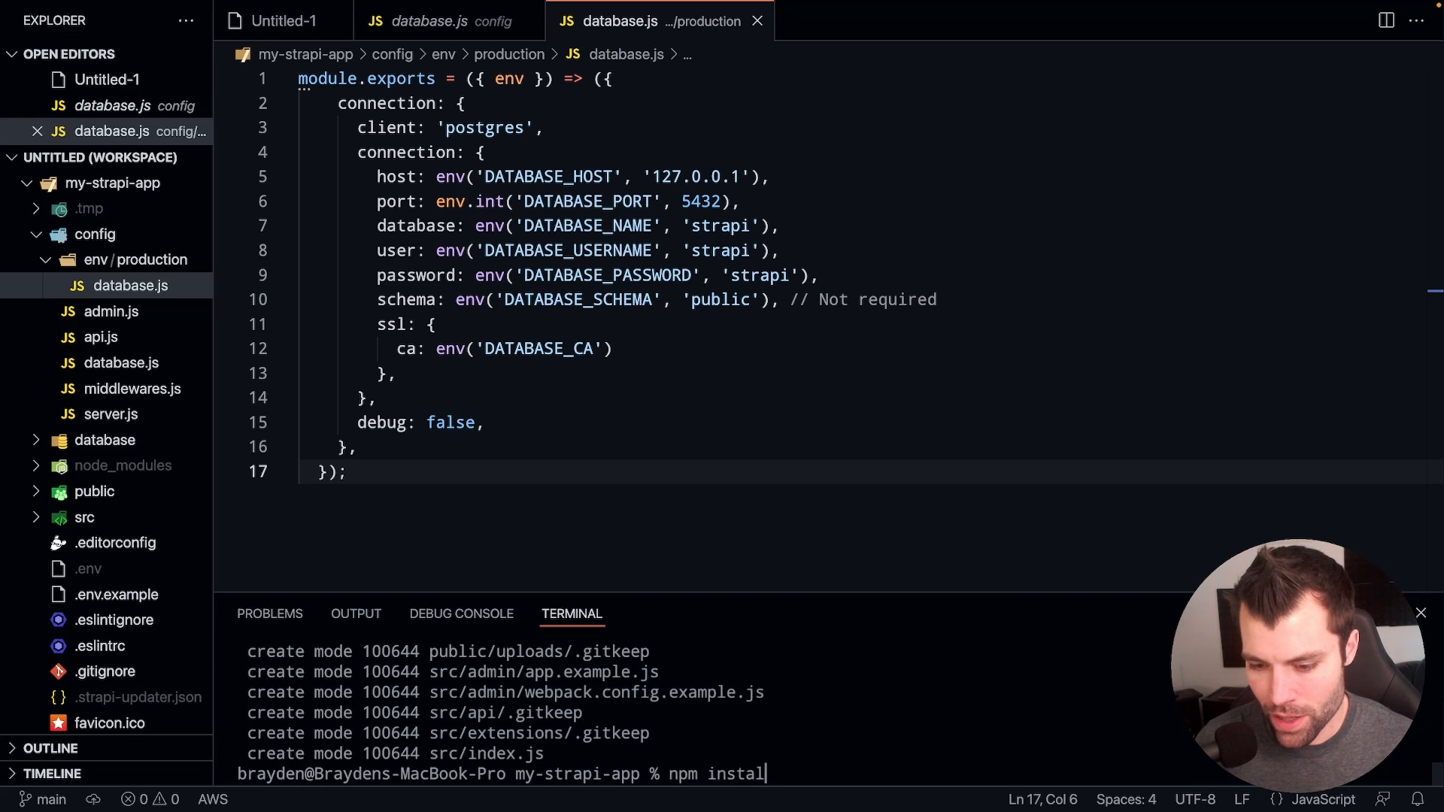
type("pg")
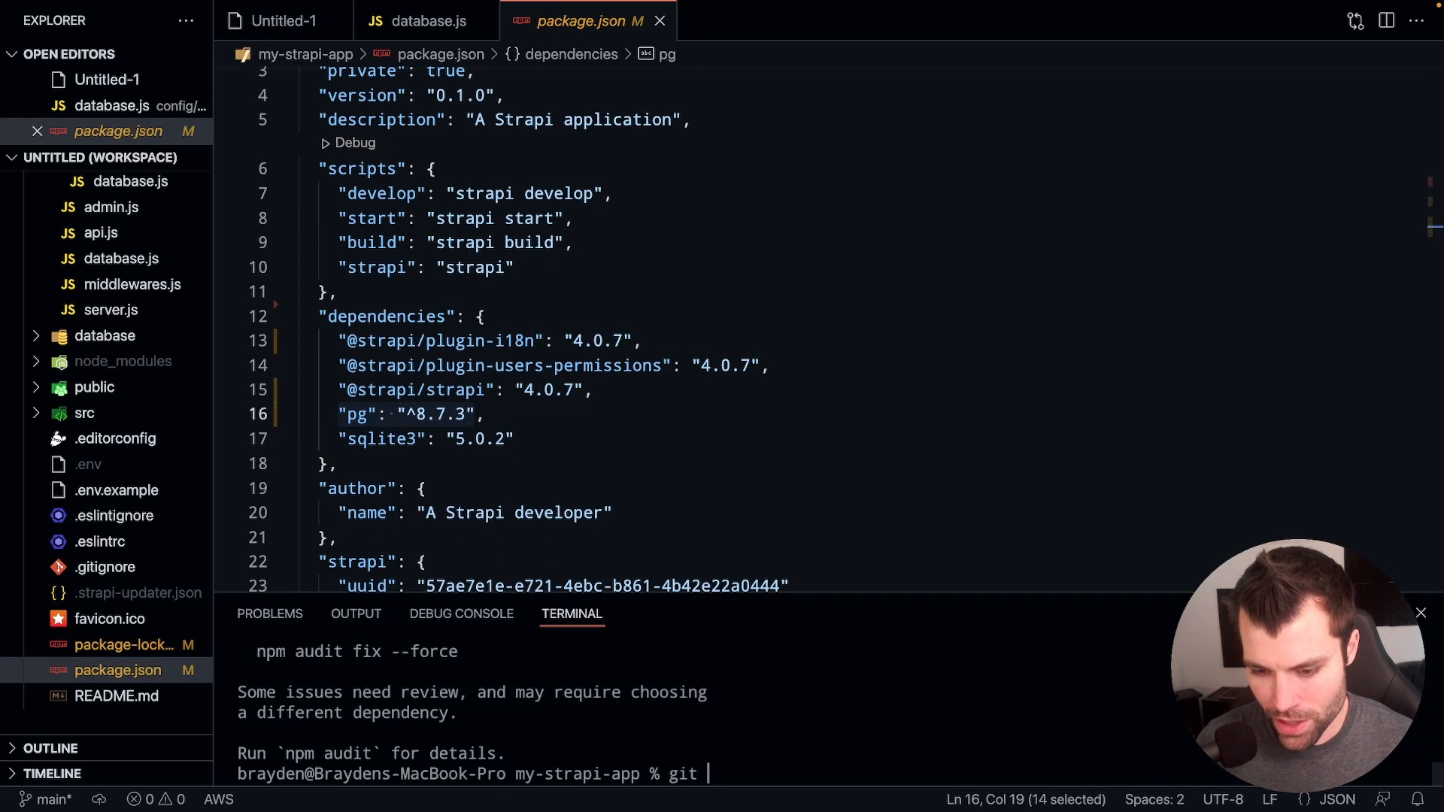
type("git commit")
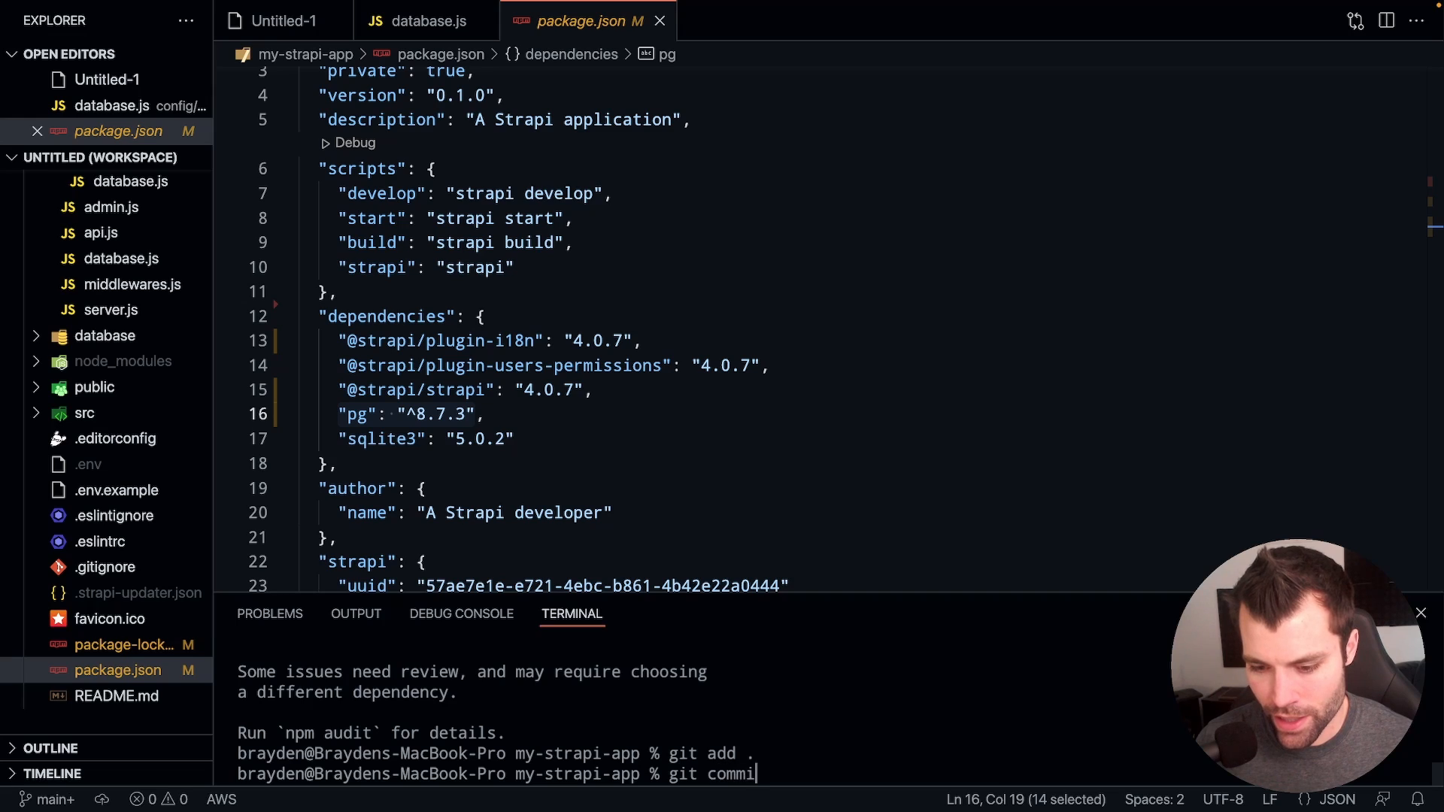
type("-m \"Added p")
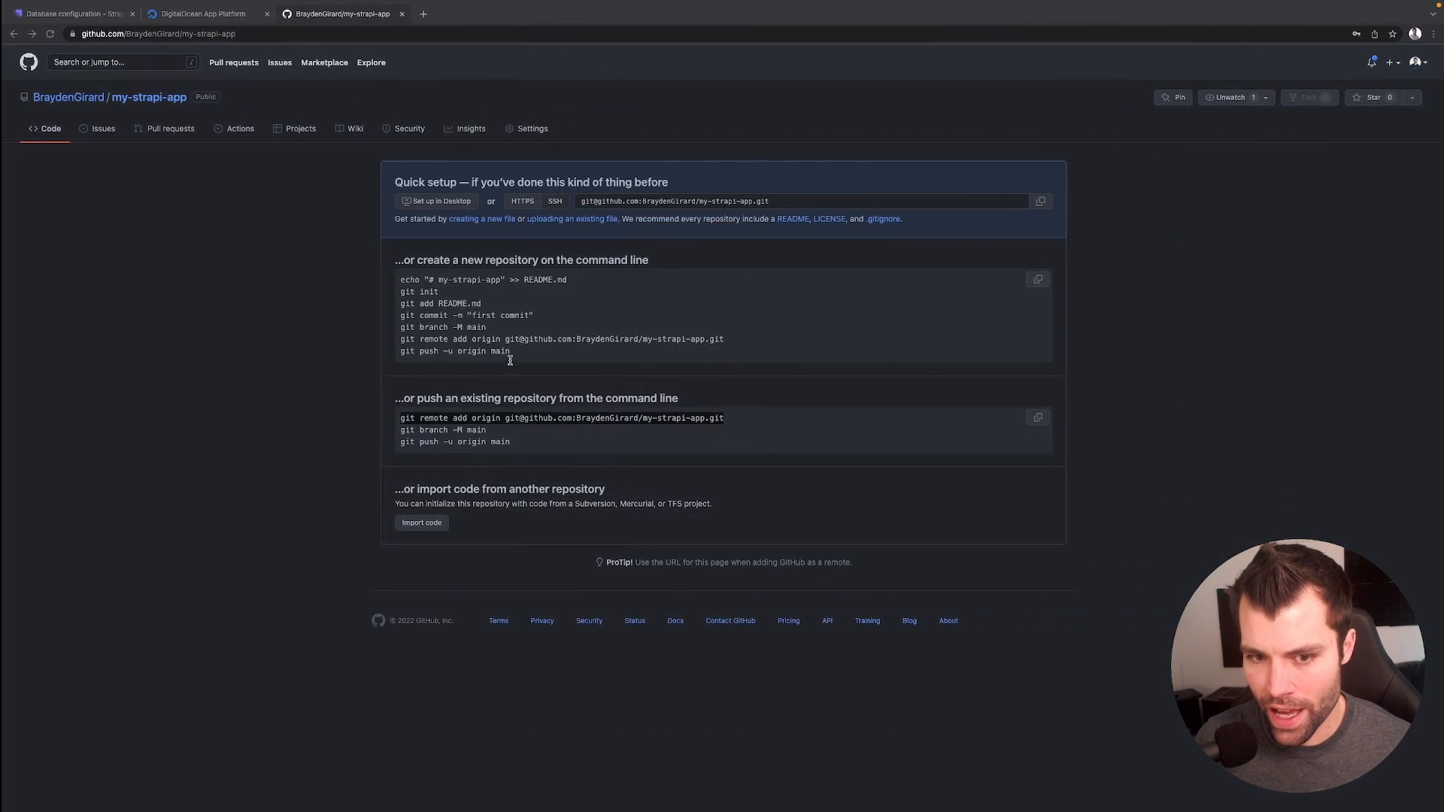
- Select the git remote add origin and push commands from the repo's Quick setup page
double_click(445, 431)
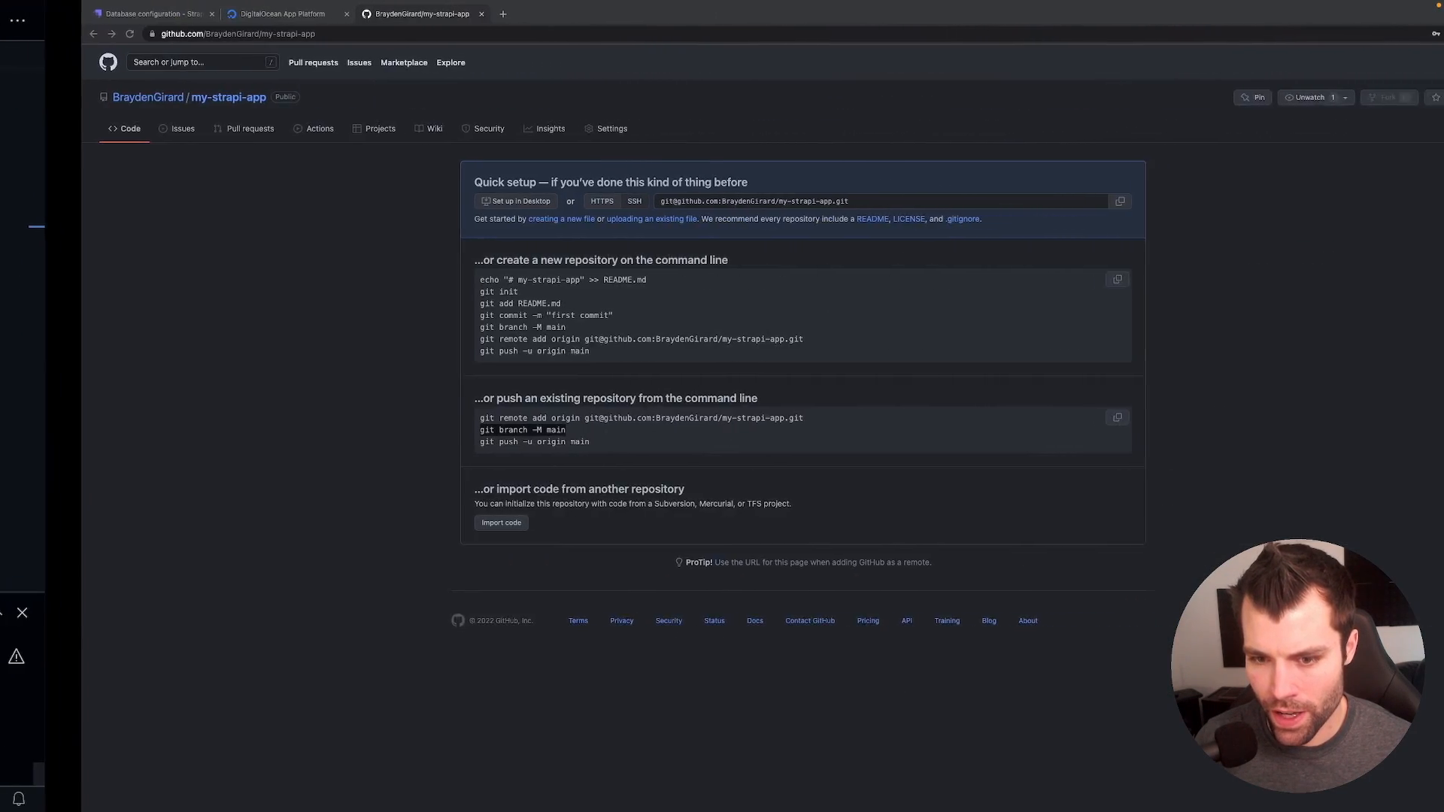
double_click(478, 440)
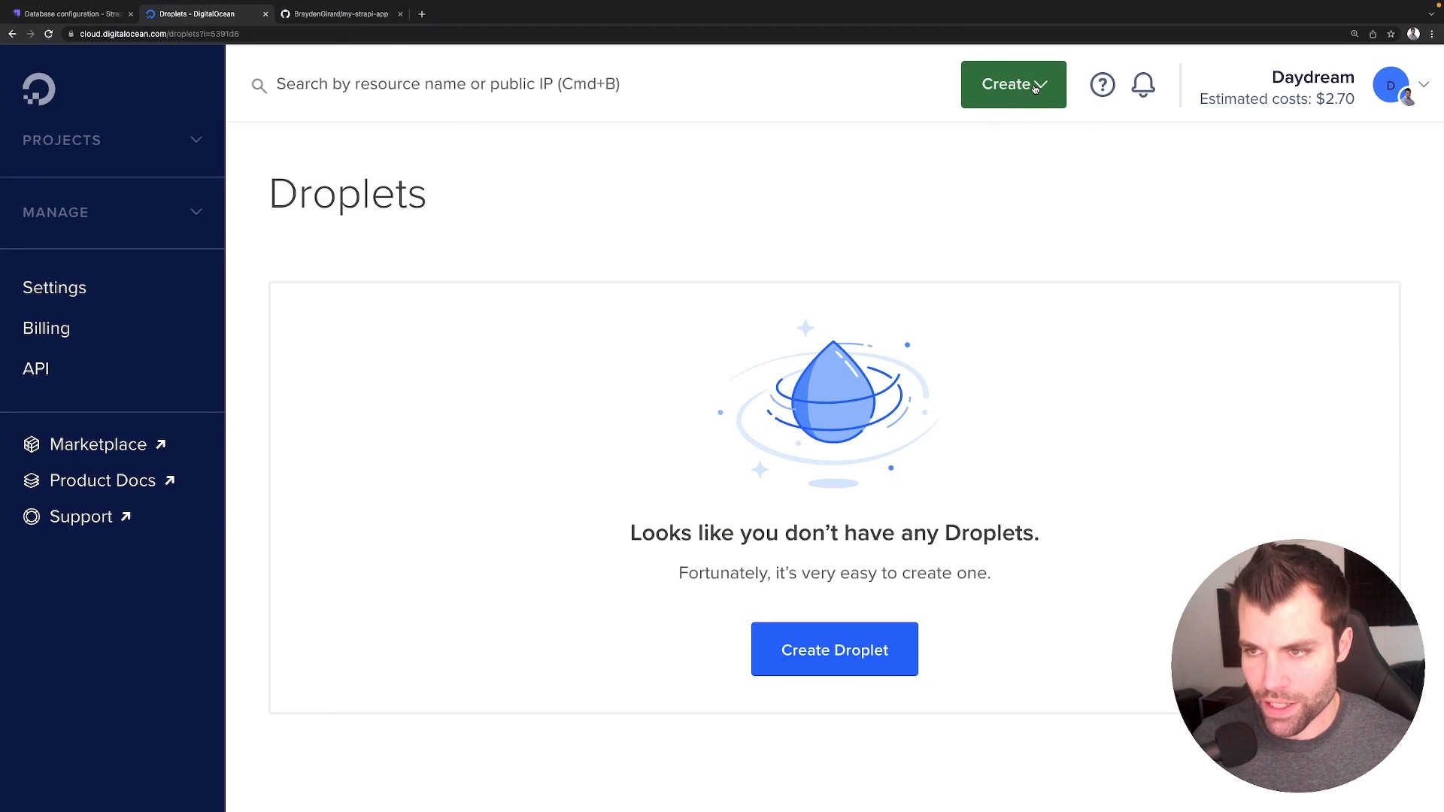
- From the Create menu choose Apps to begin a new App Platform deployment
left_click(1012, 85)
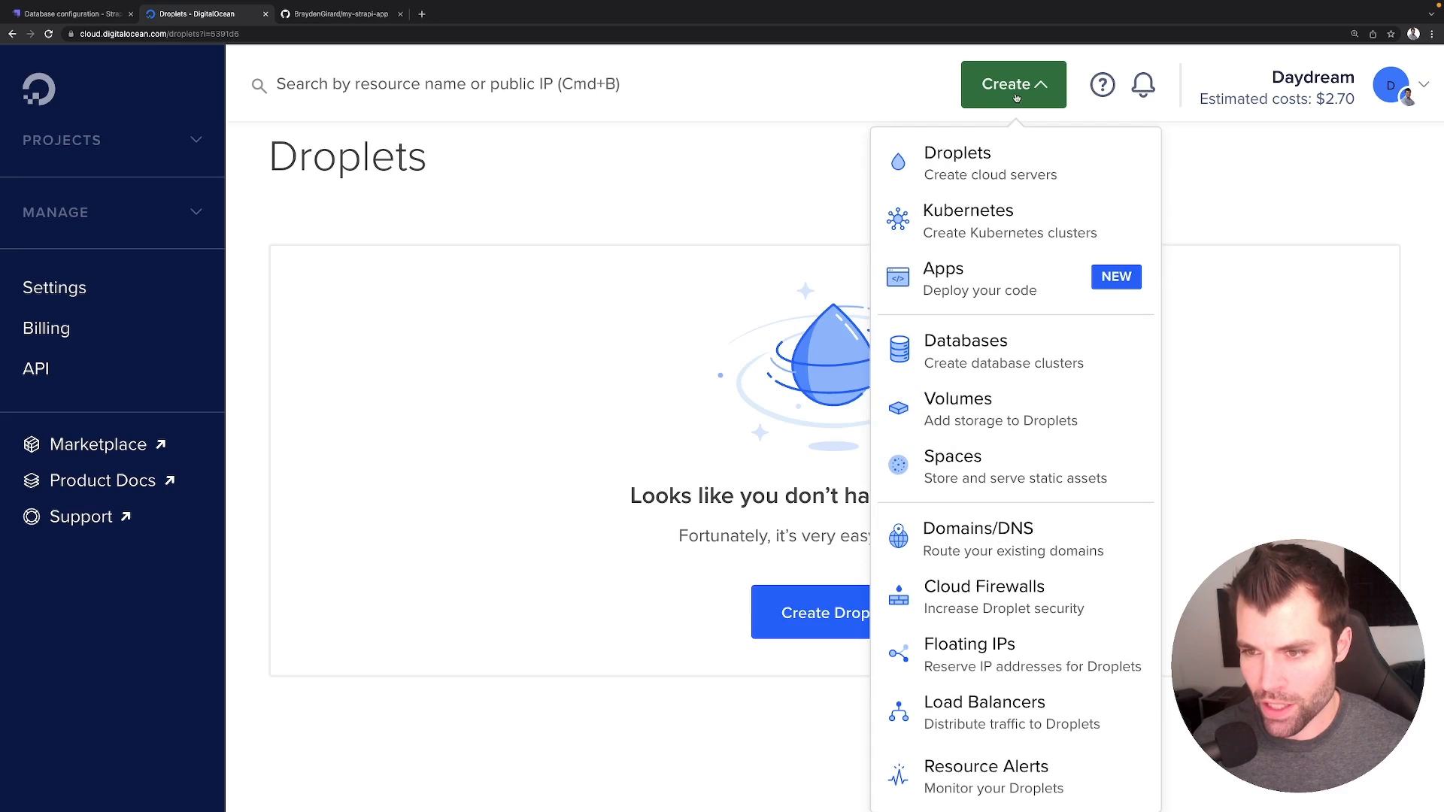
mouse_move(979, 279)
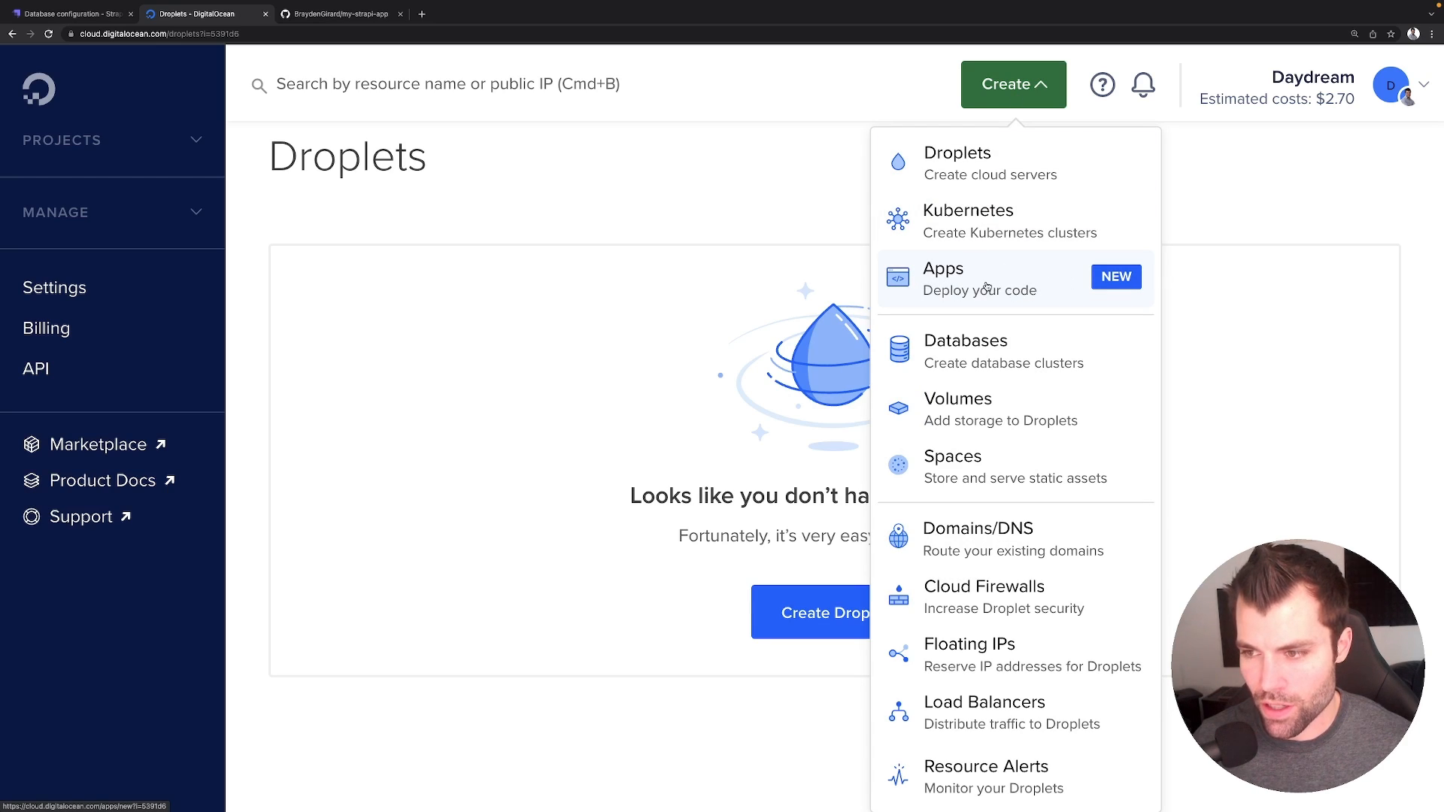
left_click(976, 280)
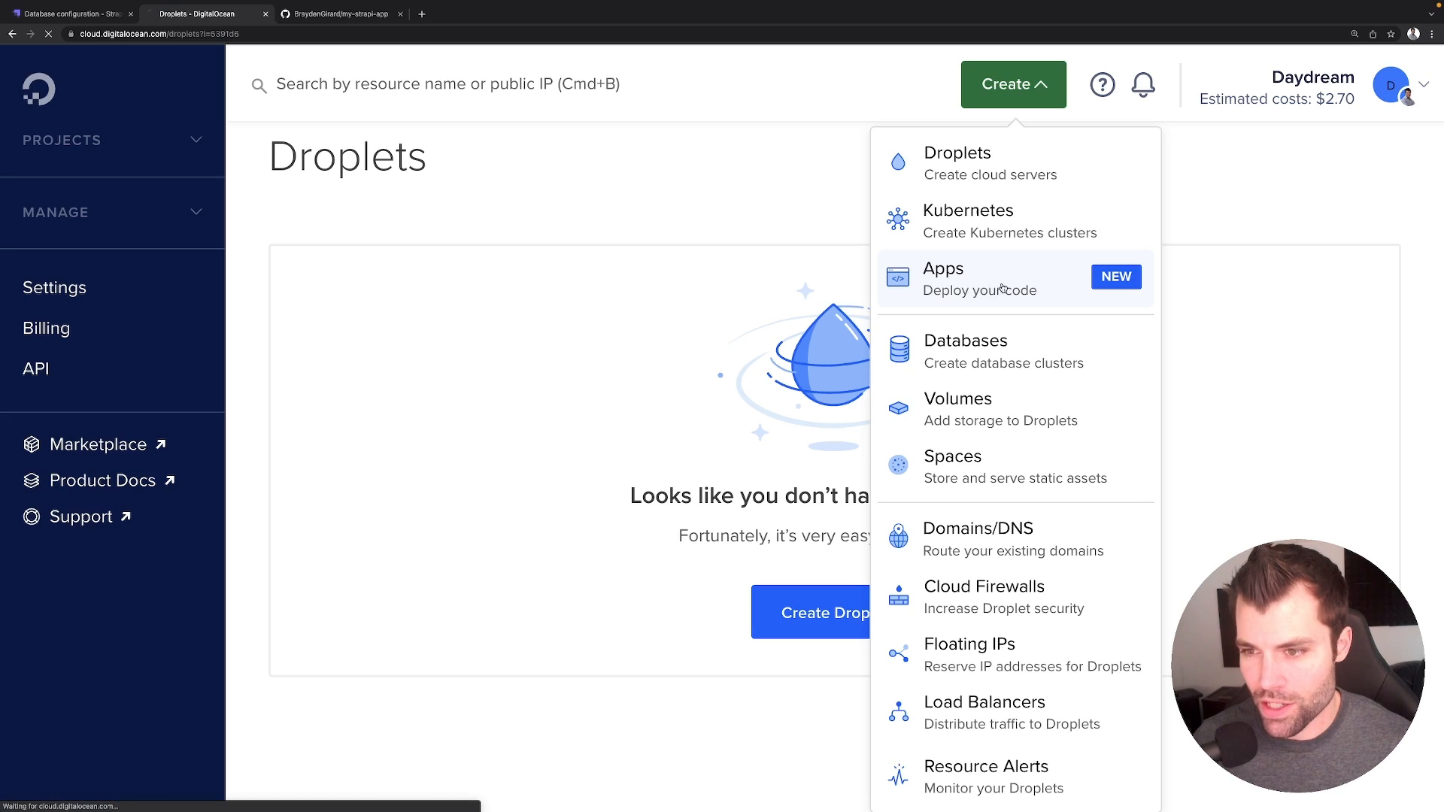
left_click(979, 279)
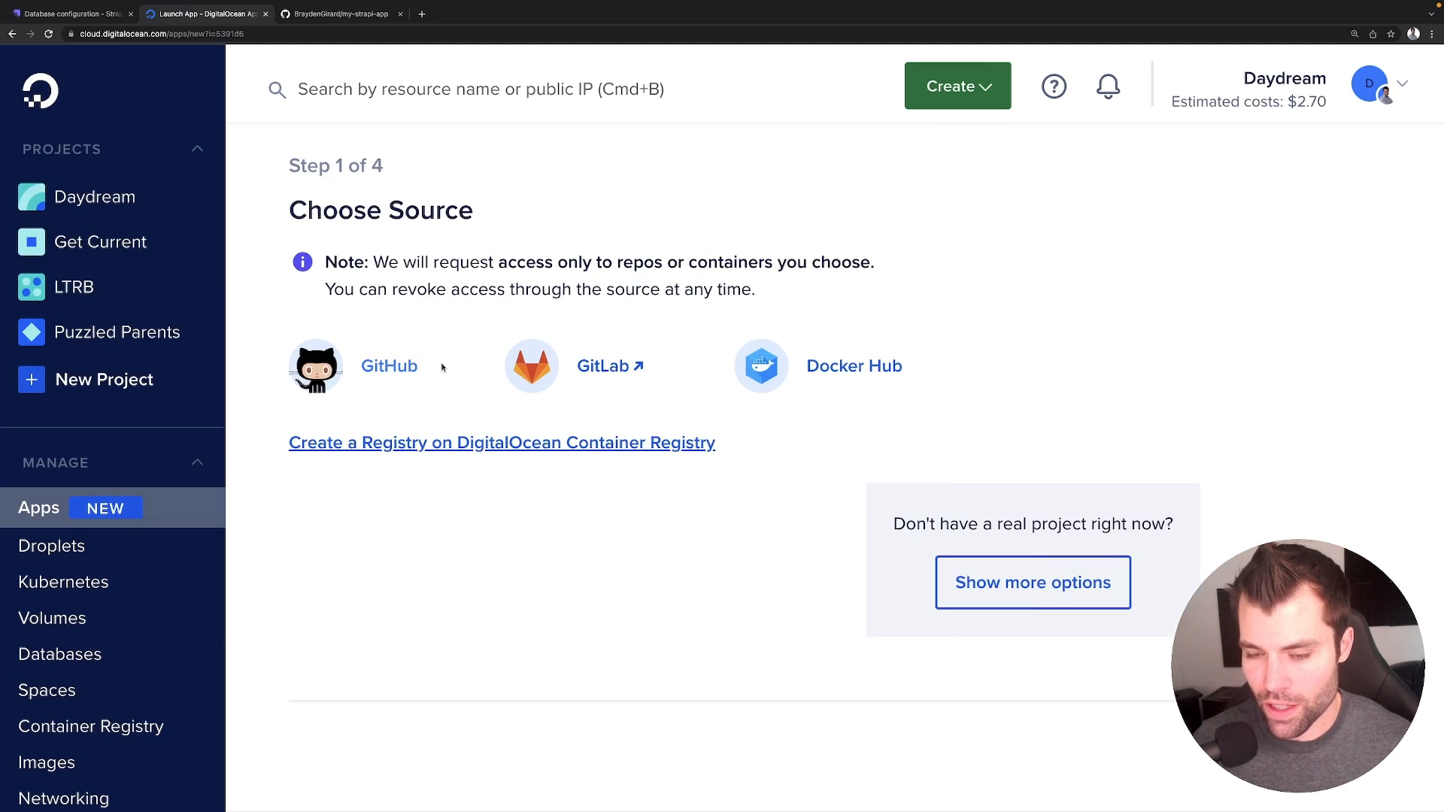
mouse_move(389, 367)
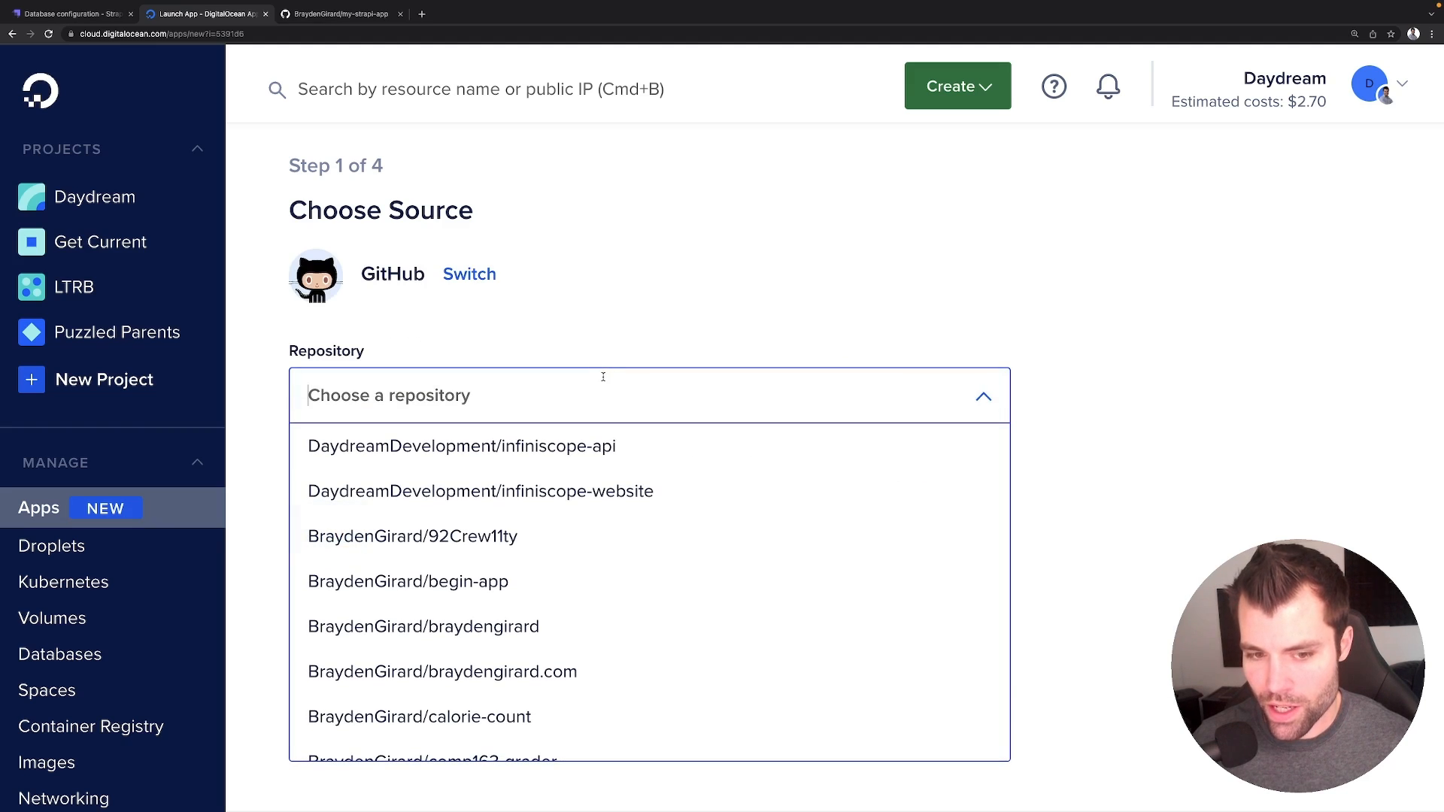
- Pick the GitHub repo my-strapi-app on branch main with autodeploy as the source and continue
type("my")
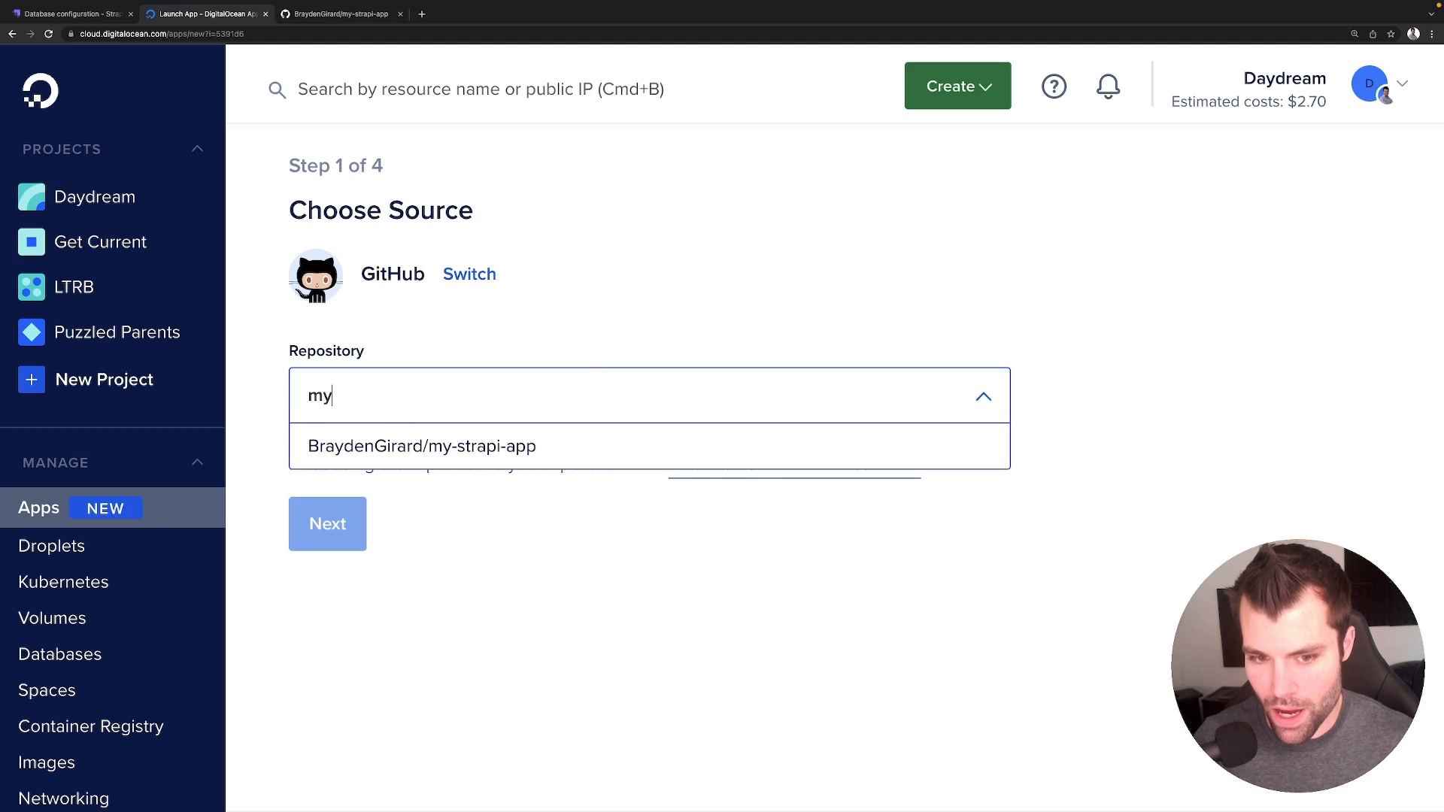
left_click(423, 445)
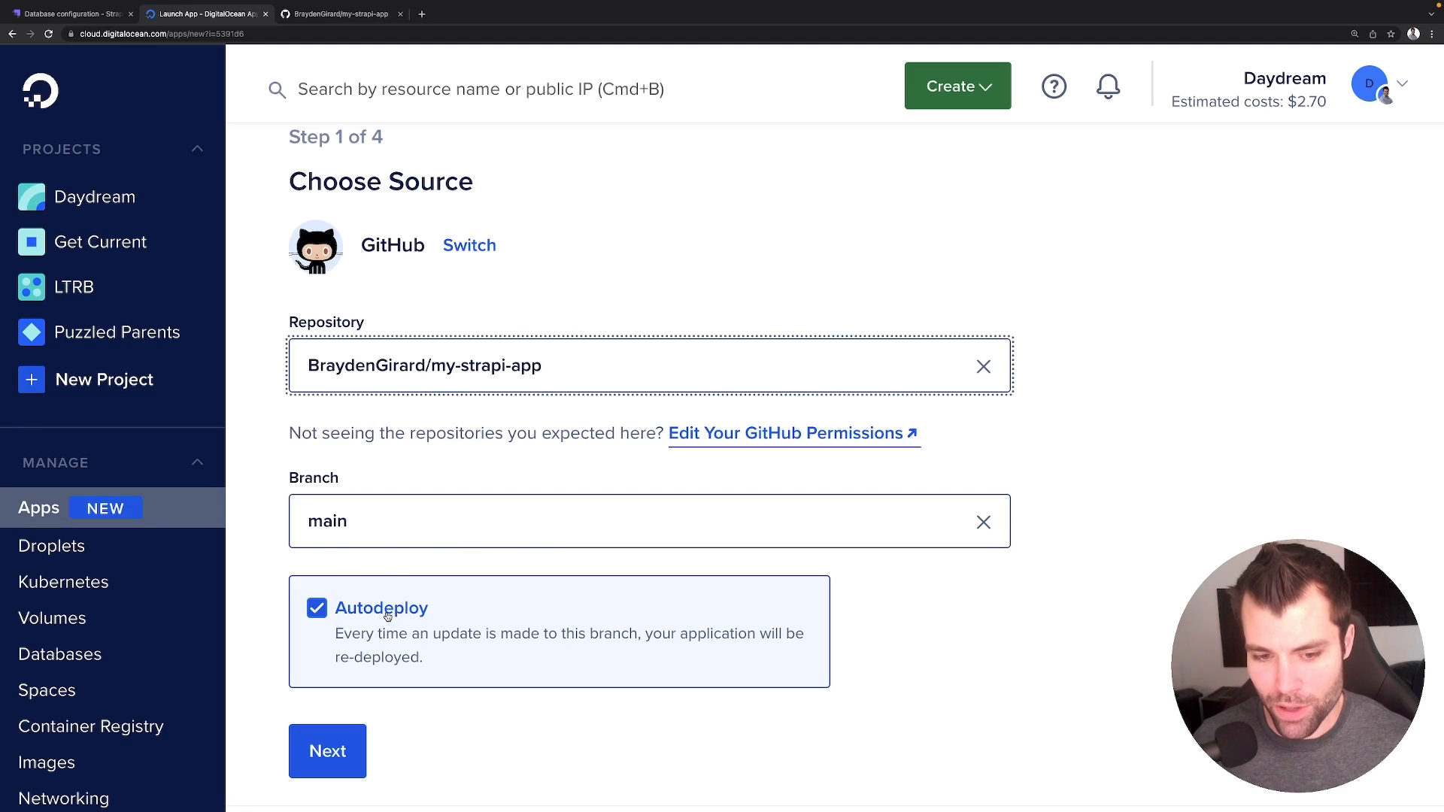
left_click(326, 751)
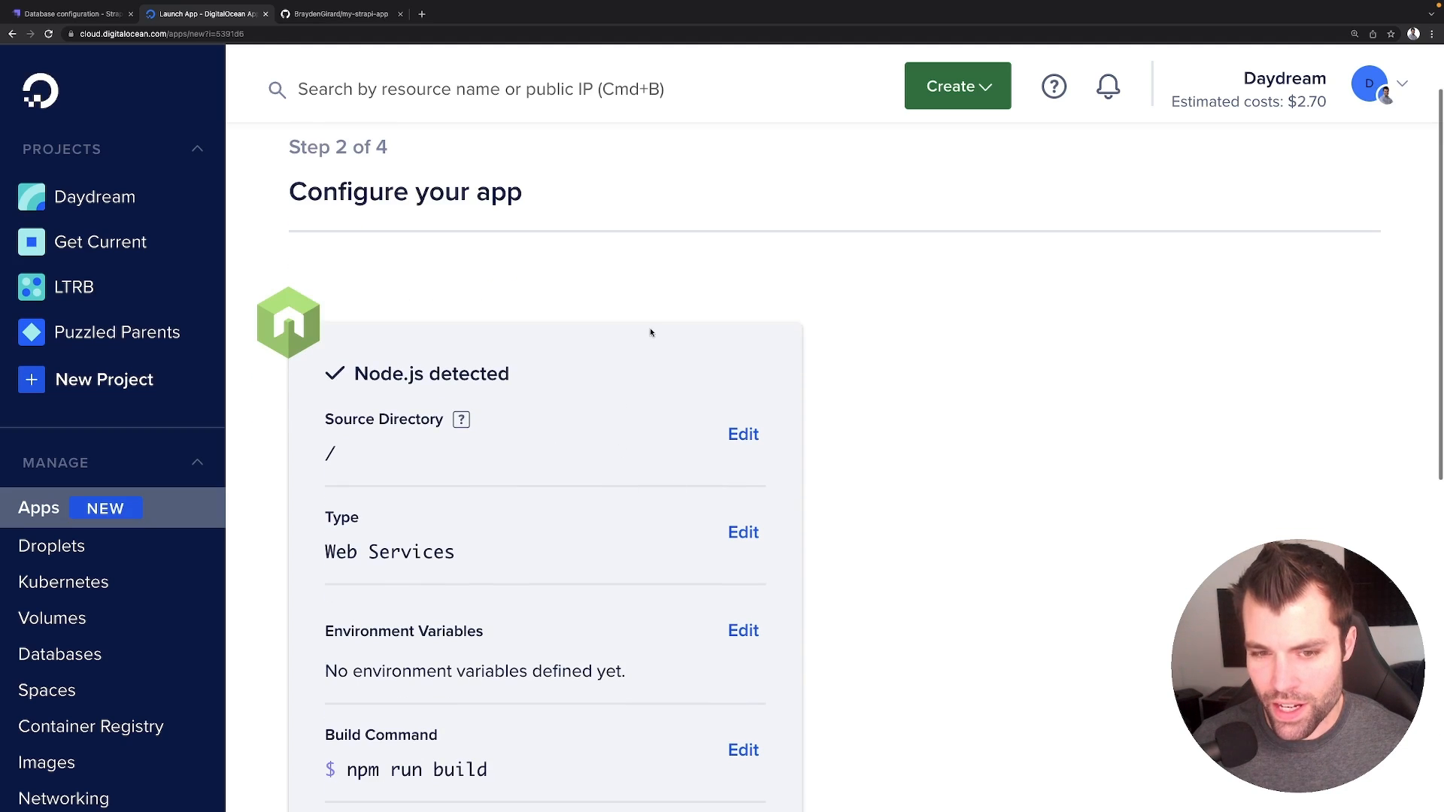
- Change the web service's HTTP port to 1337
scroll("down", 3)
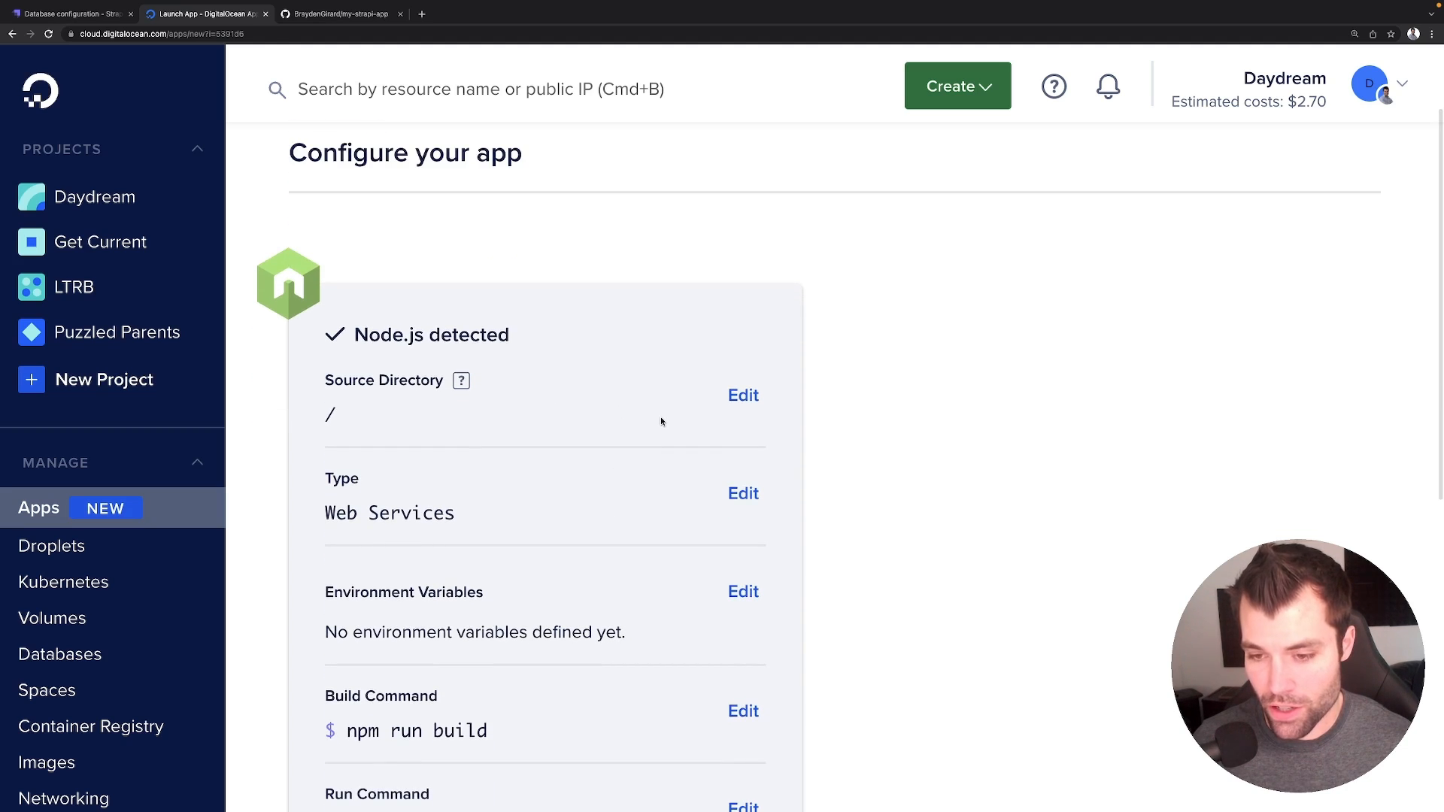
scroll("down", 3)
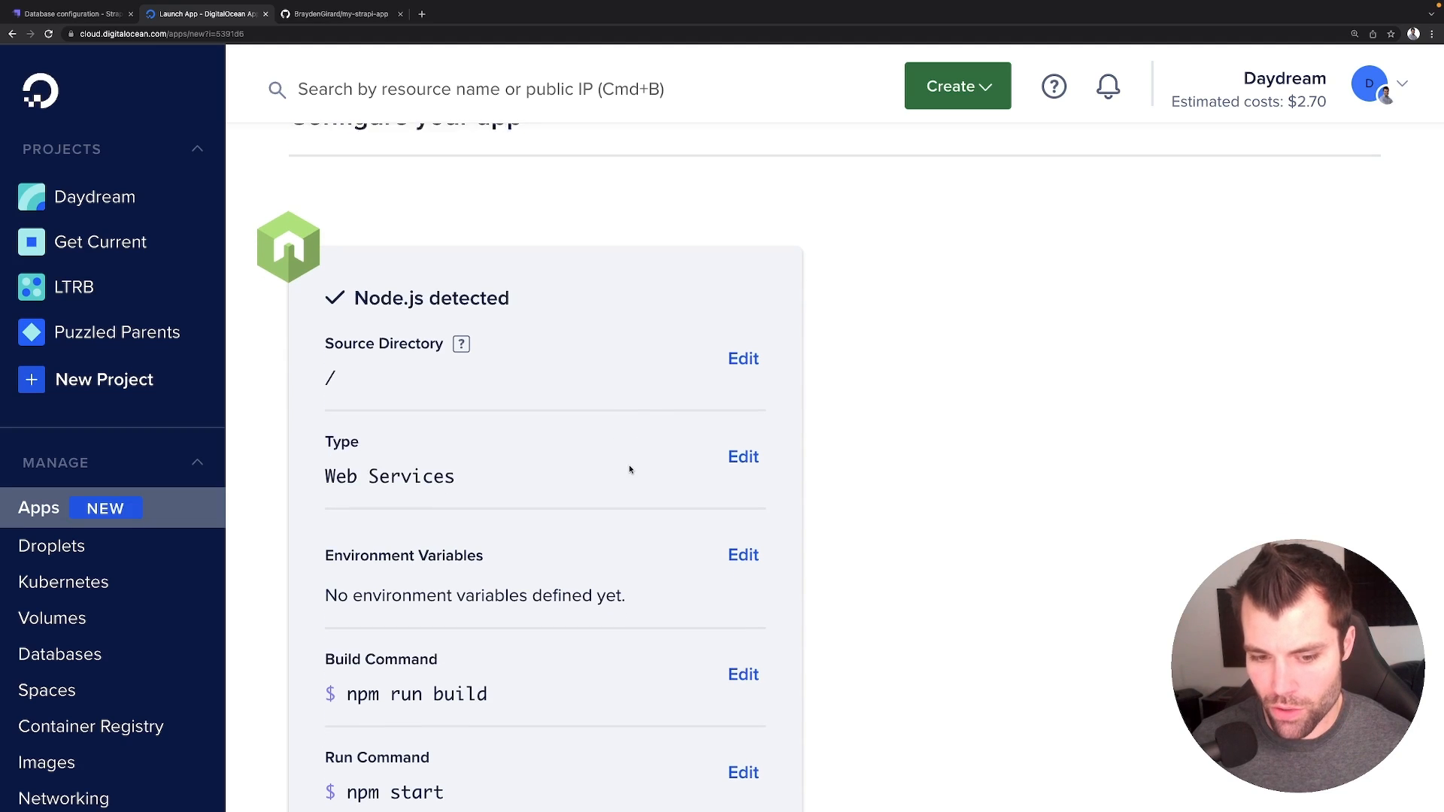
scroll("down", 3)
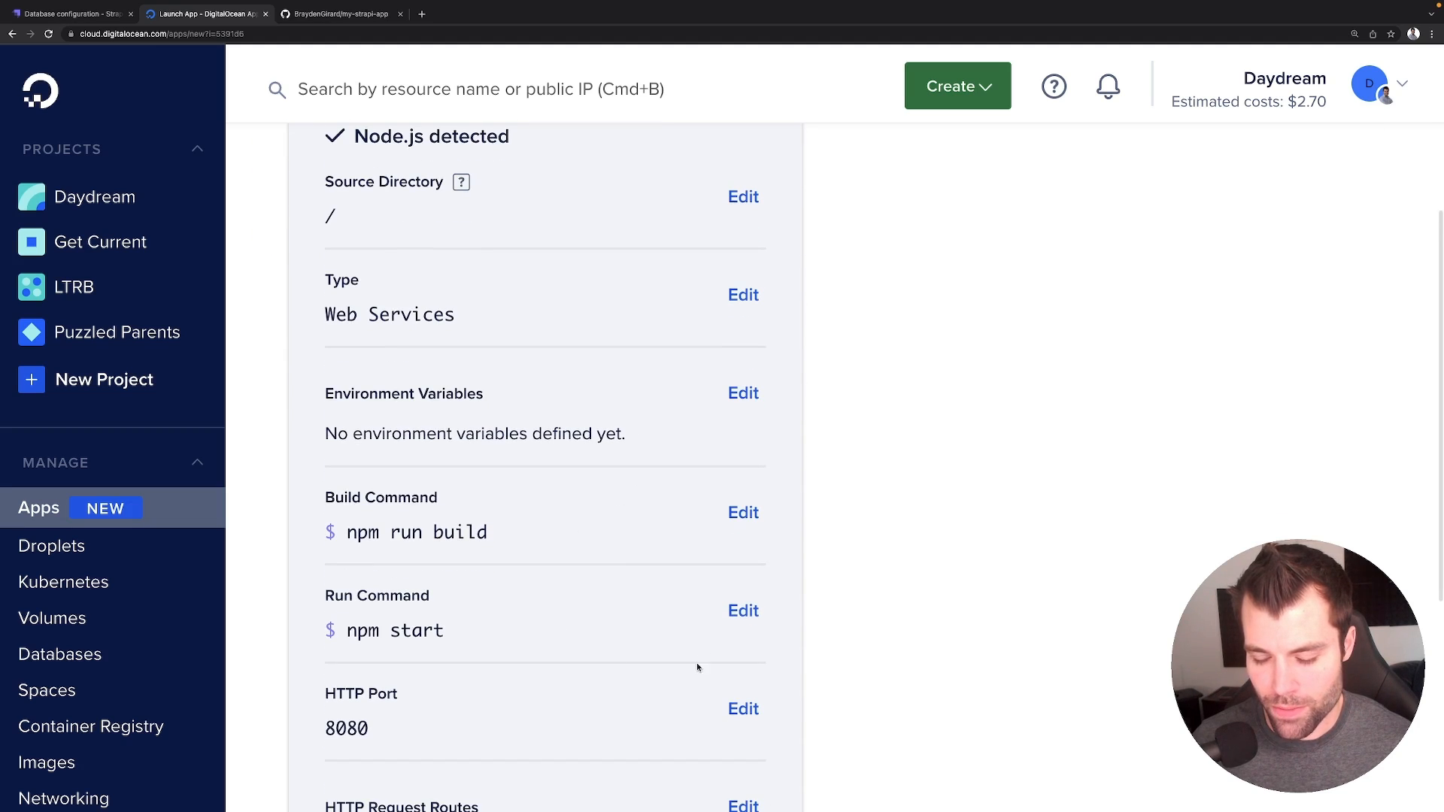
scroll("down", 3)
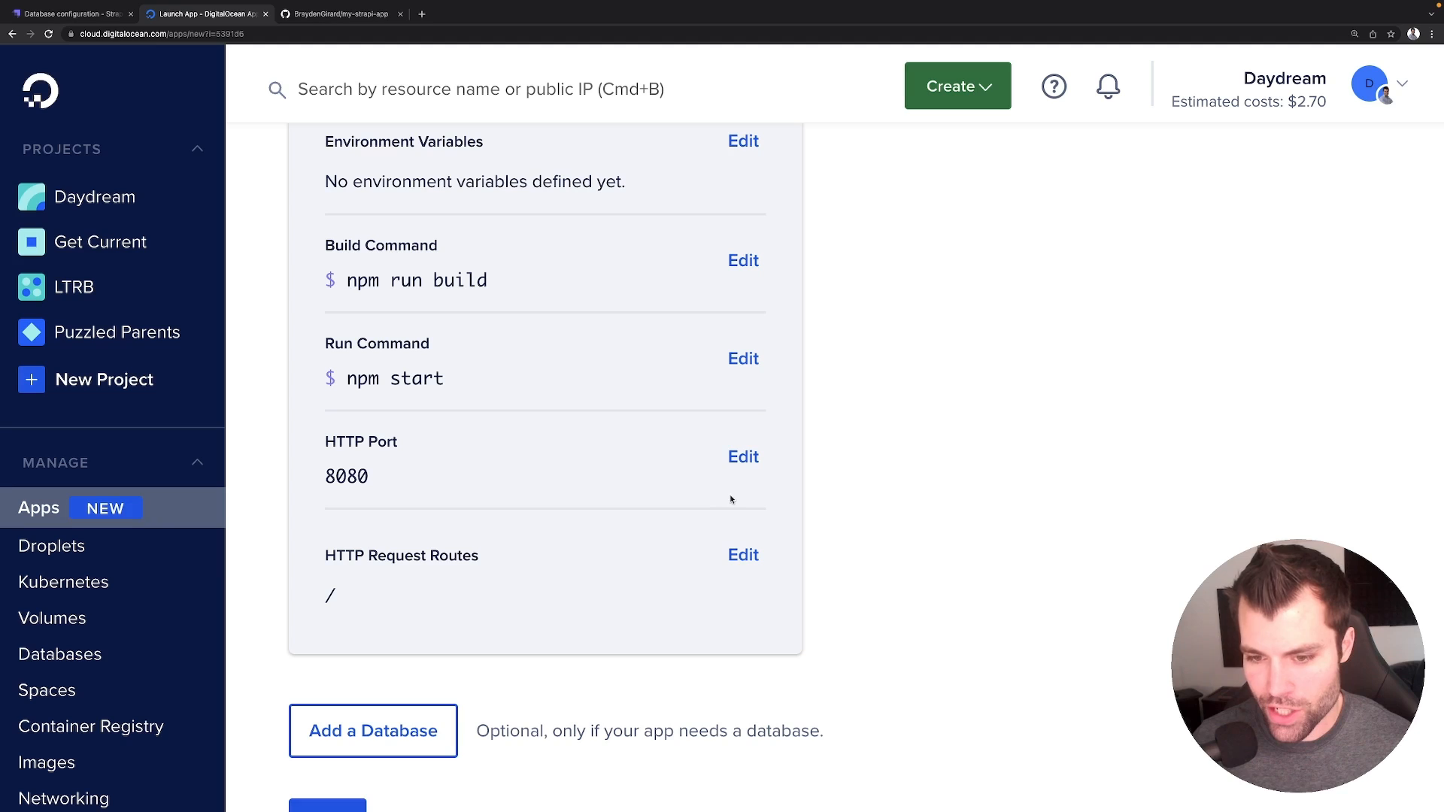
left_click(741, 457)
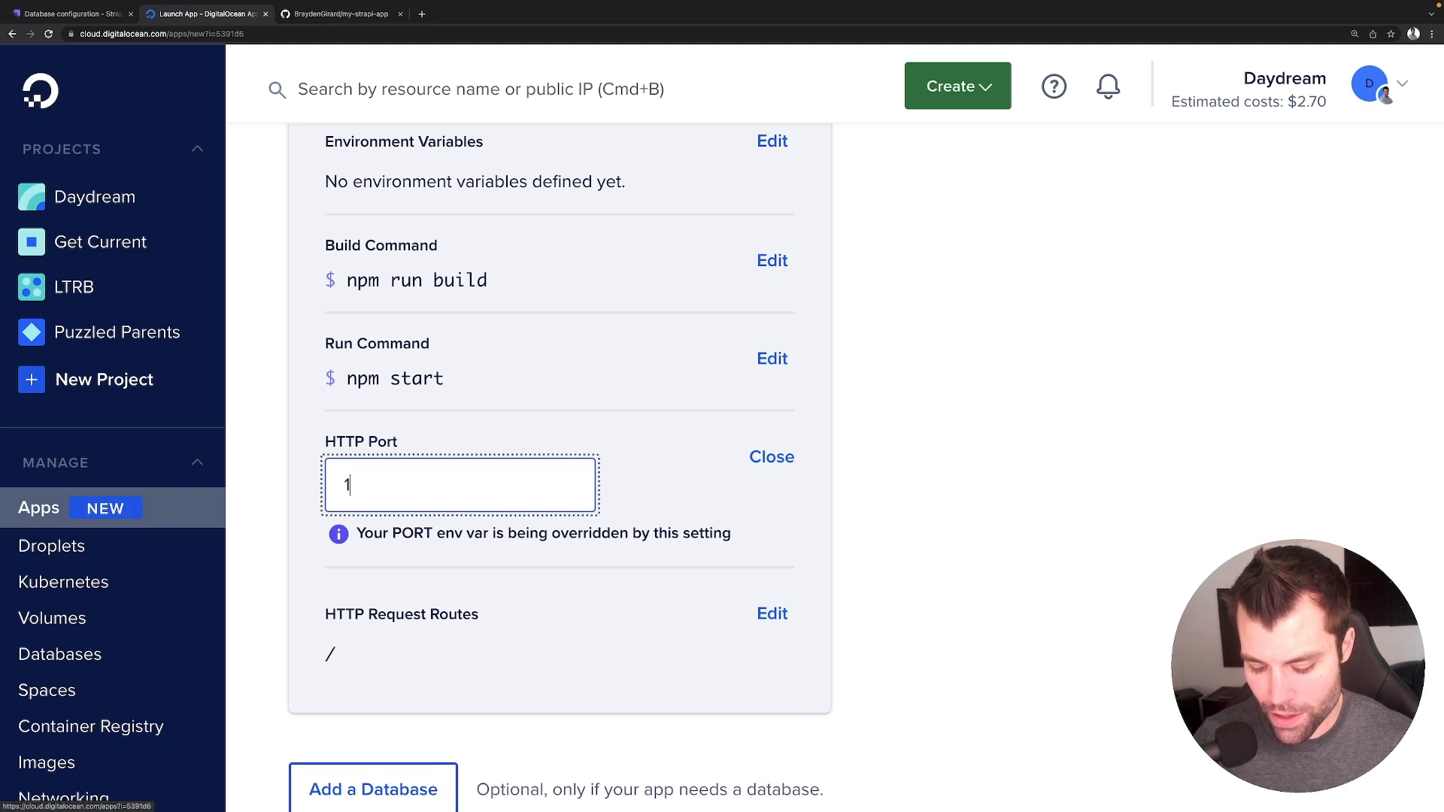
type("337")
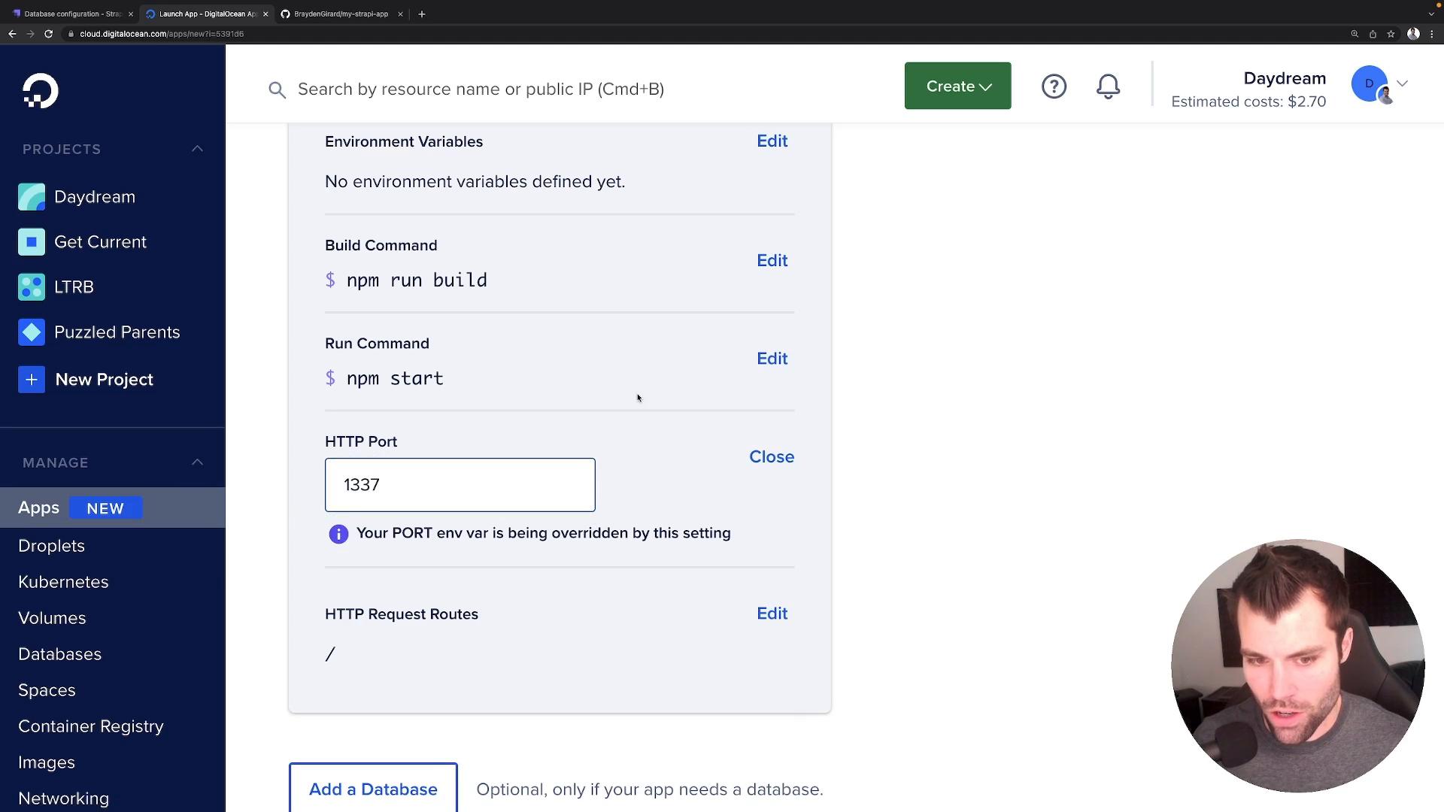
- Begin adding a database component to the app
scroll("down", 3)
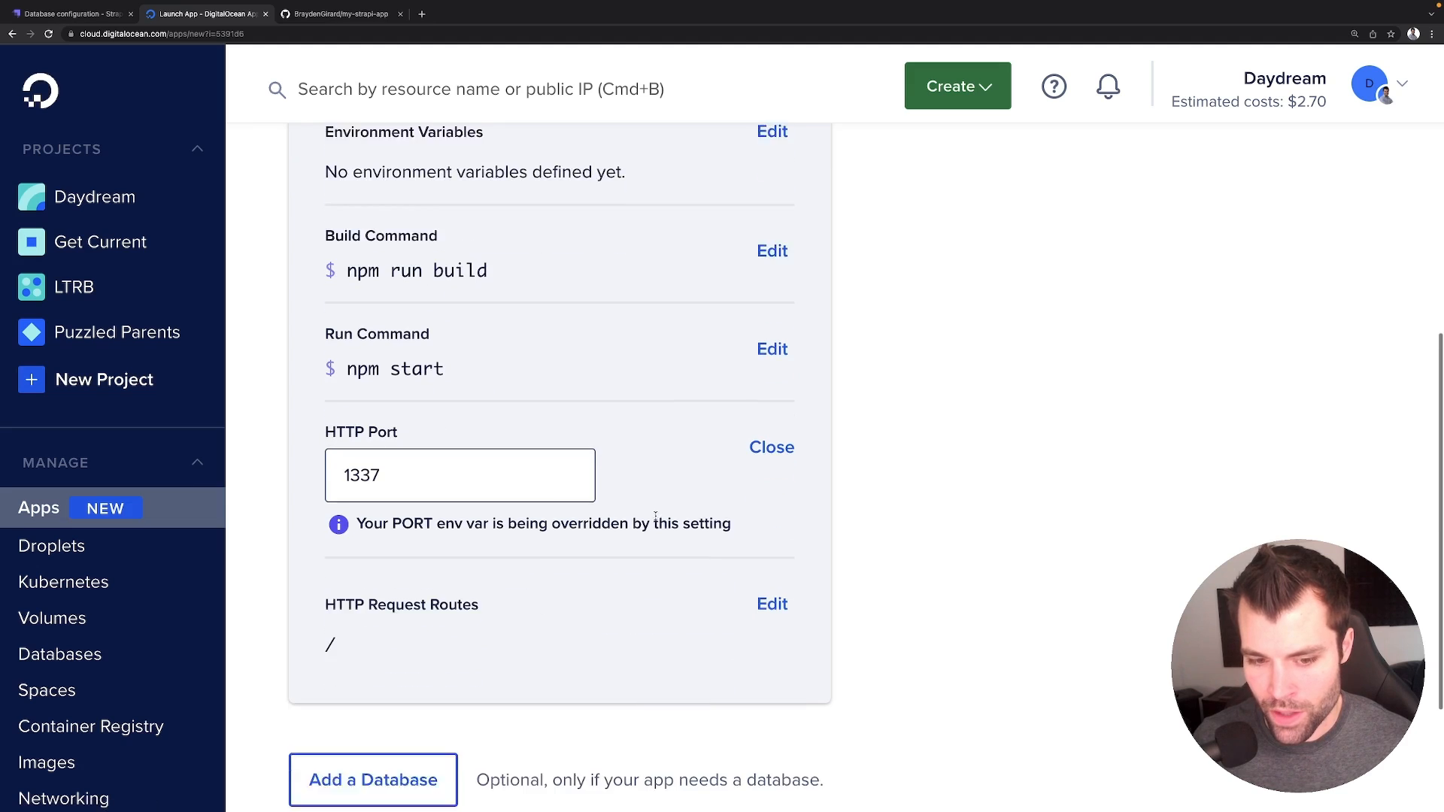
left_click(372, 780)
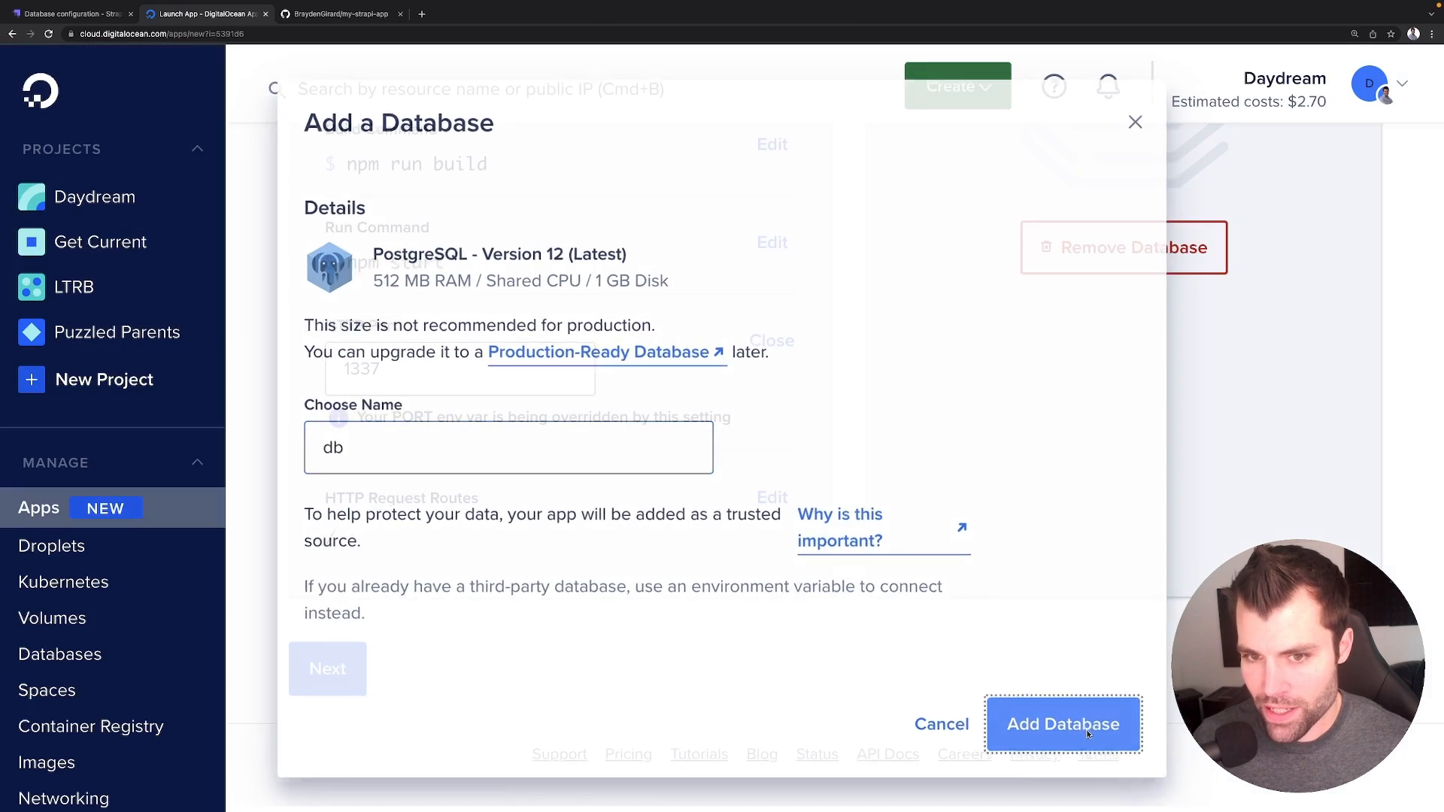
- Confirm the PostgreSQL database named db and continue to the web service naming step
left_click(1062, 723)
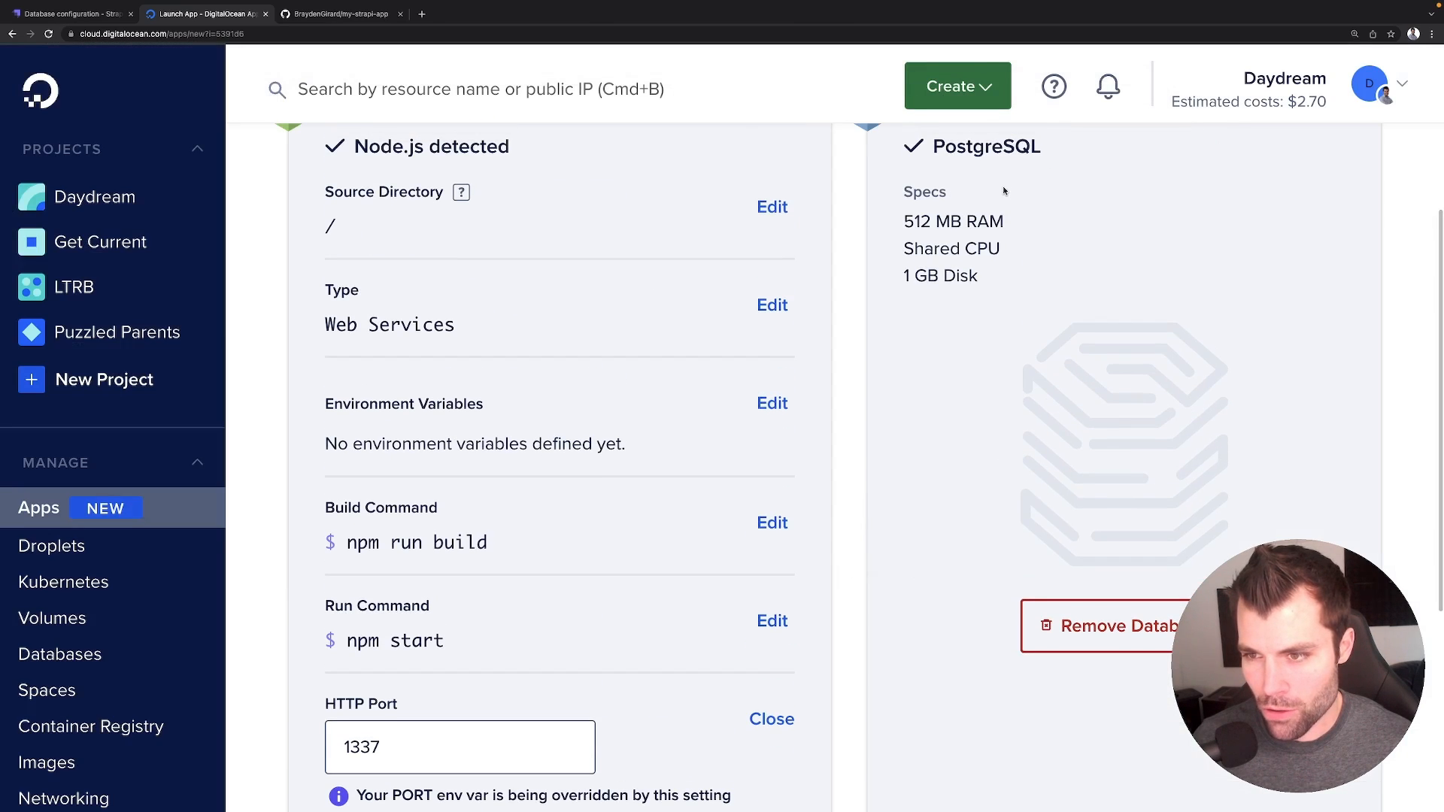
scroll("down", 3)
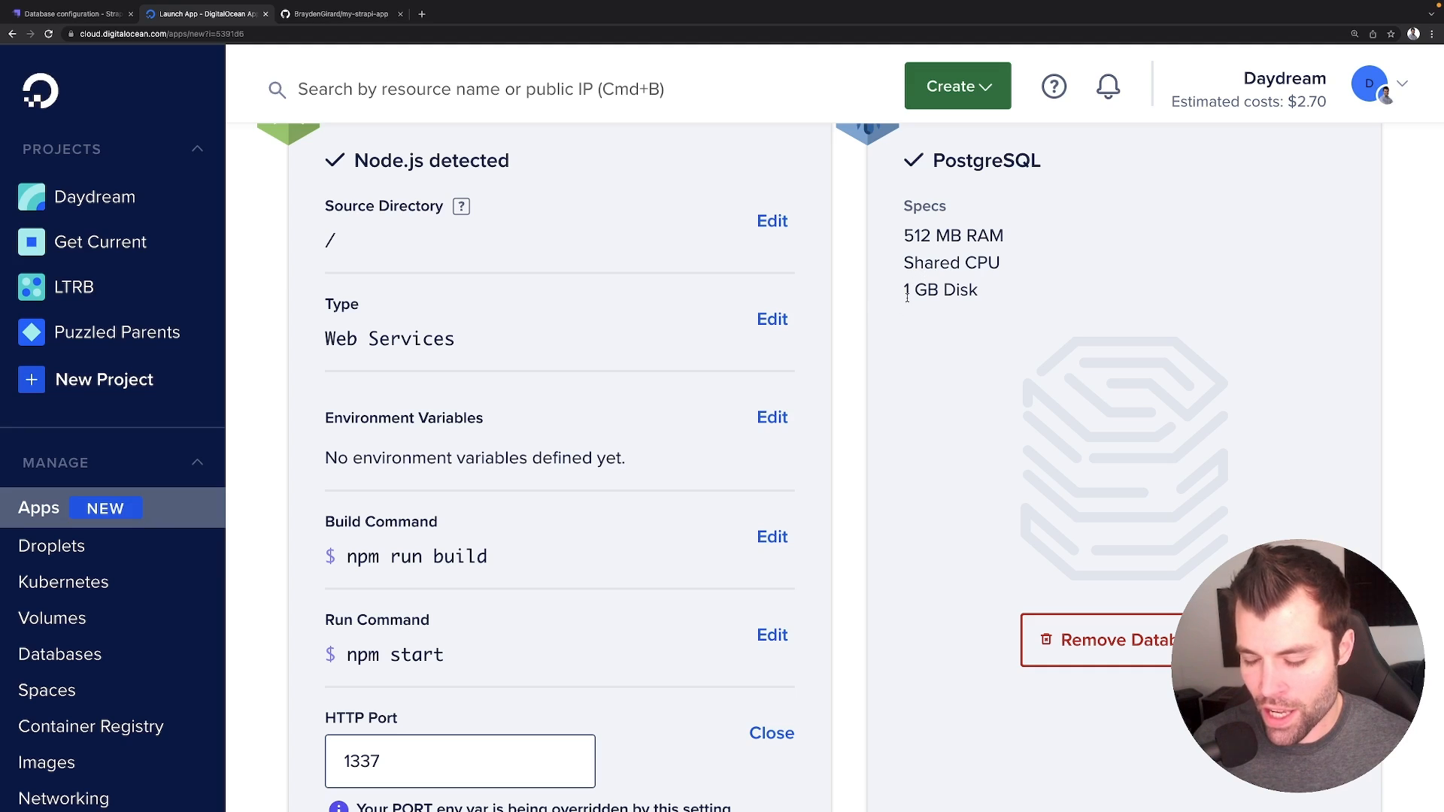
scroll("down", 3)
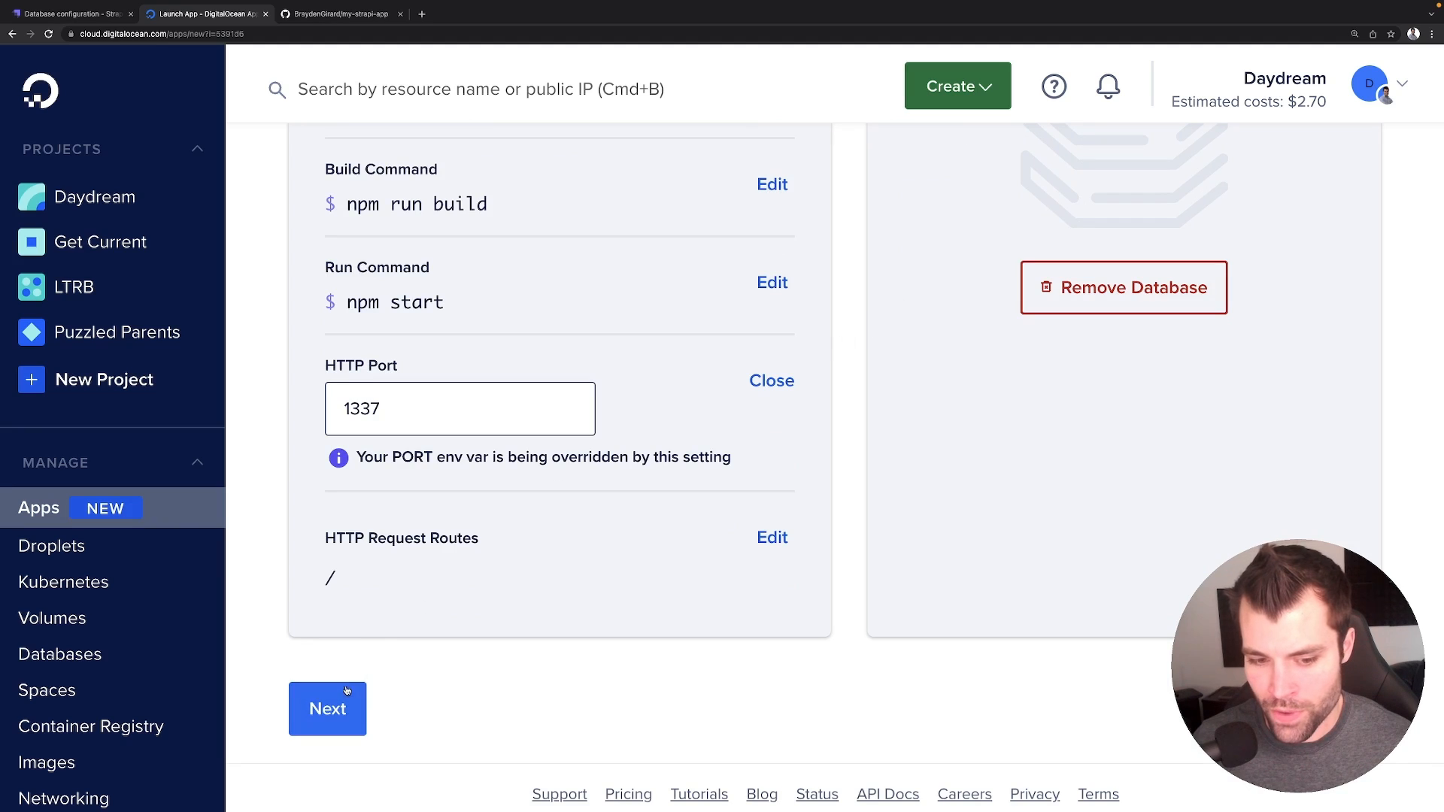
left_click(326, 708)
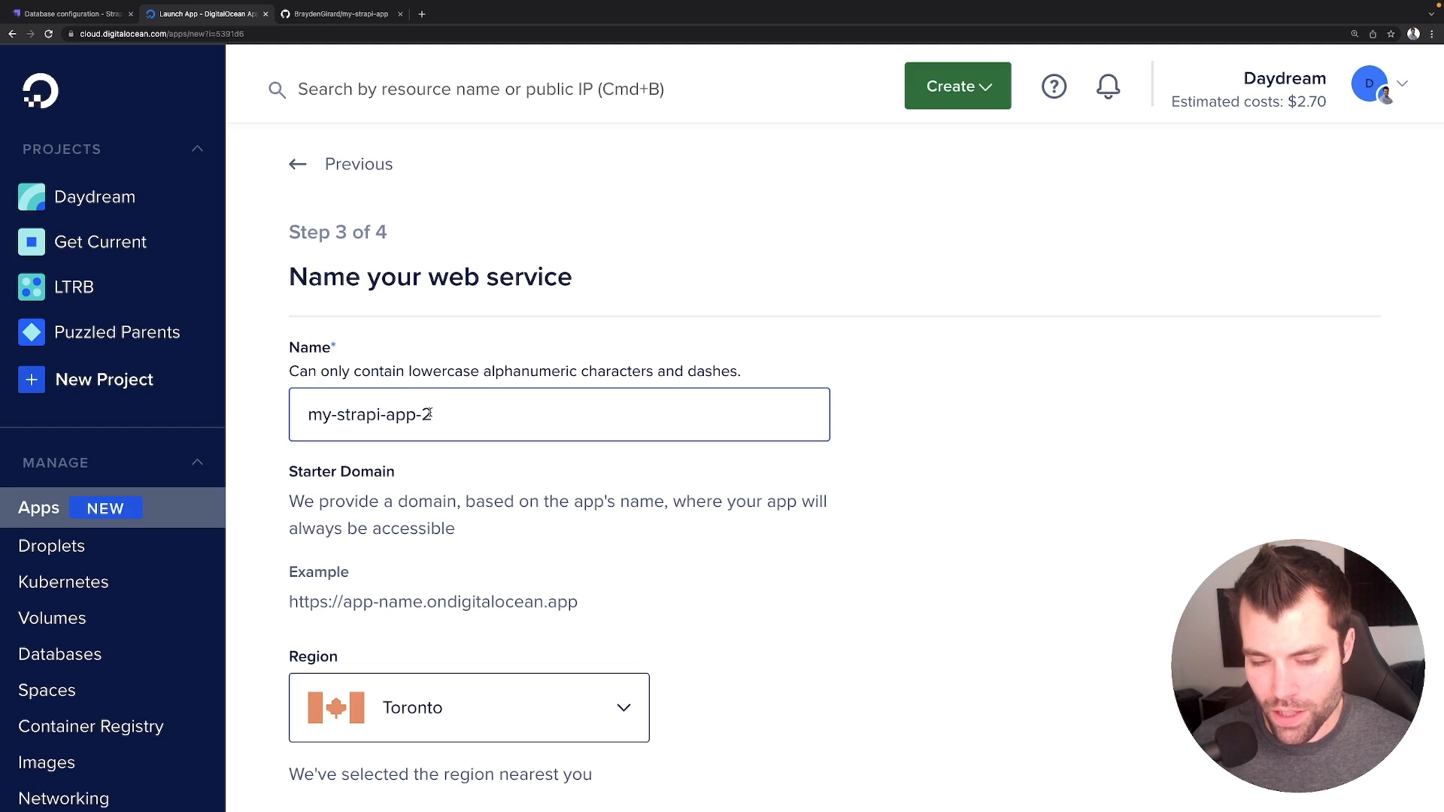
- Rename the web service to my-strapi-application in Toronto and continue to plan selection
key("Backspace")
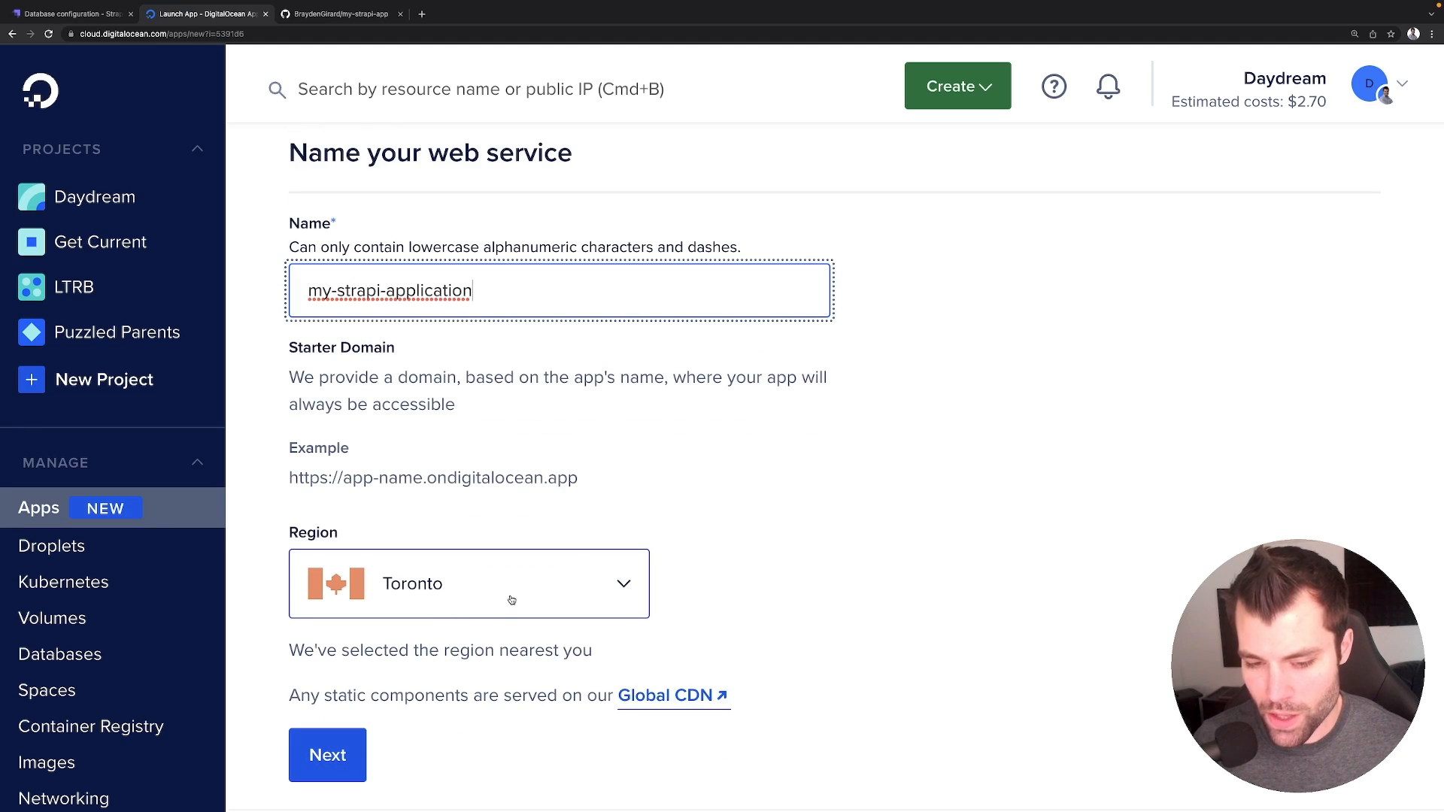
mouse_move(433, 559)
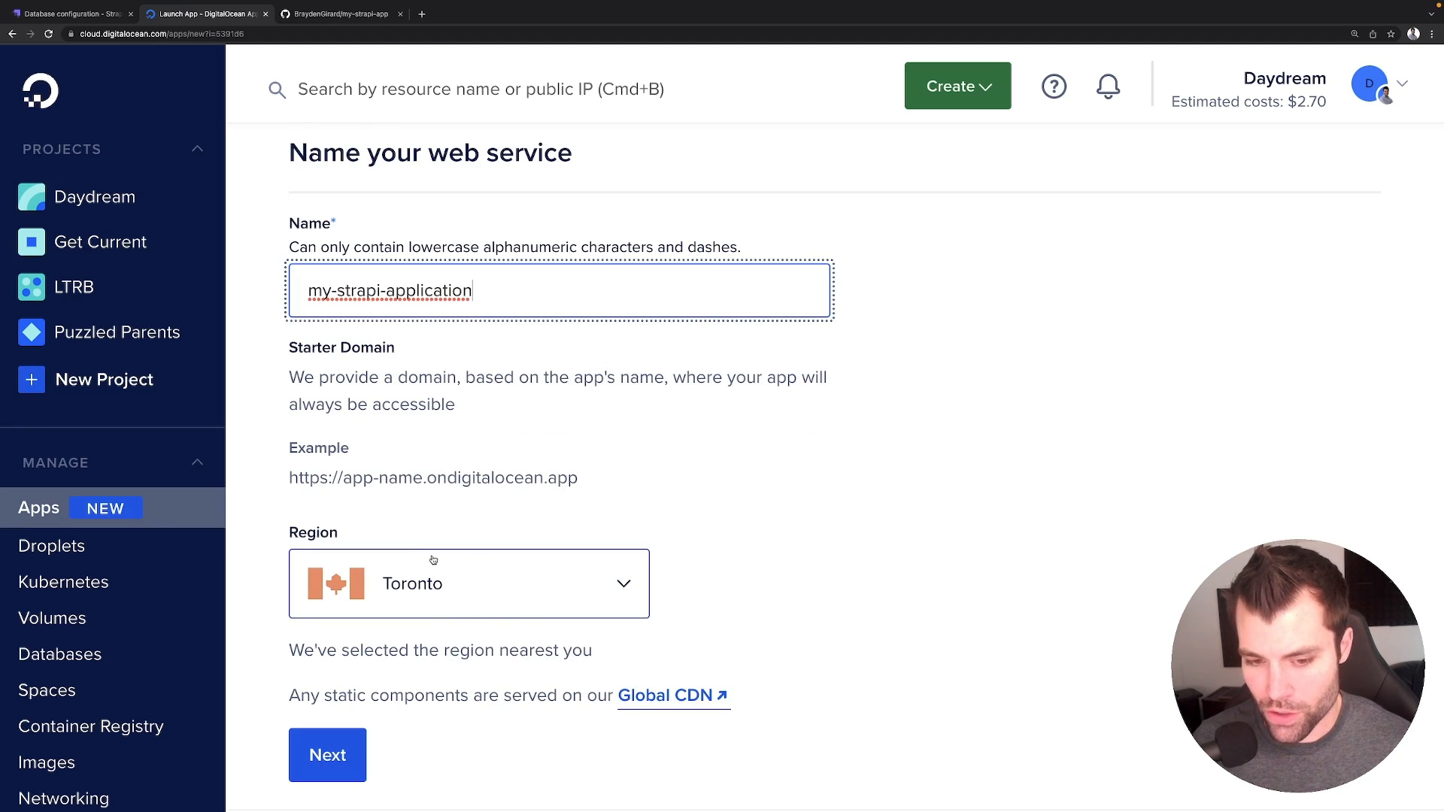
scroll("down", 3)
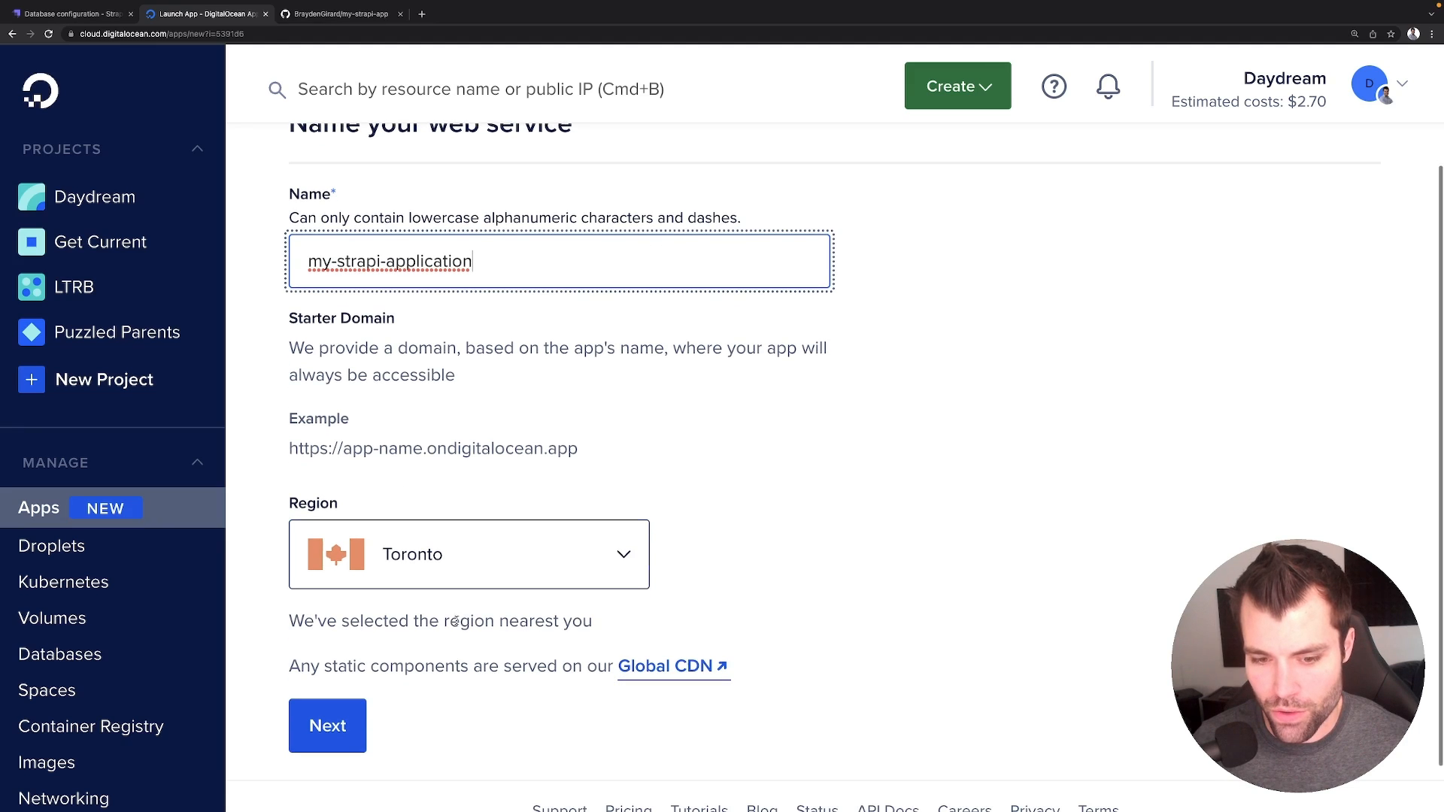
left_click(327, 725)
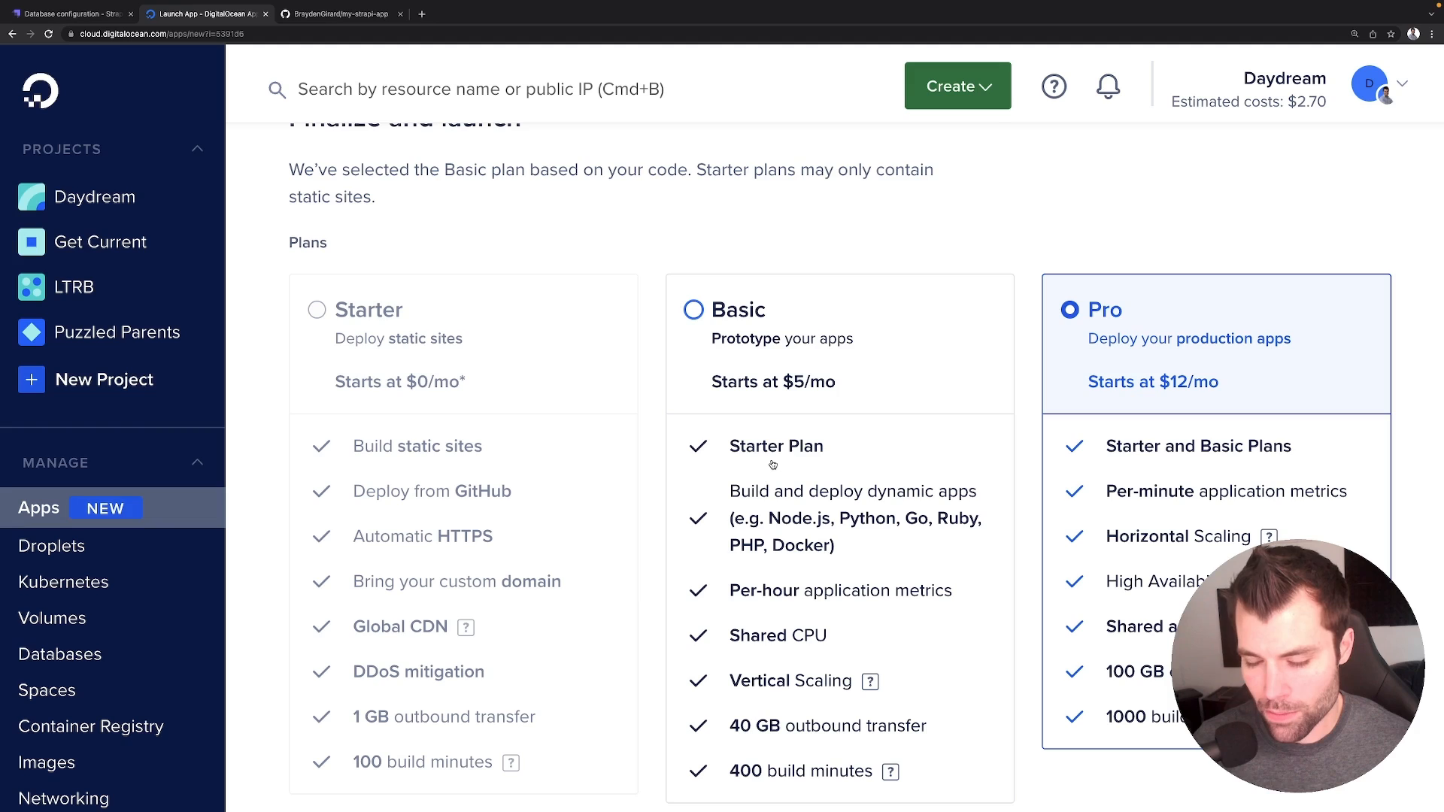
- Keep the Basic plan's 1 GB RAM $10.00/mo container size for a $17 monthly total
scroll("down", 3)
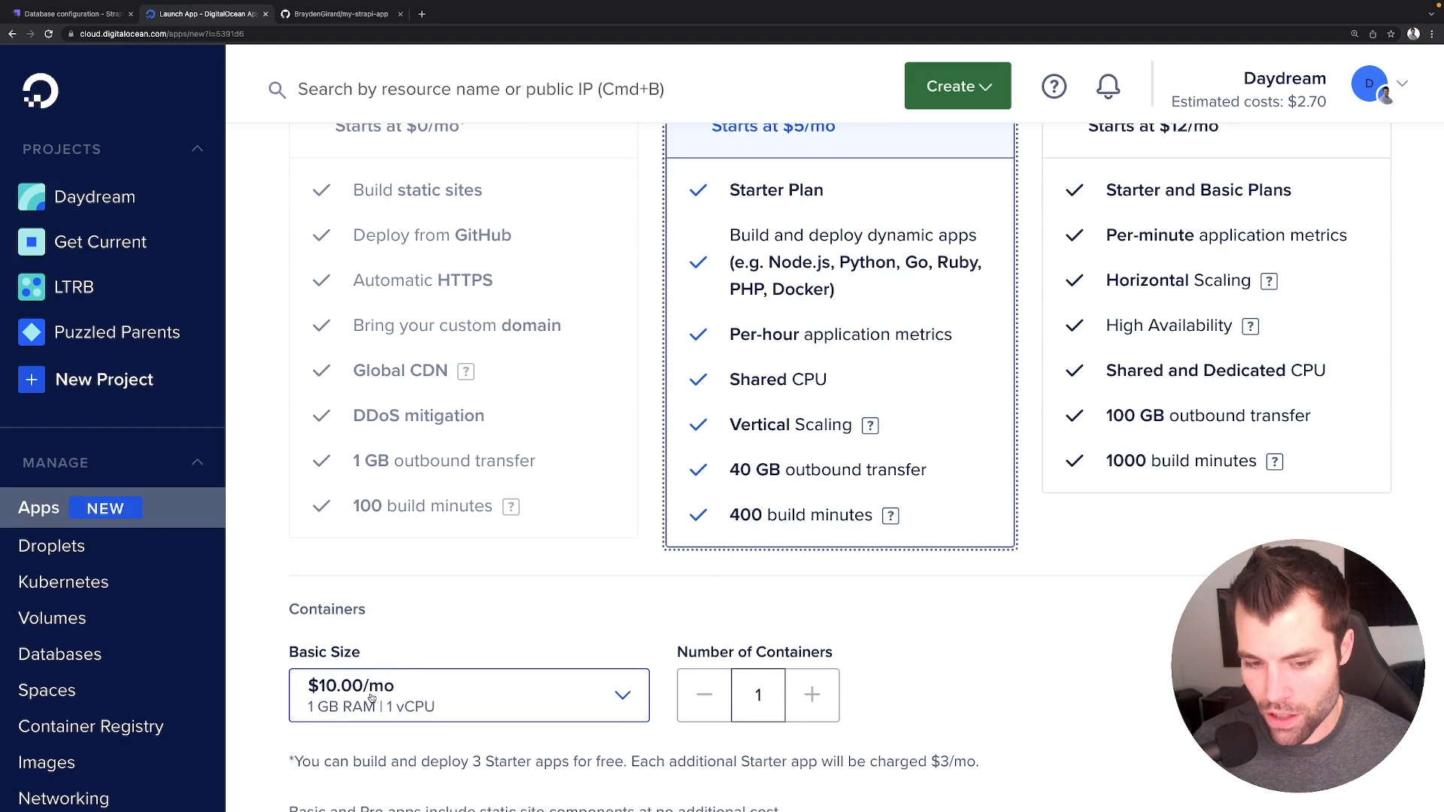
left_click(469, 694)
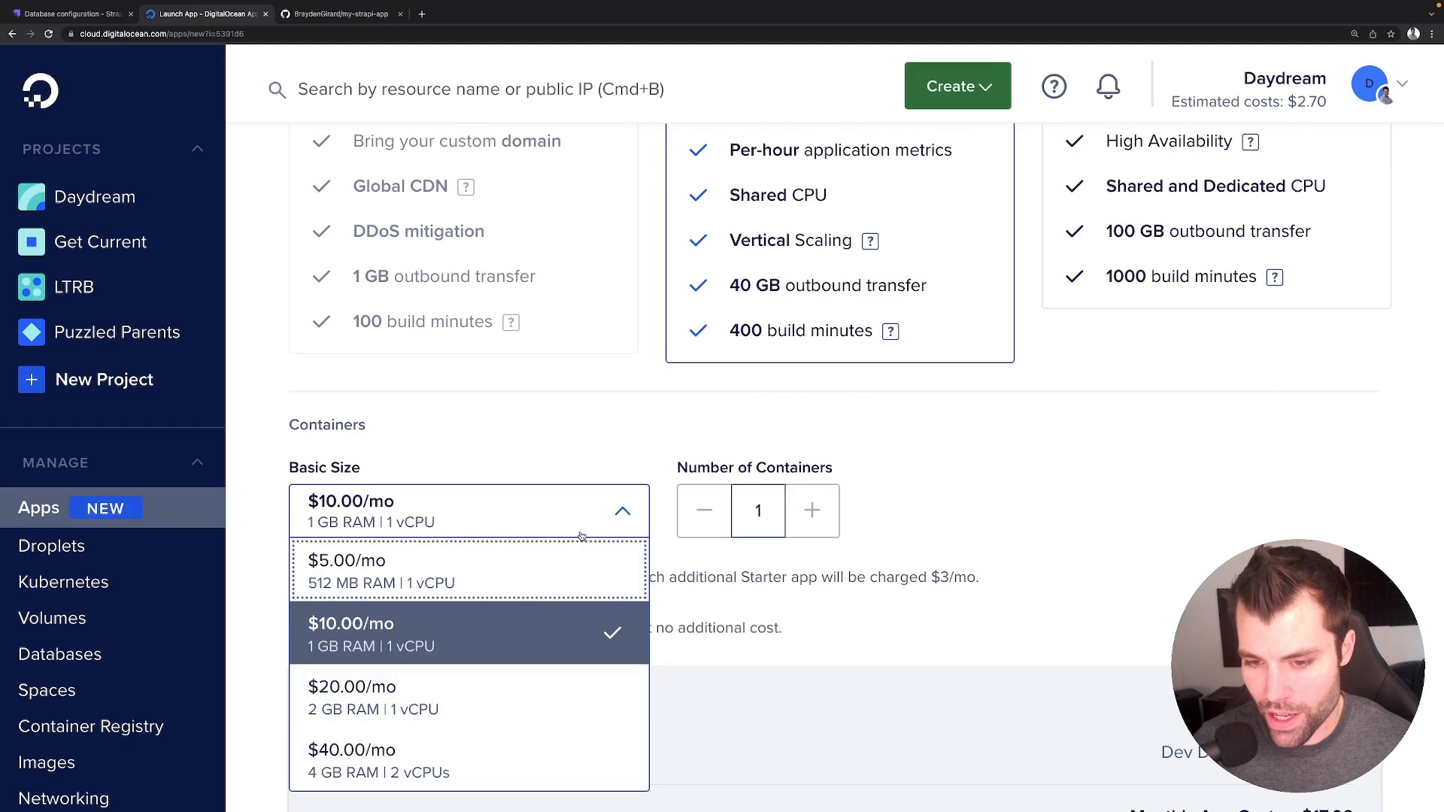
left_click(468, 511)
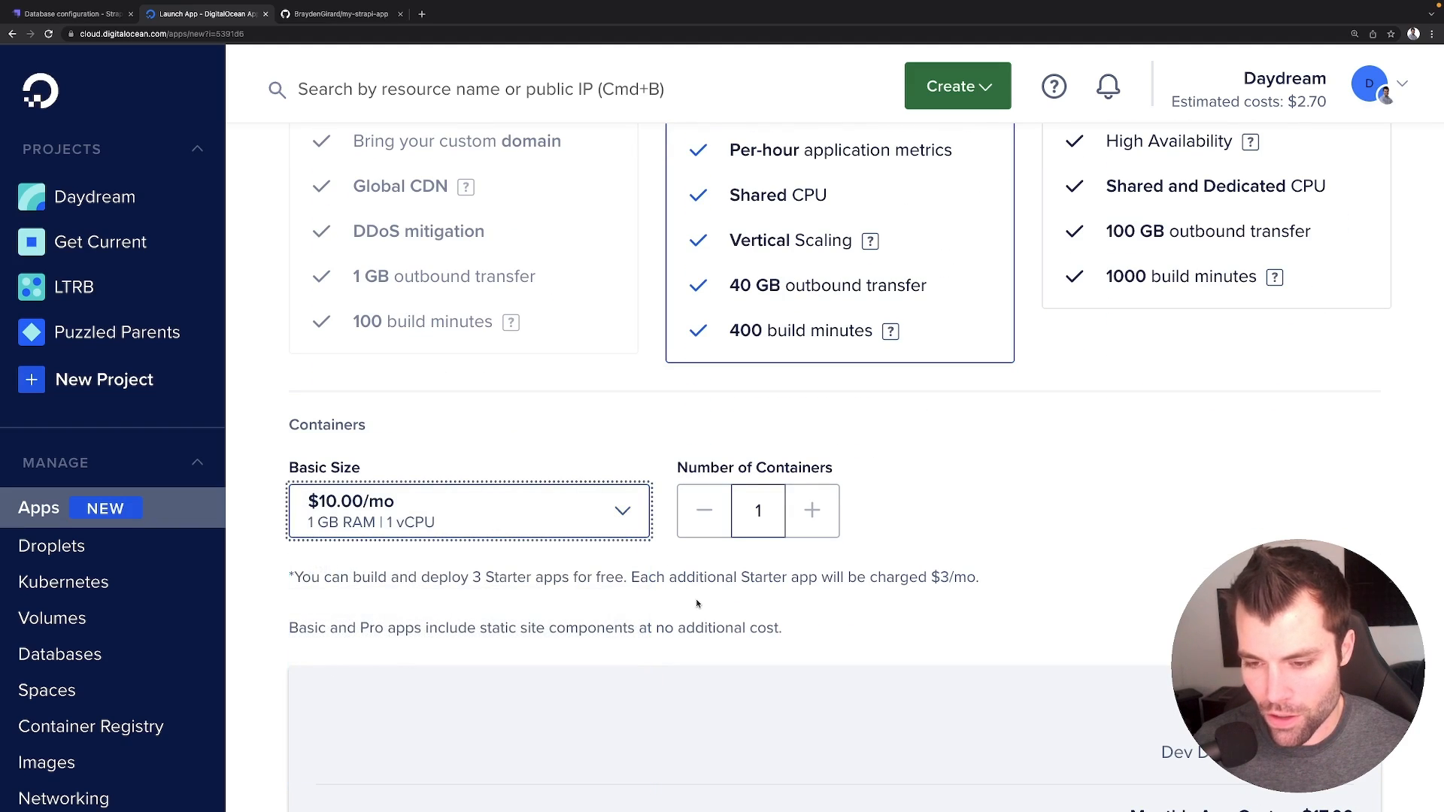
scroll("down", 3)
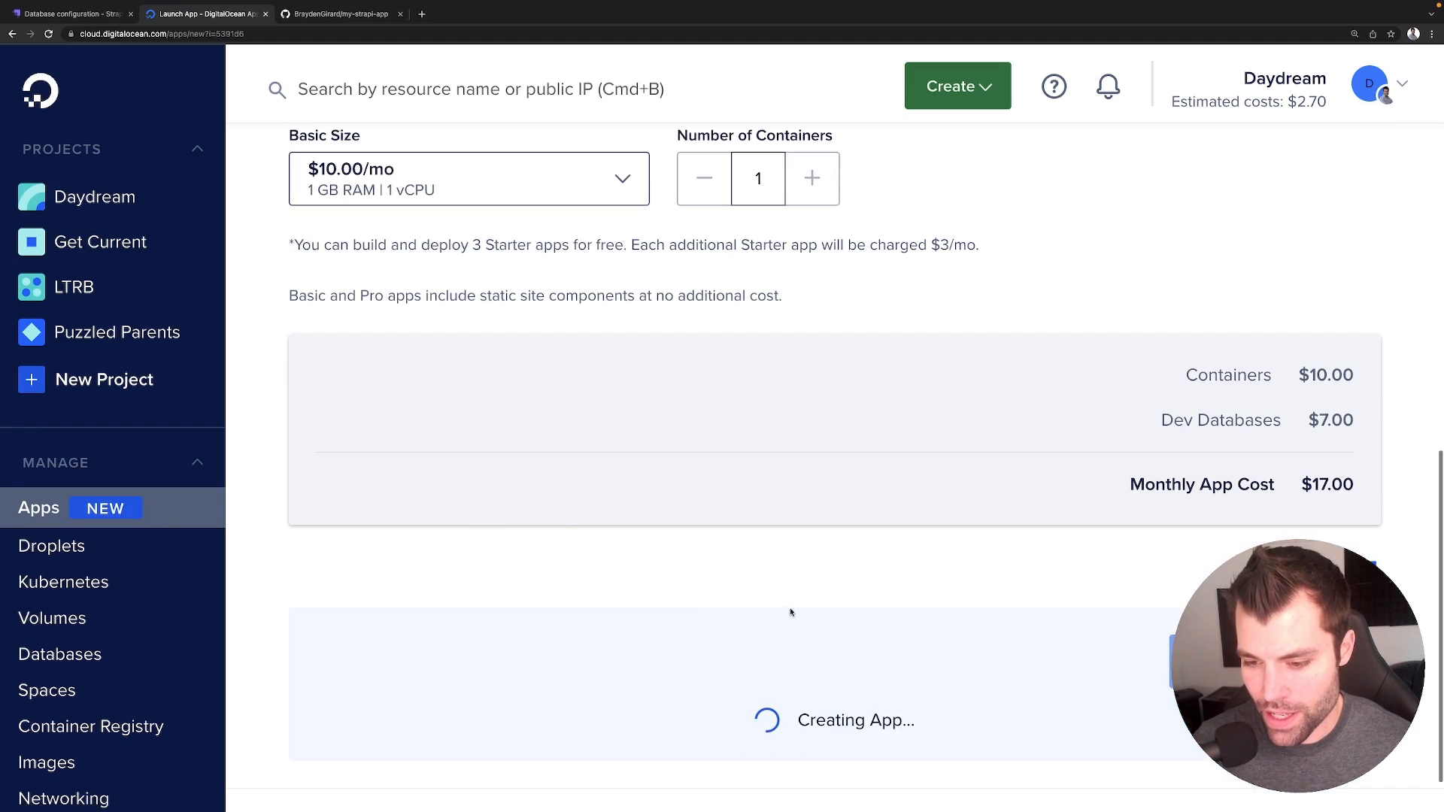
mouse_move(785, 403)
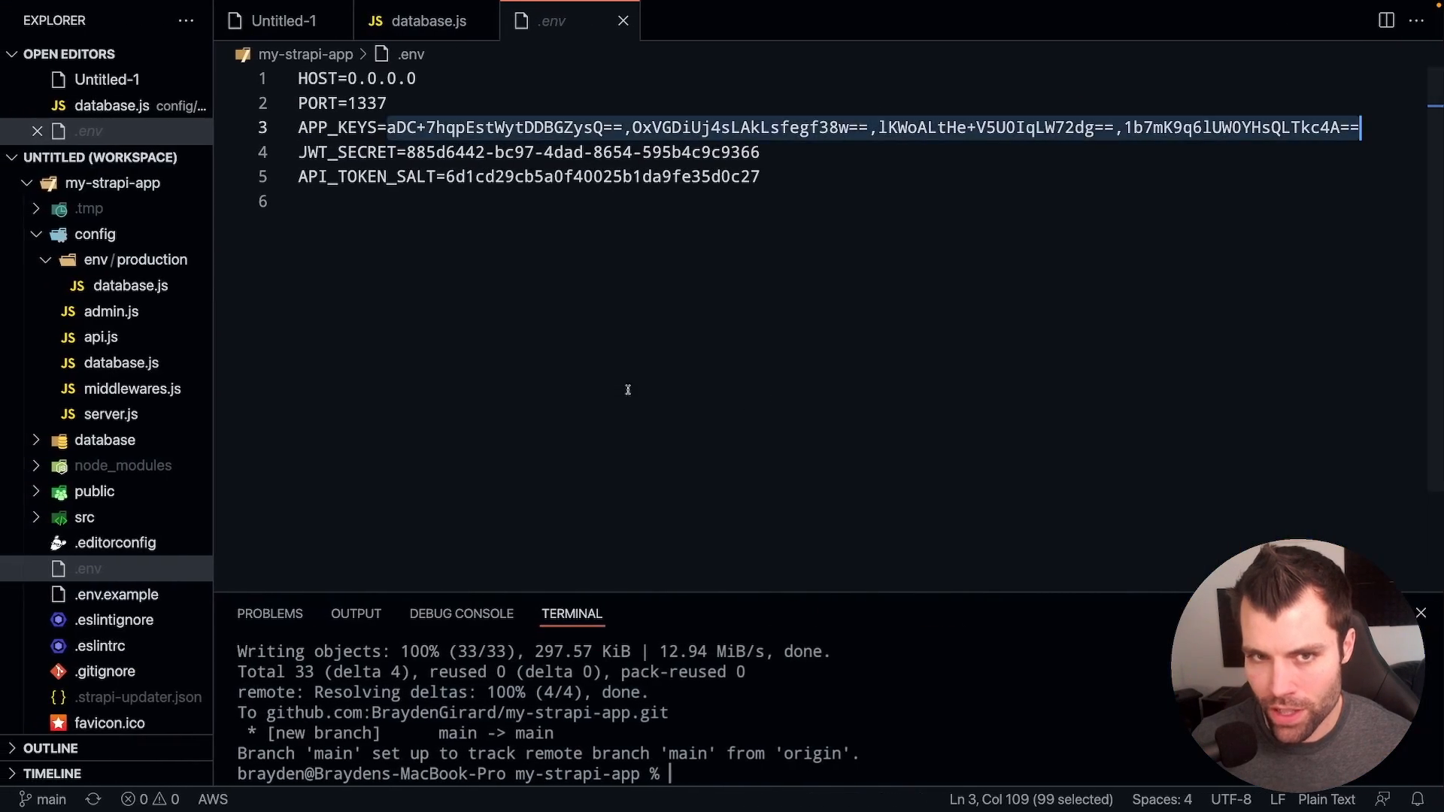
left_click(424, 20)
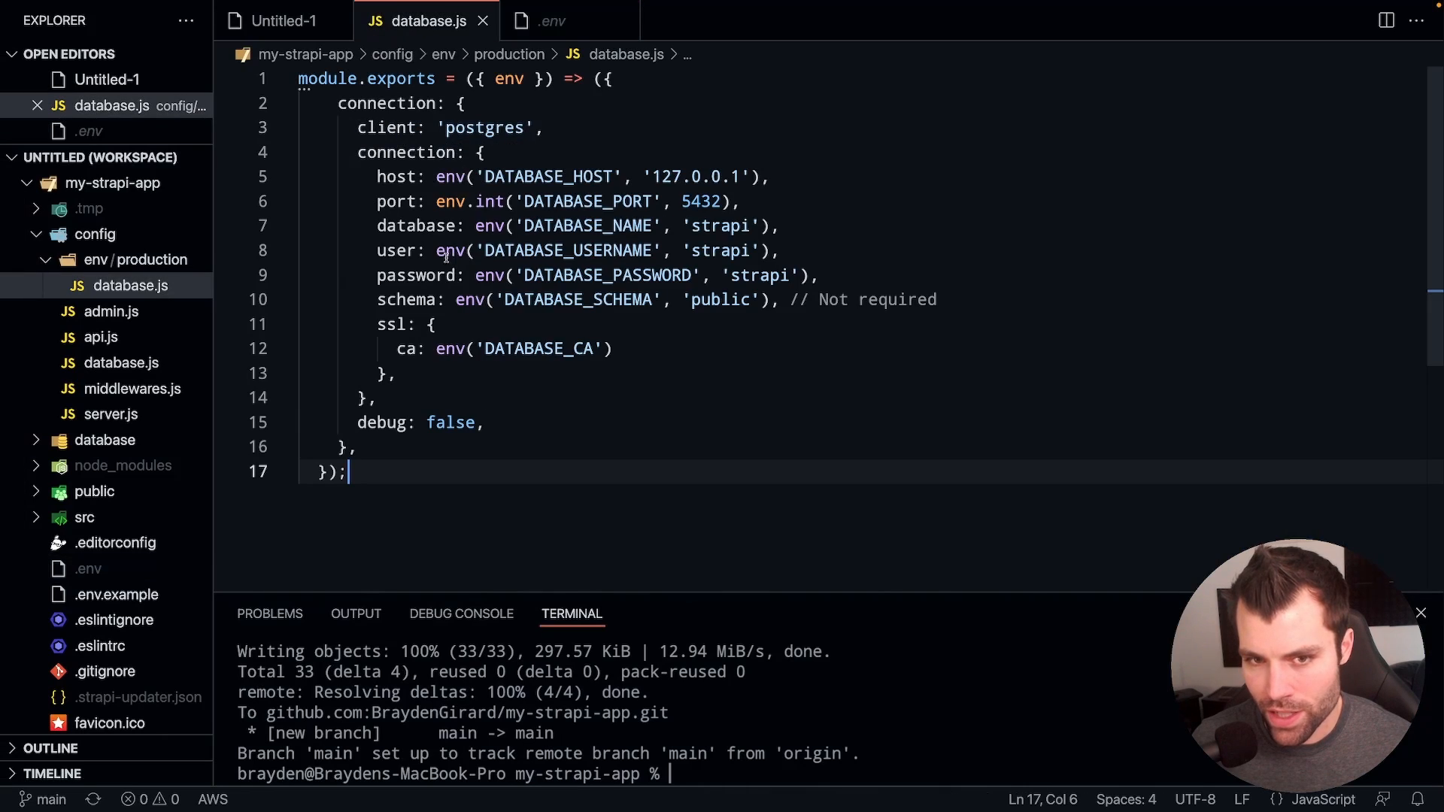
double_click(549, 176)
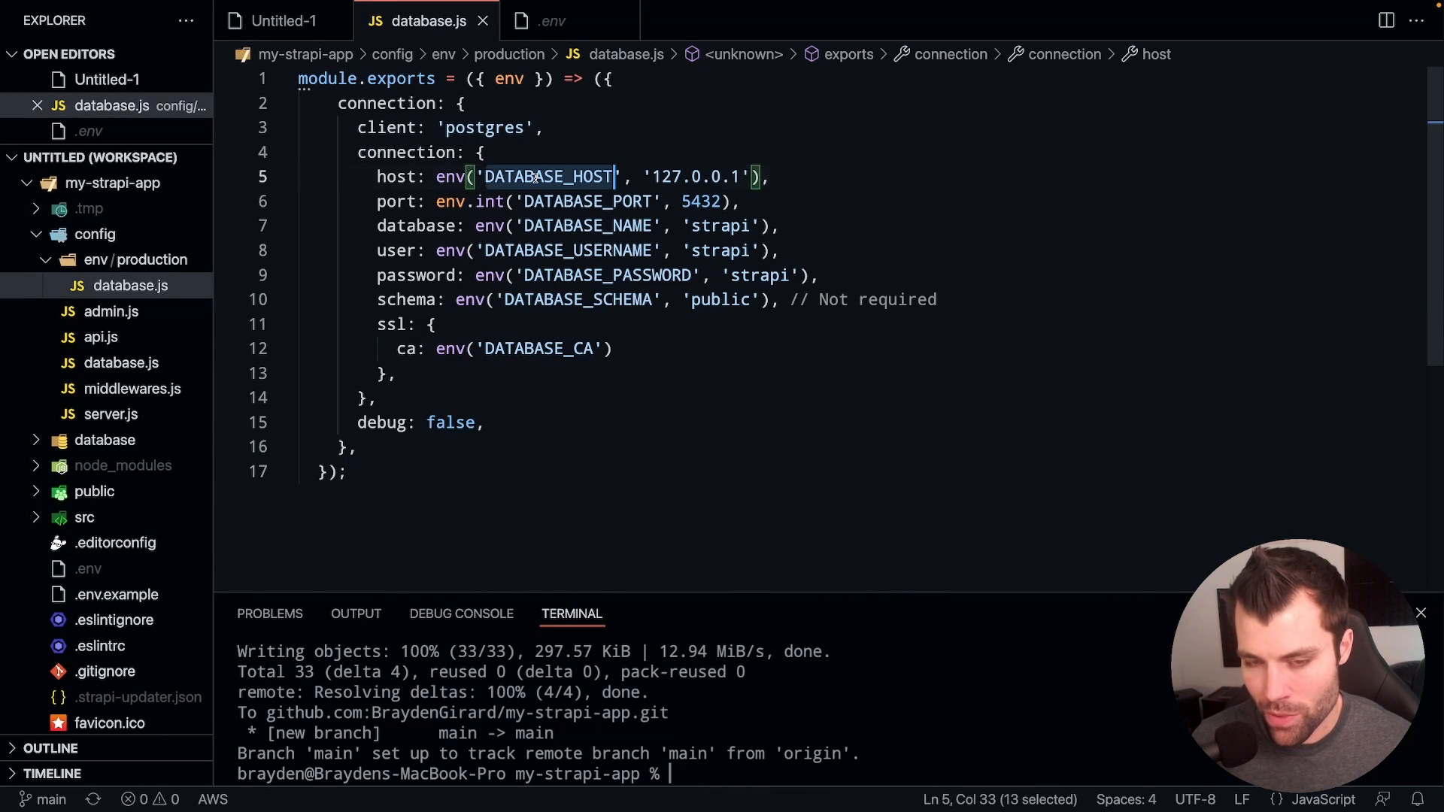
double_click(585, 225)
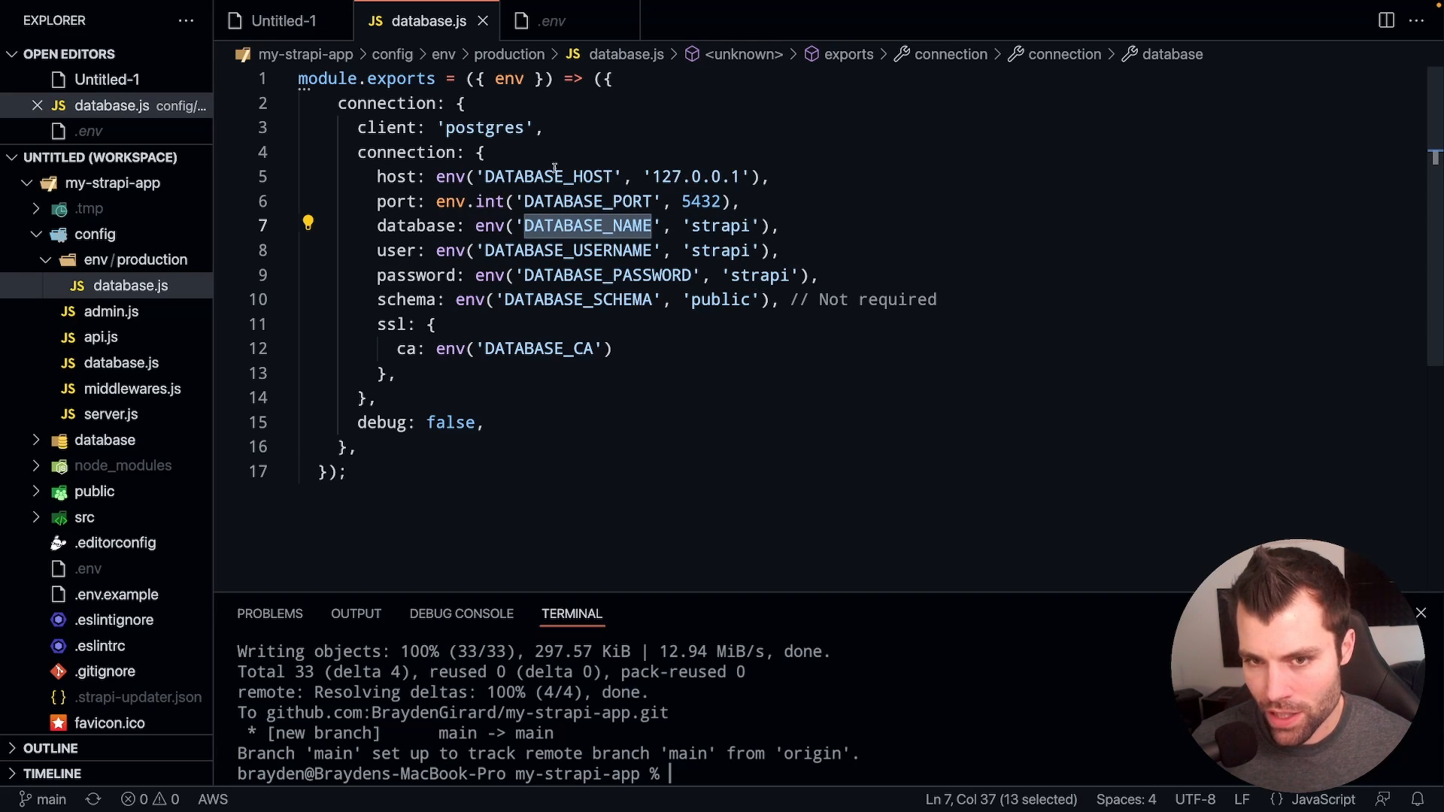
mouse_move(686, 284)
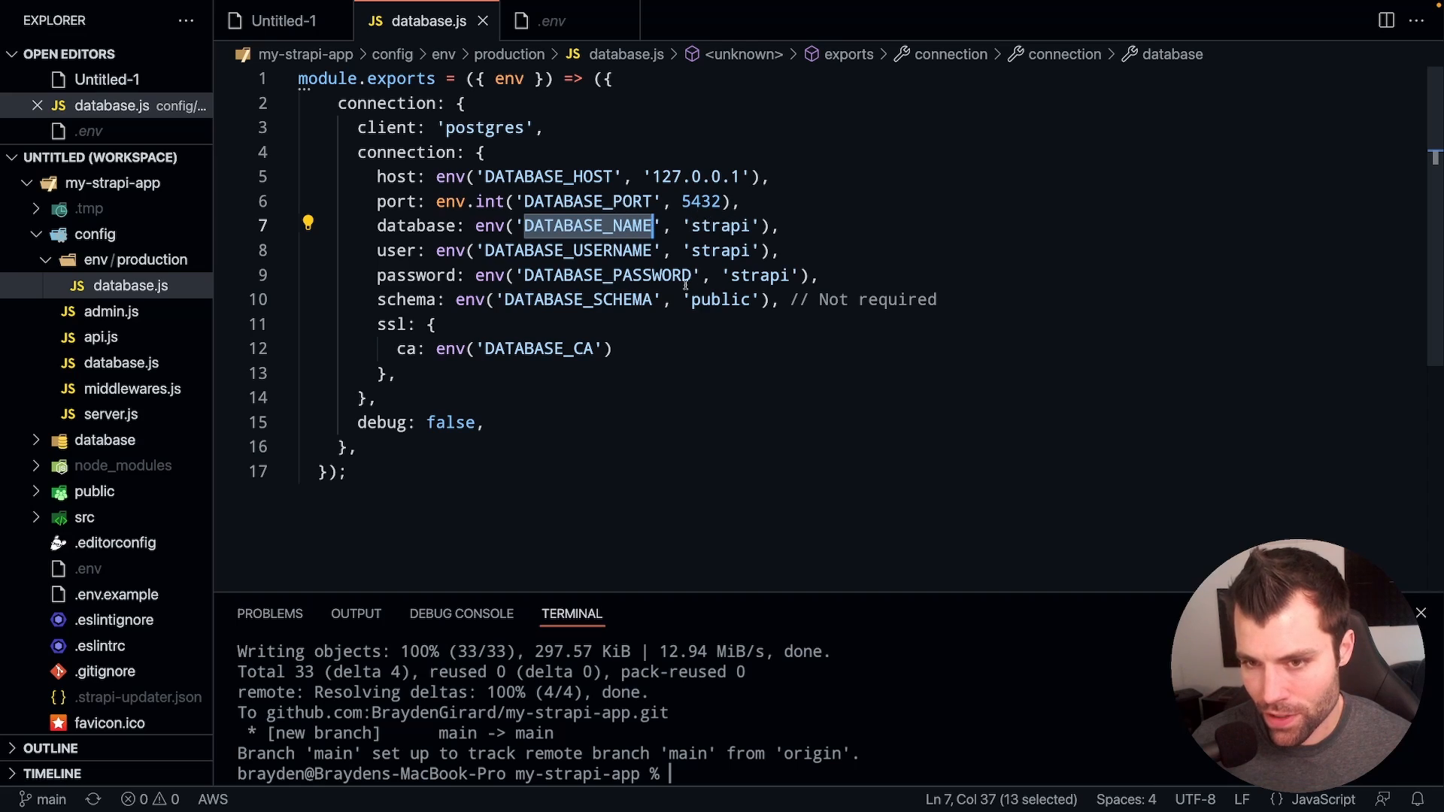
mouse_move(582, 285)
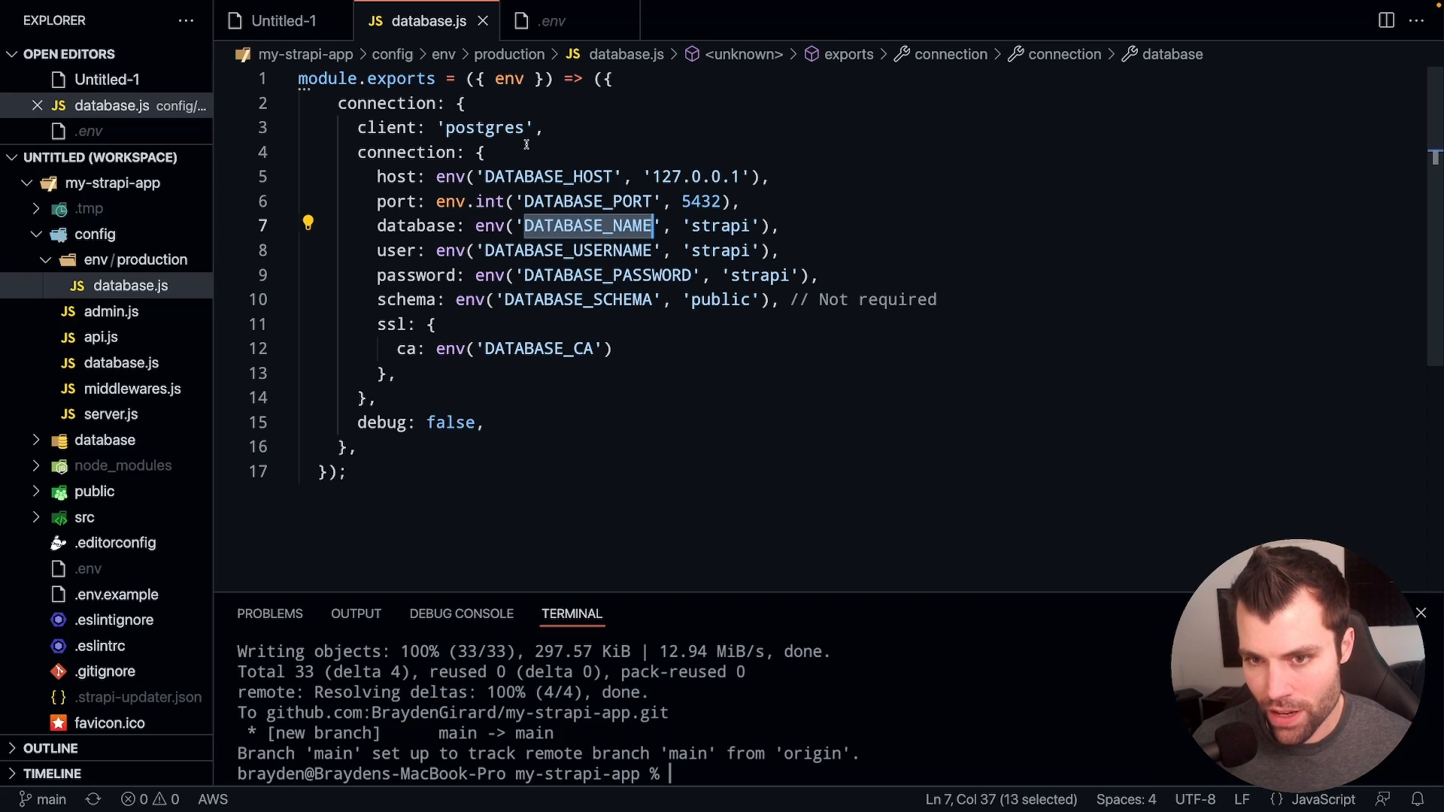
left_click(550, 19)
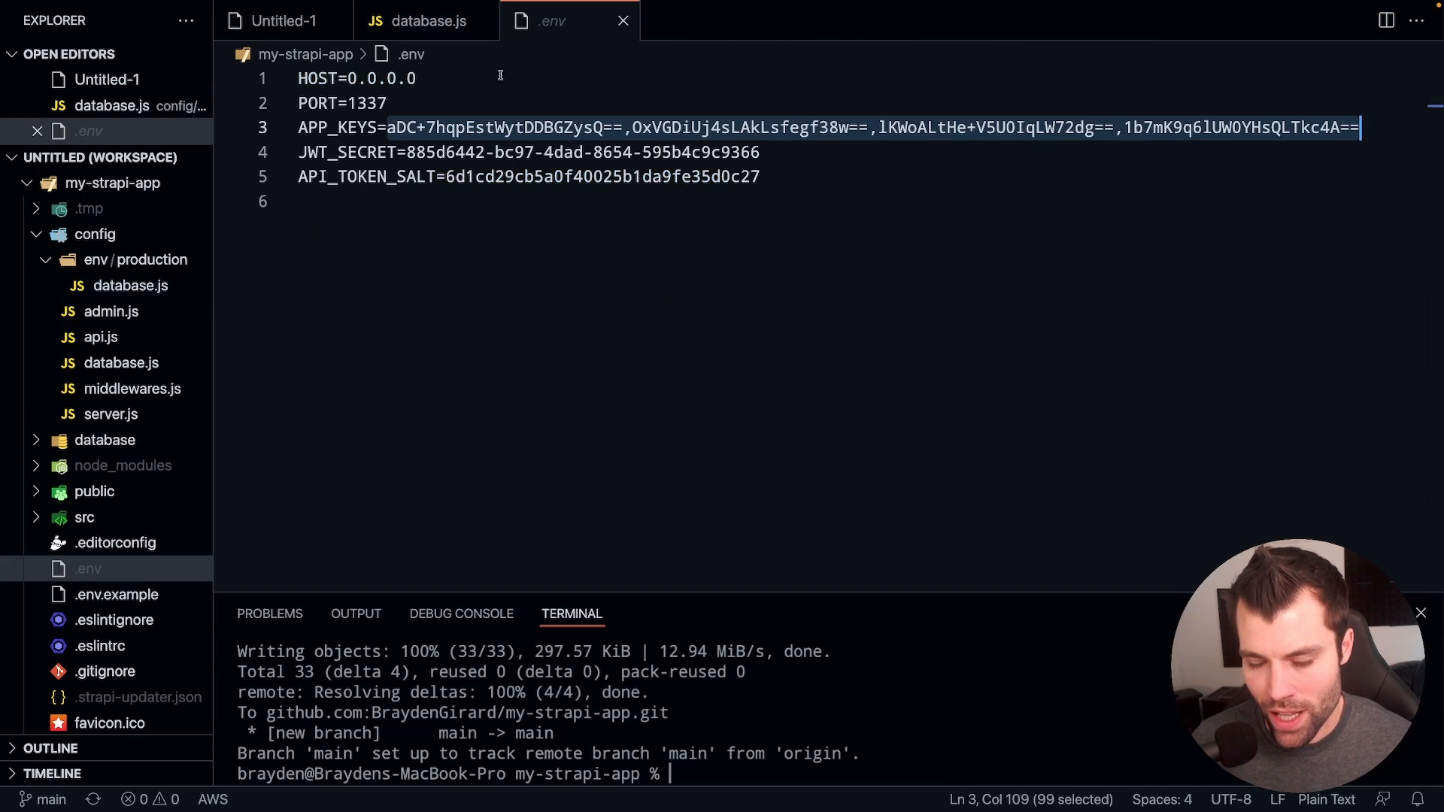
double_click(348, 152)
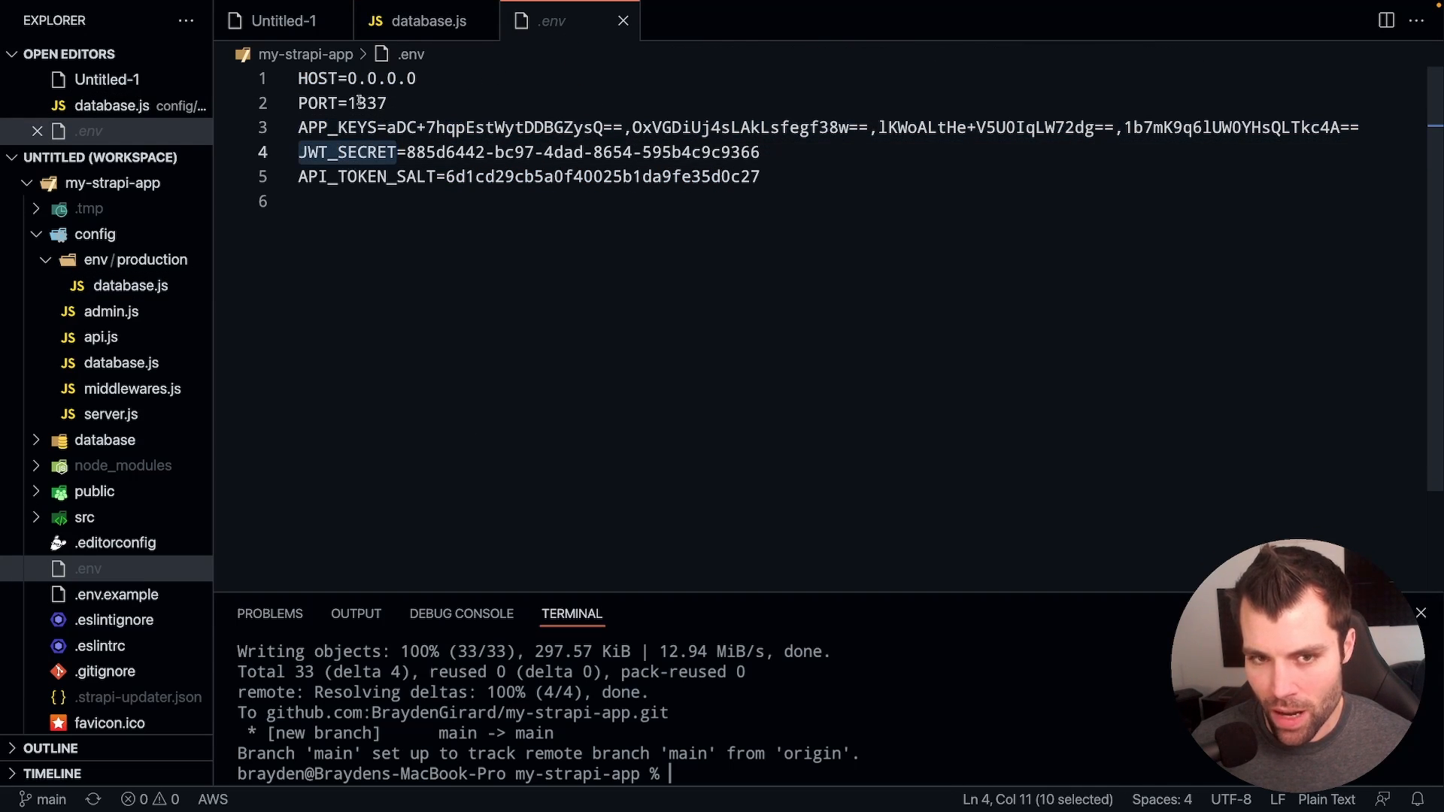
double_click(337, 127)
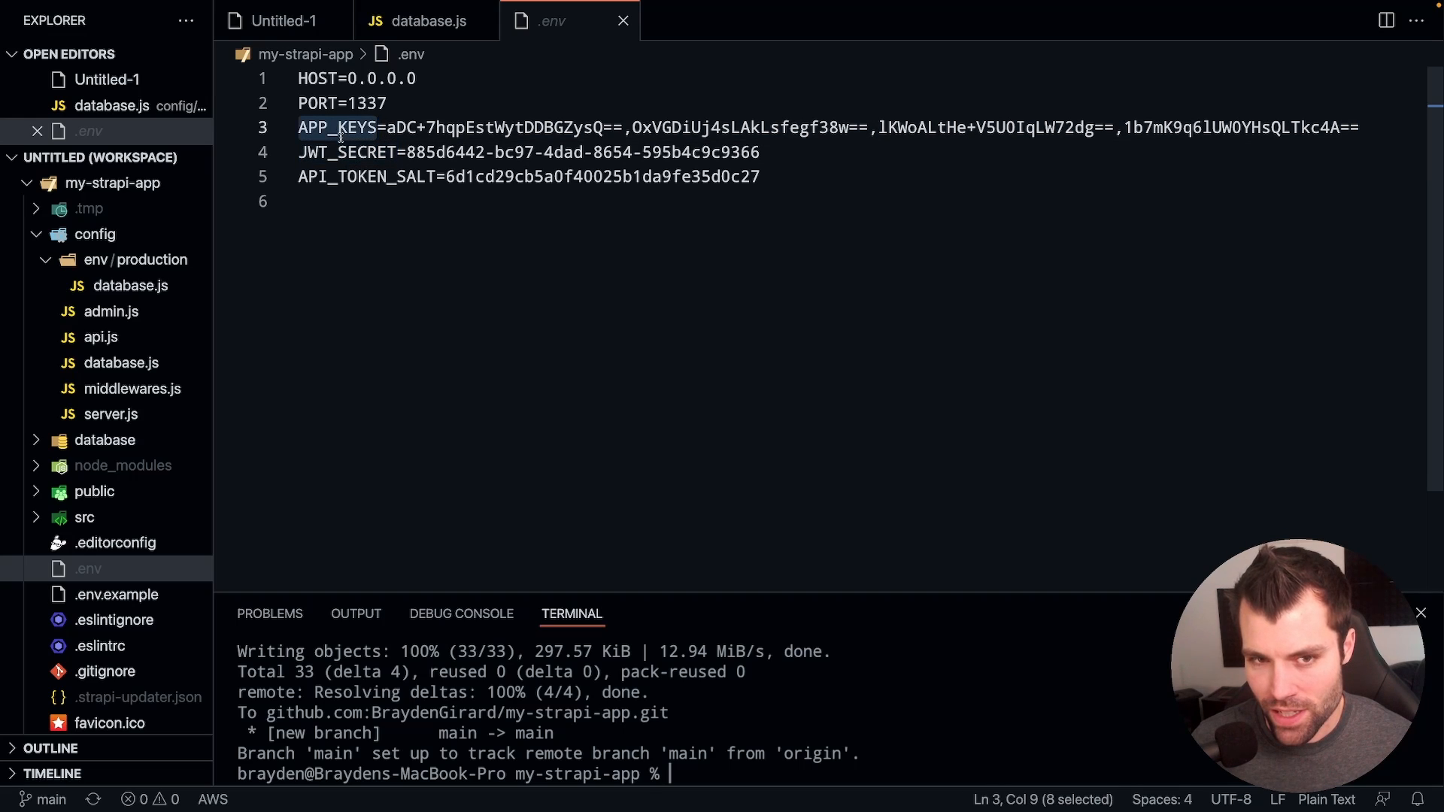
double_click(347, 152)
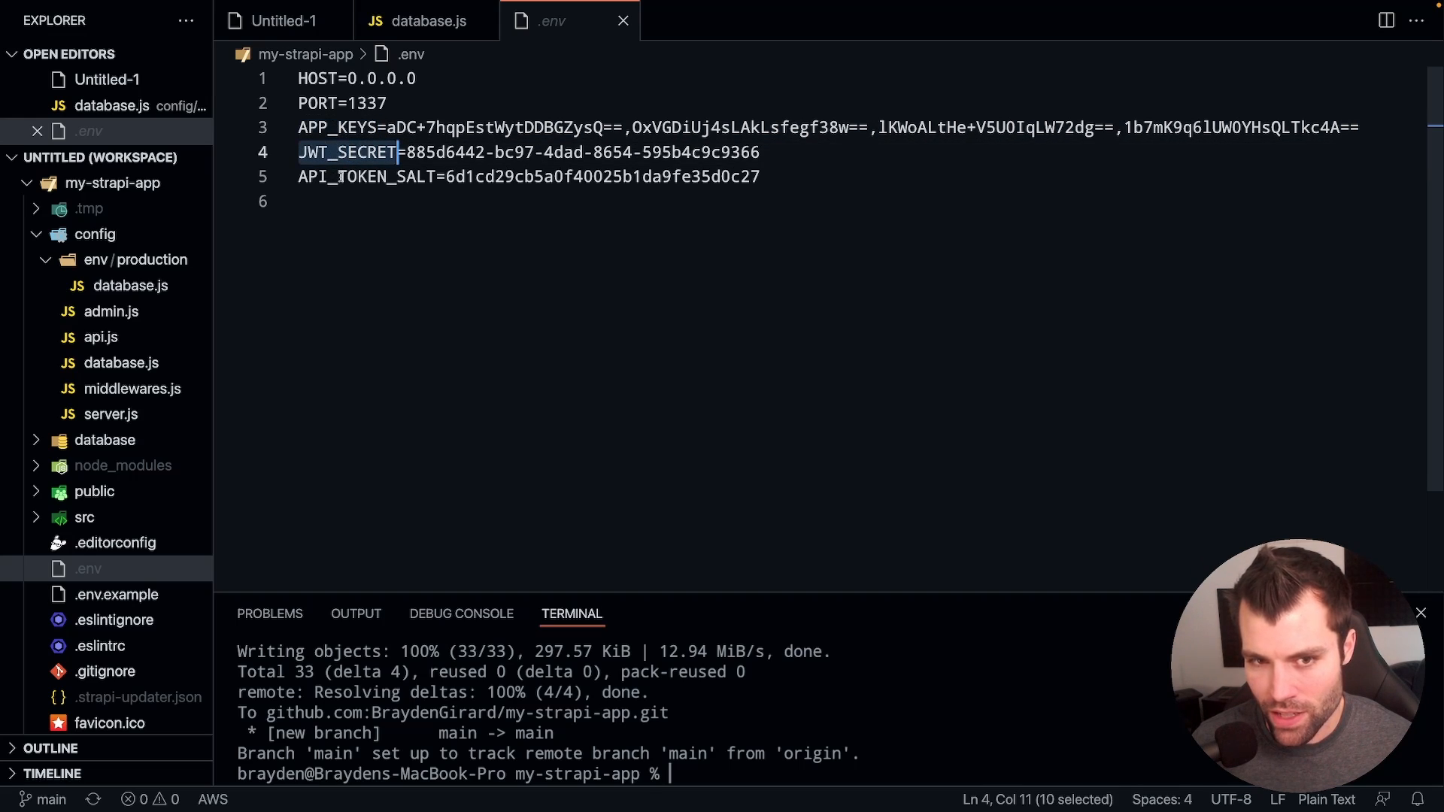
double_click(364, 176)
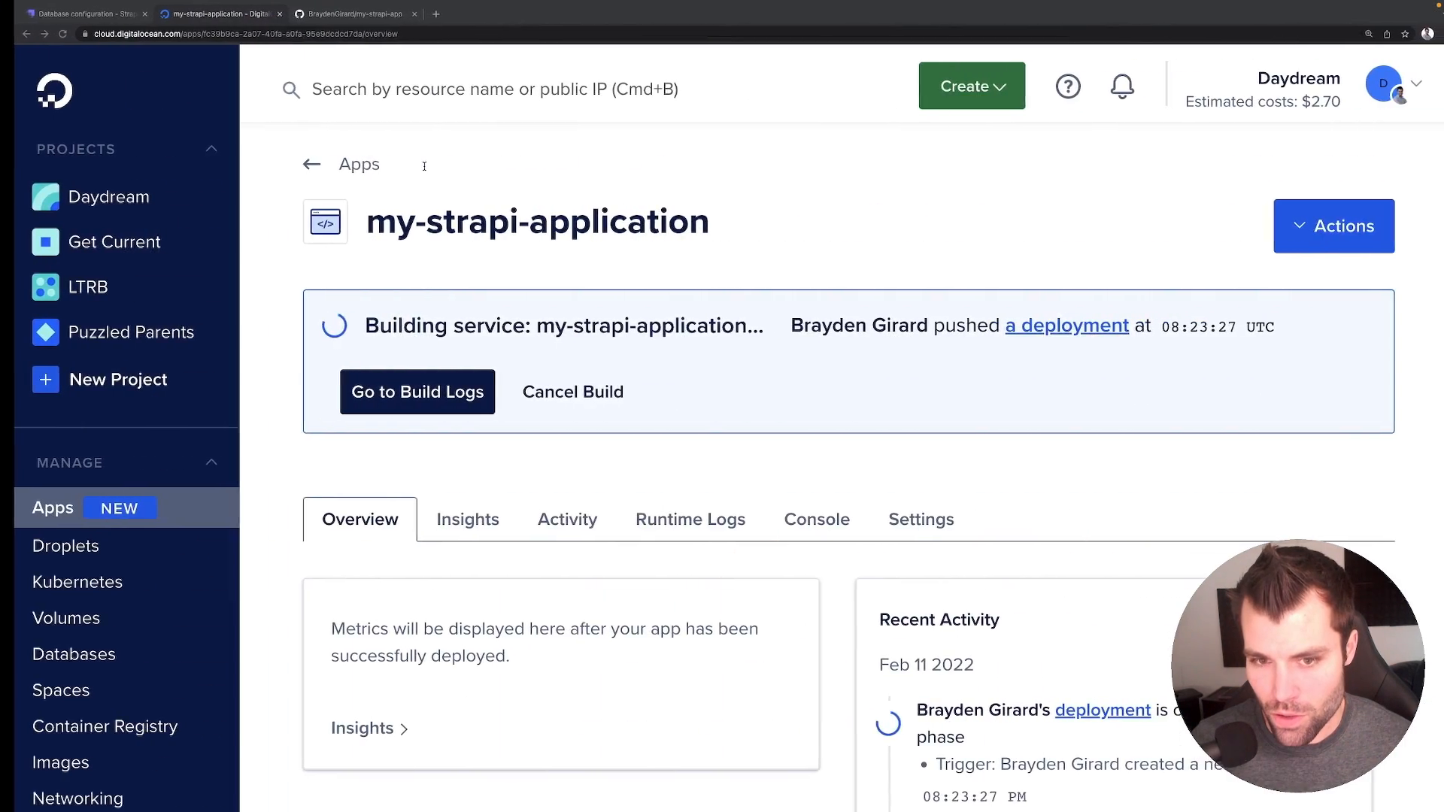
- Reach the my-strapi-application component's Environment Variables in Settings and start editing them, showing DATABASE_URL
scroll("down", 3)
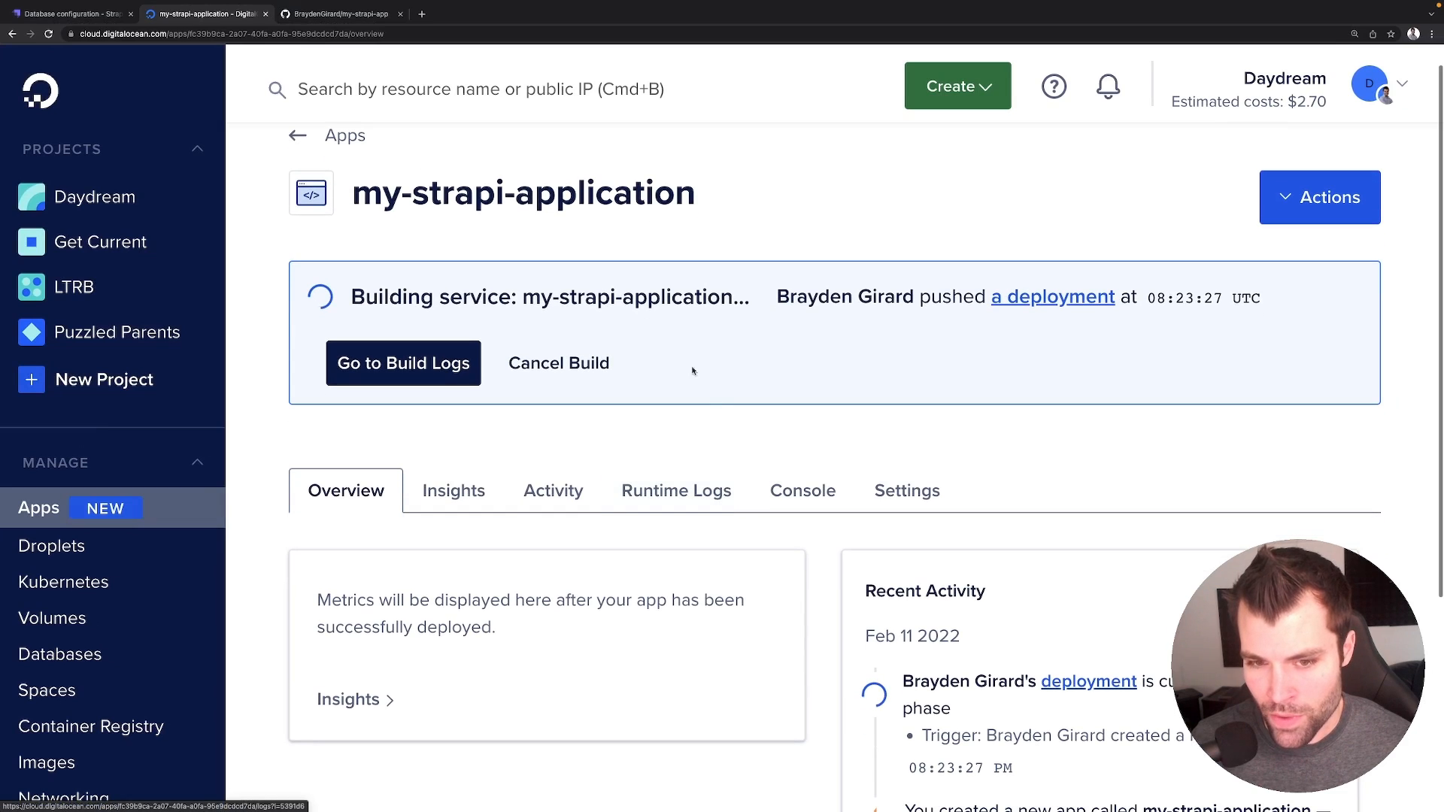
mouse_move(906, 491)
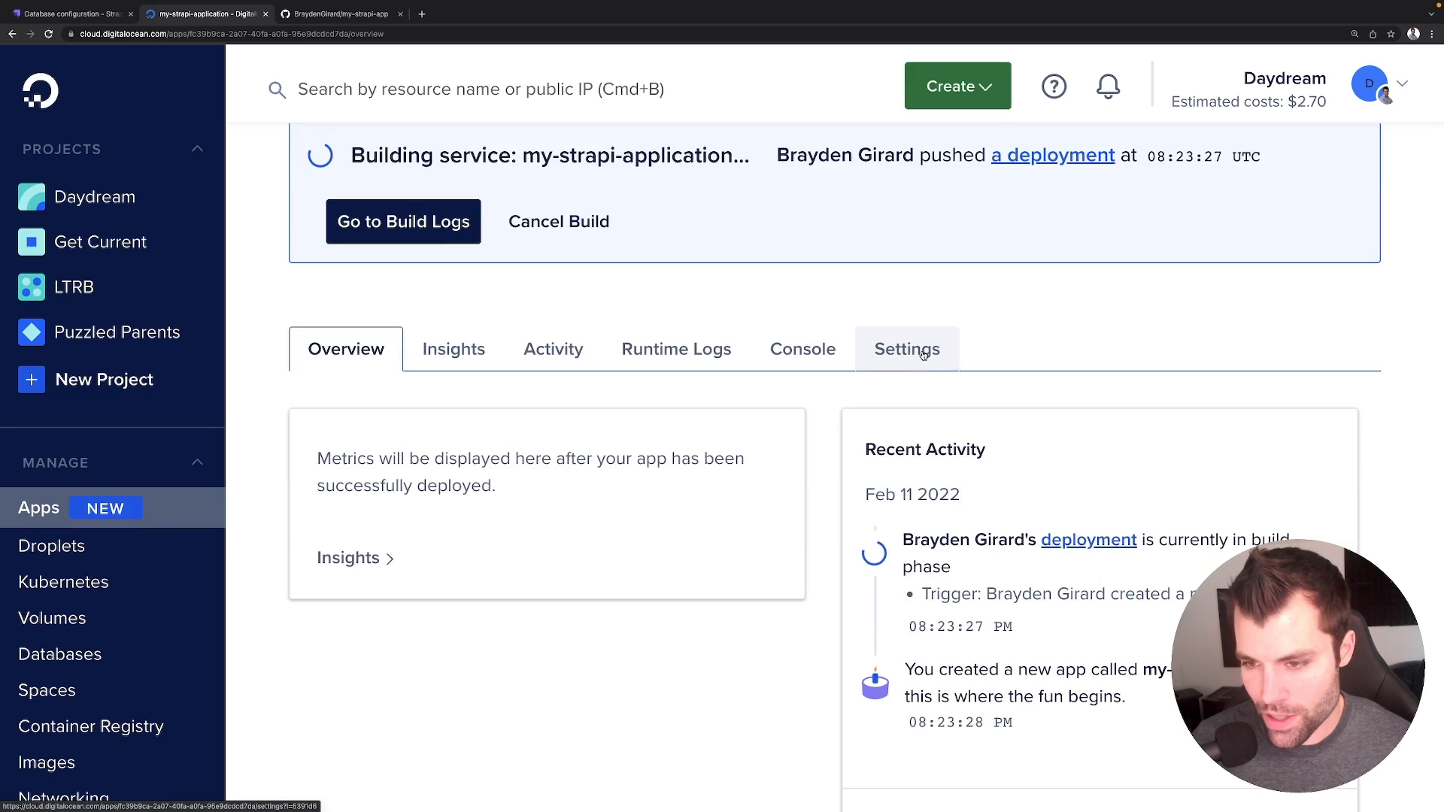
left_click(906, 349)
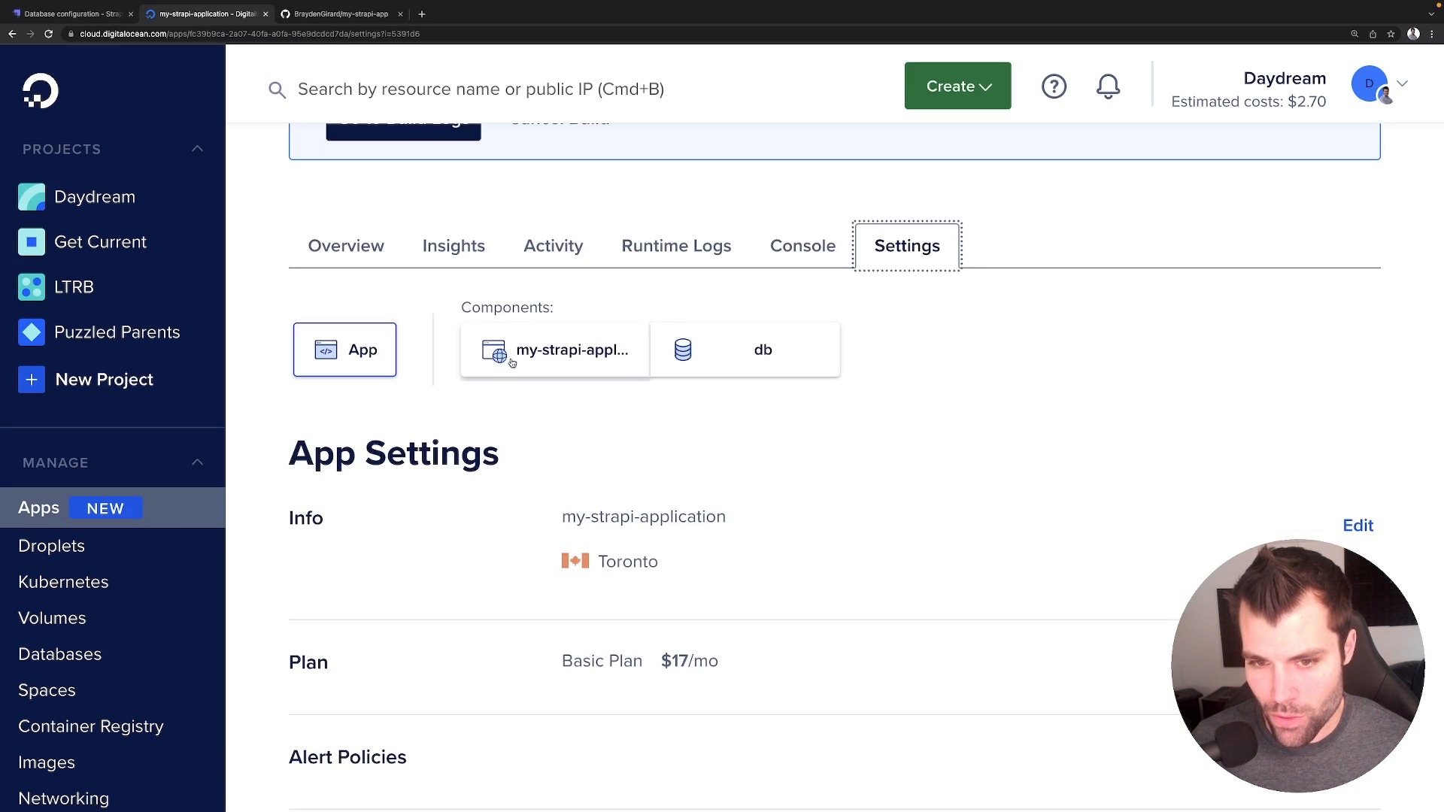
left_click(555, 351)
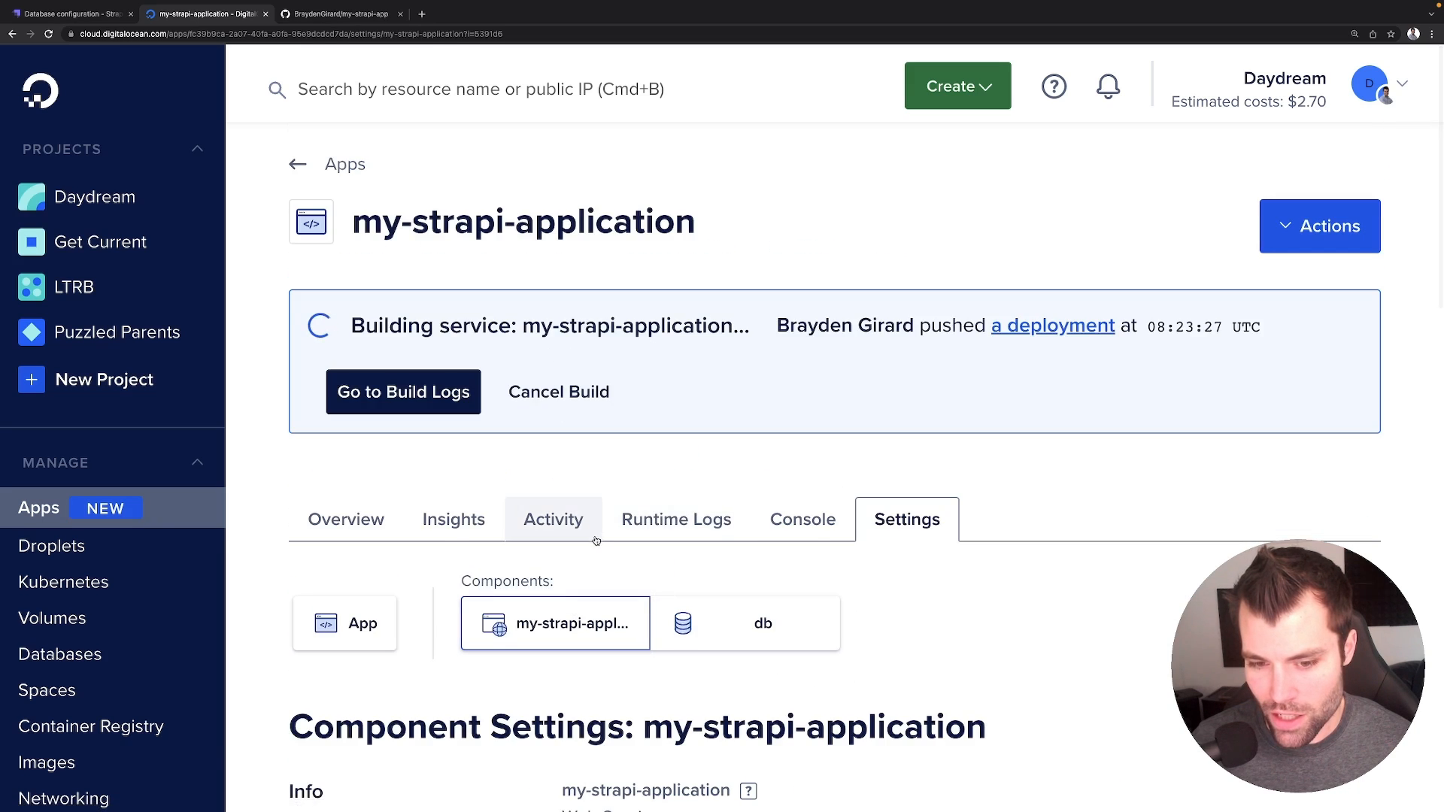
scroll("down", 3)
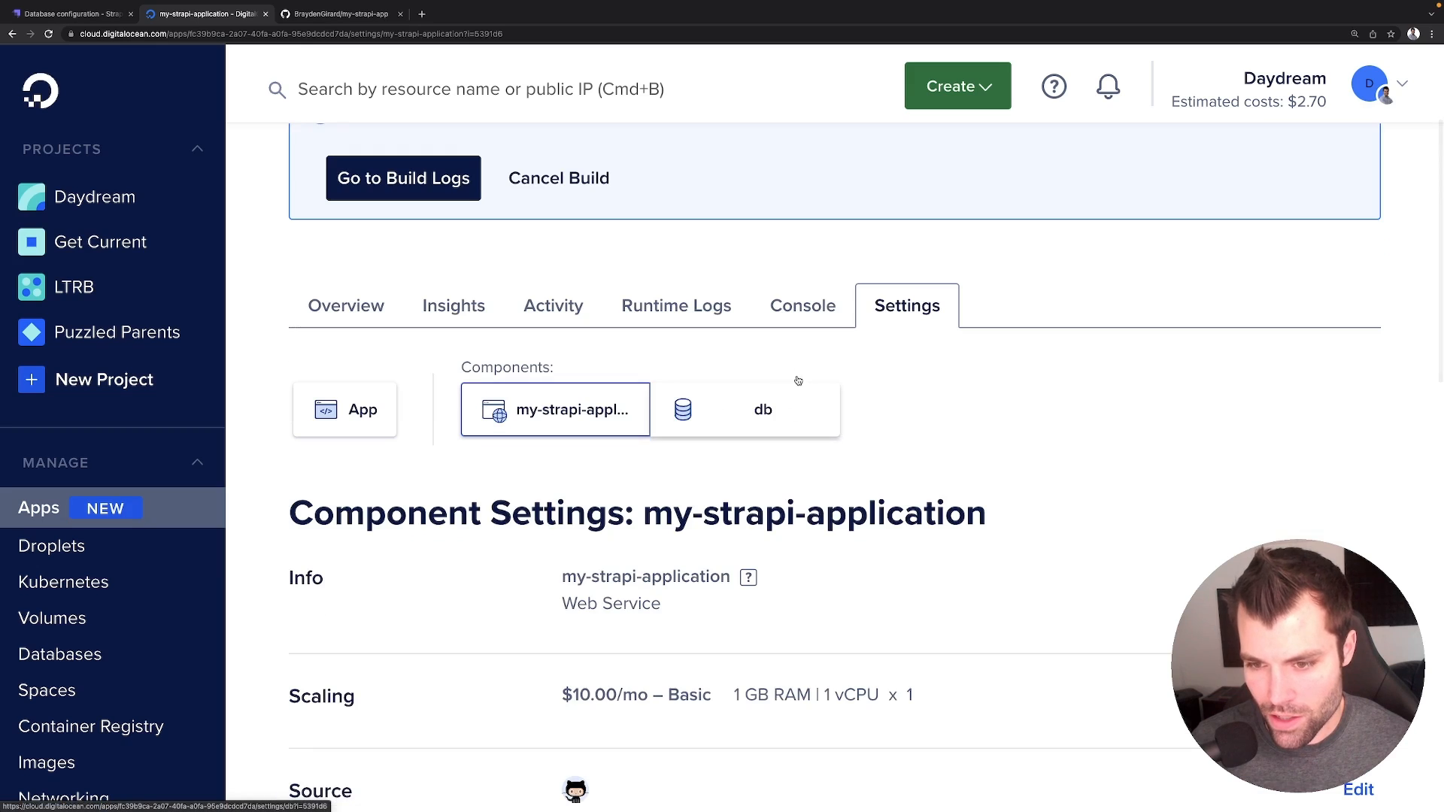
scroll("down", 3)
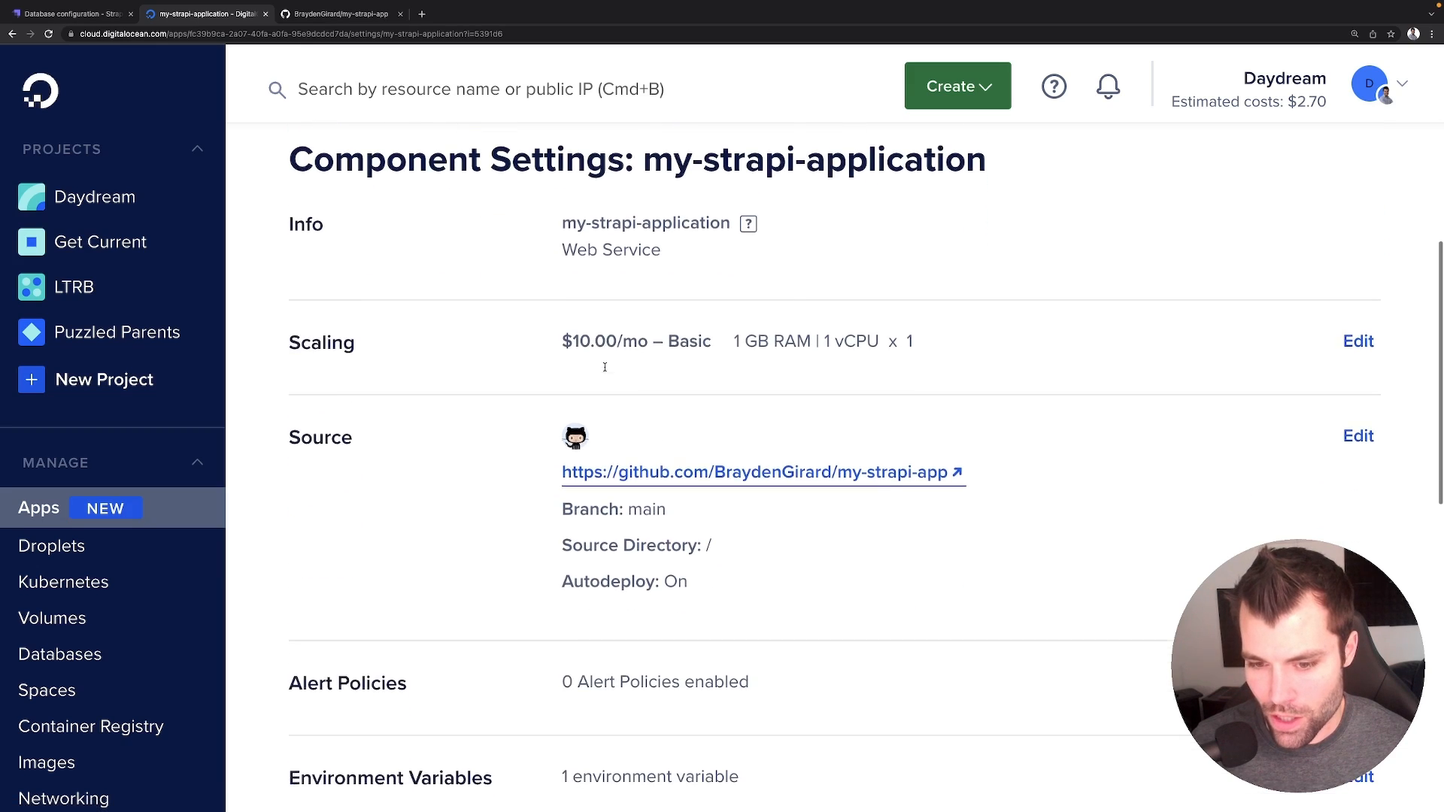
scroll("down", 3)
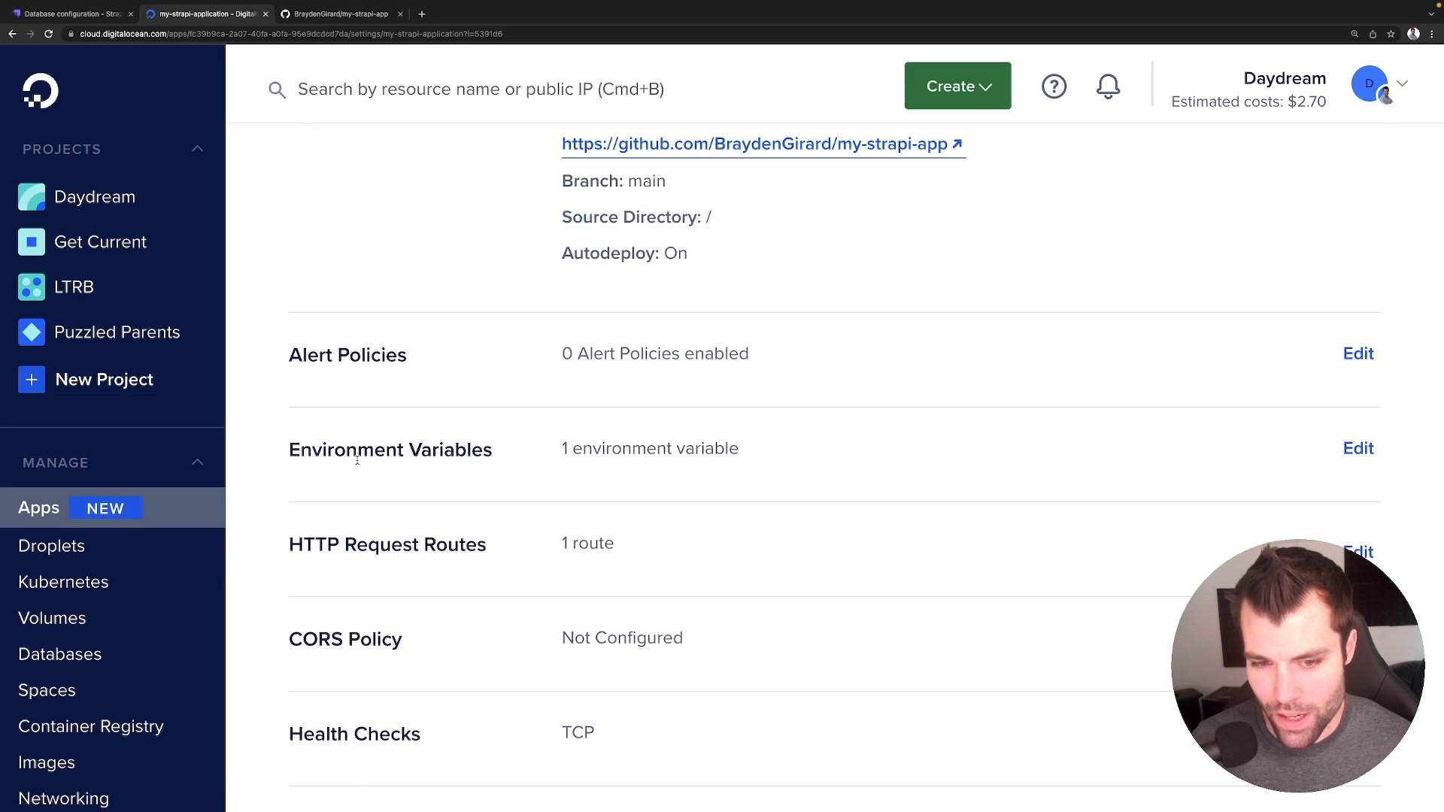
left_click(1356, 448)
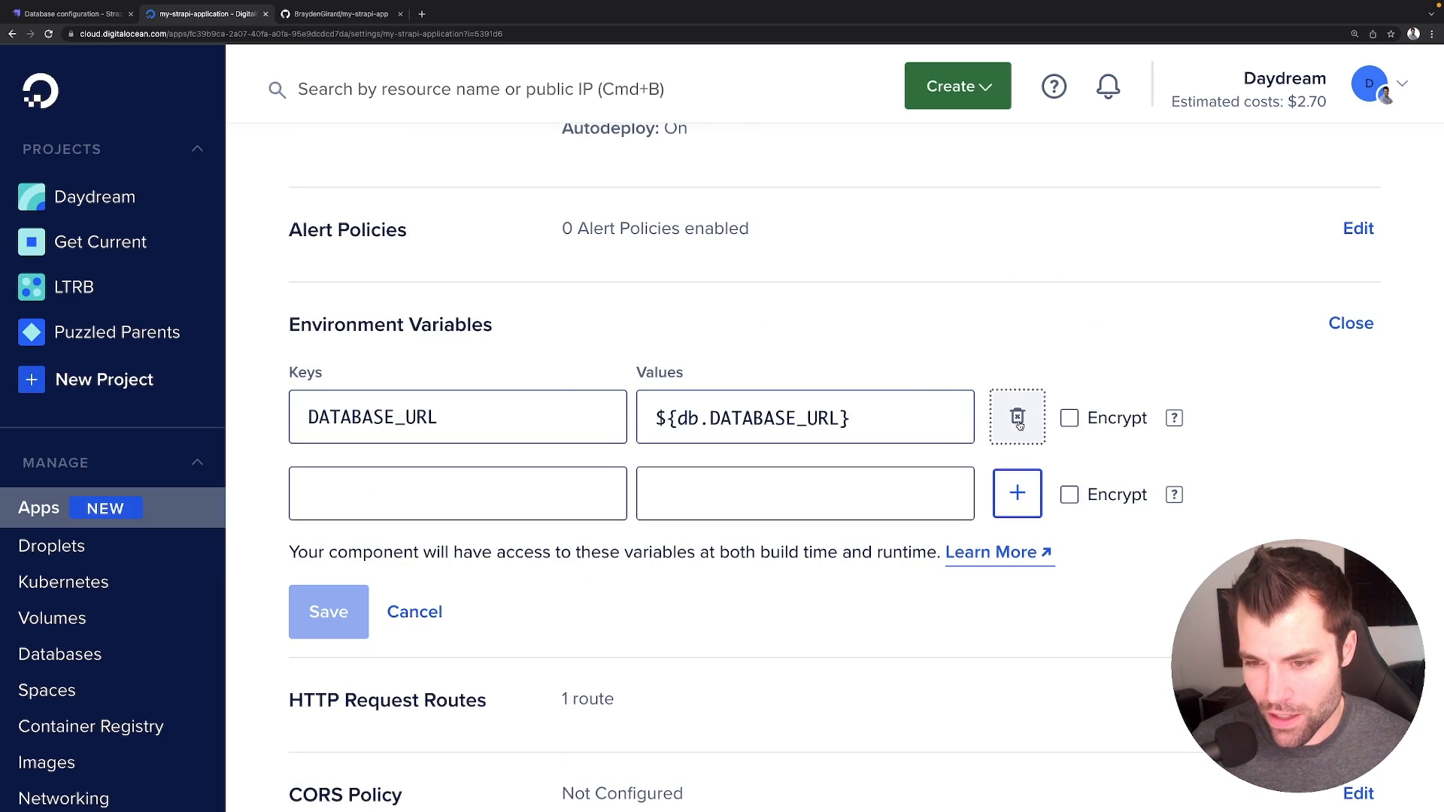
- Remove DATABASE_URL and add the individual database variables (NAME, USERNAME, PASSWORD, PORT, HOST, CA) plus APP_KEYS, JWT_SECRET, API_TOKEN_SALT
left_click(1015, 416)
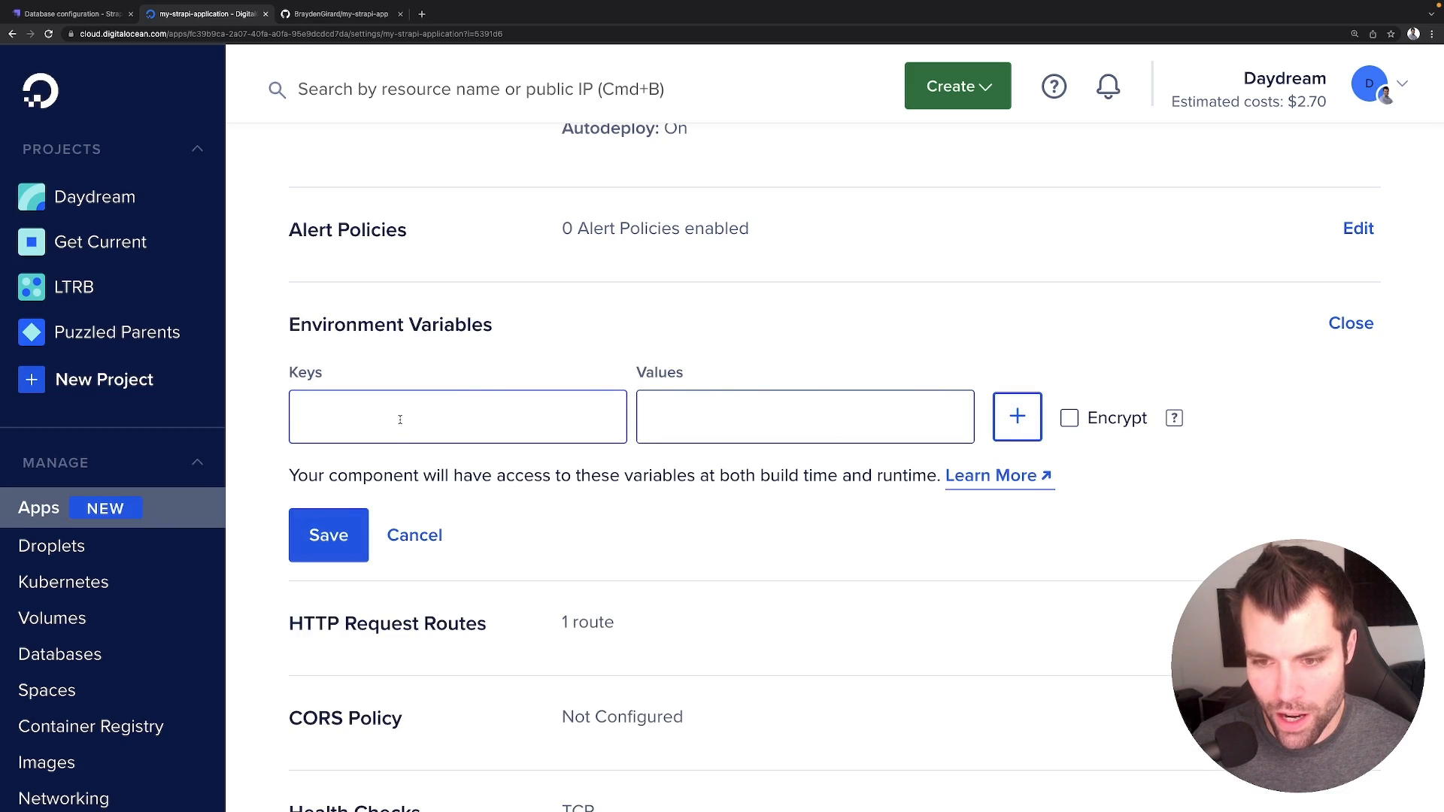
type("DATABASE_NAME")
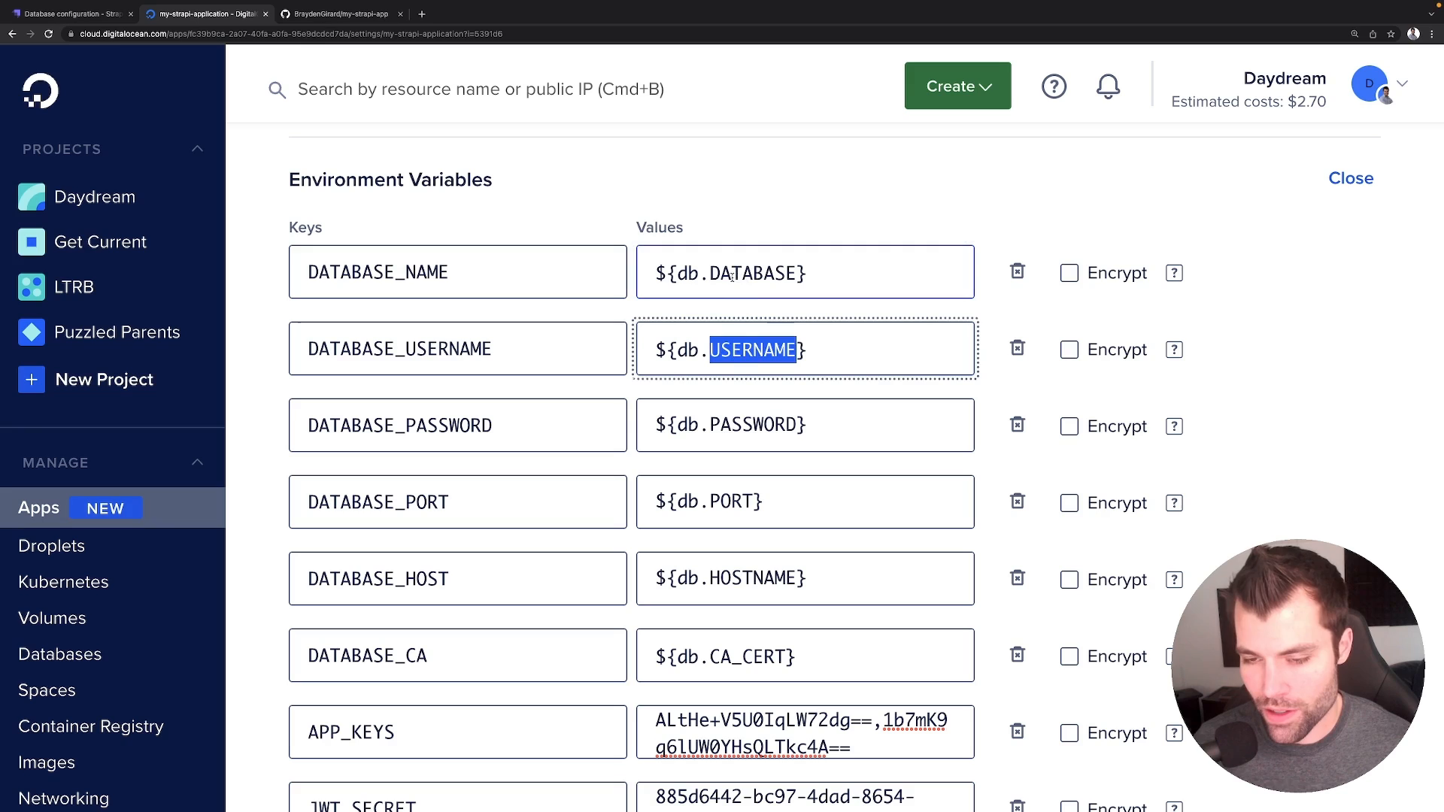
double_click(752, 272)
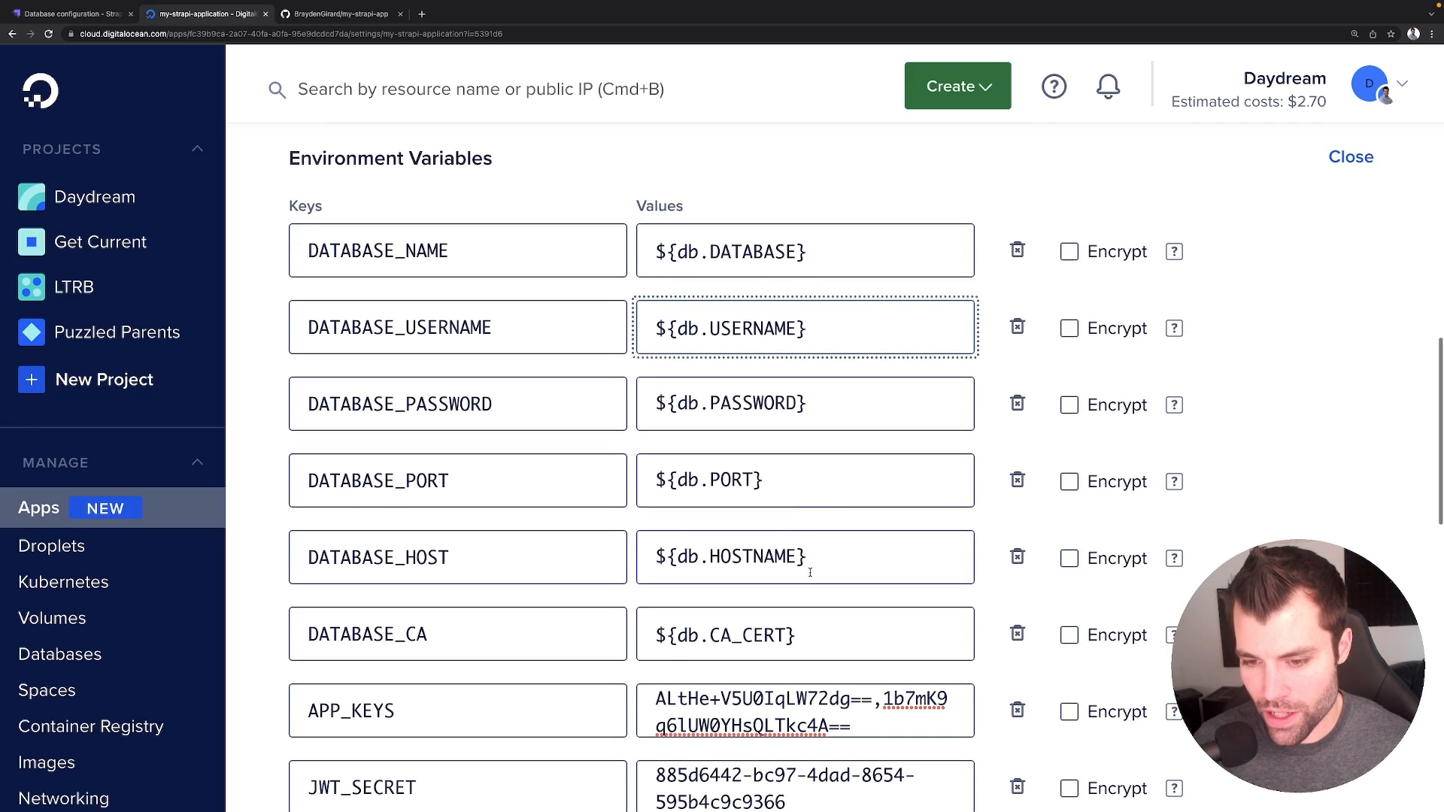
scroll("down", 3)
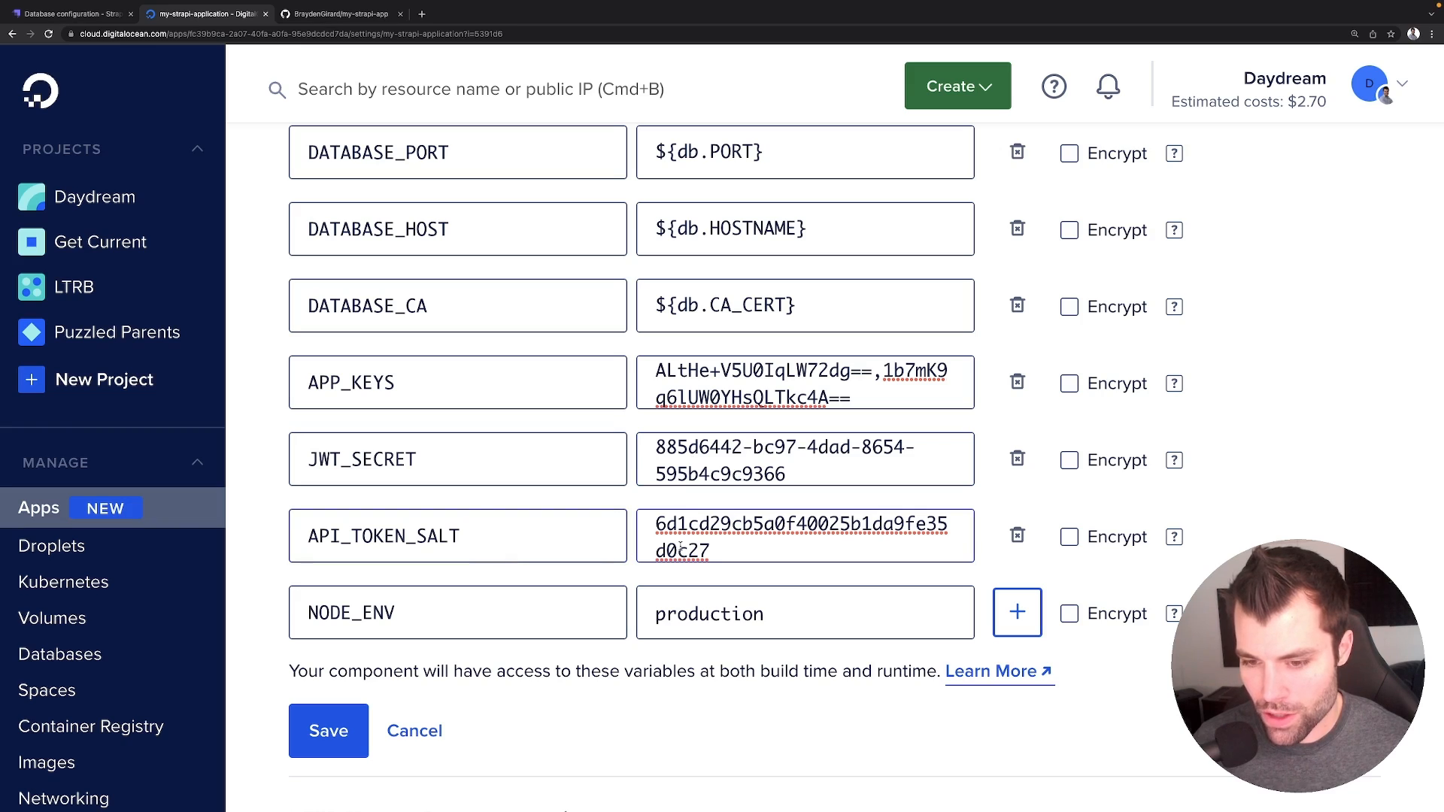
- Set NODE_ENV to production and save the environment variables
left_click(771, 613)
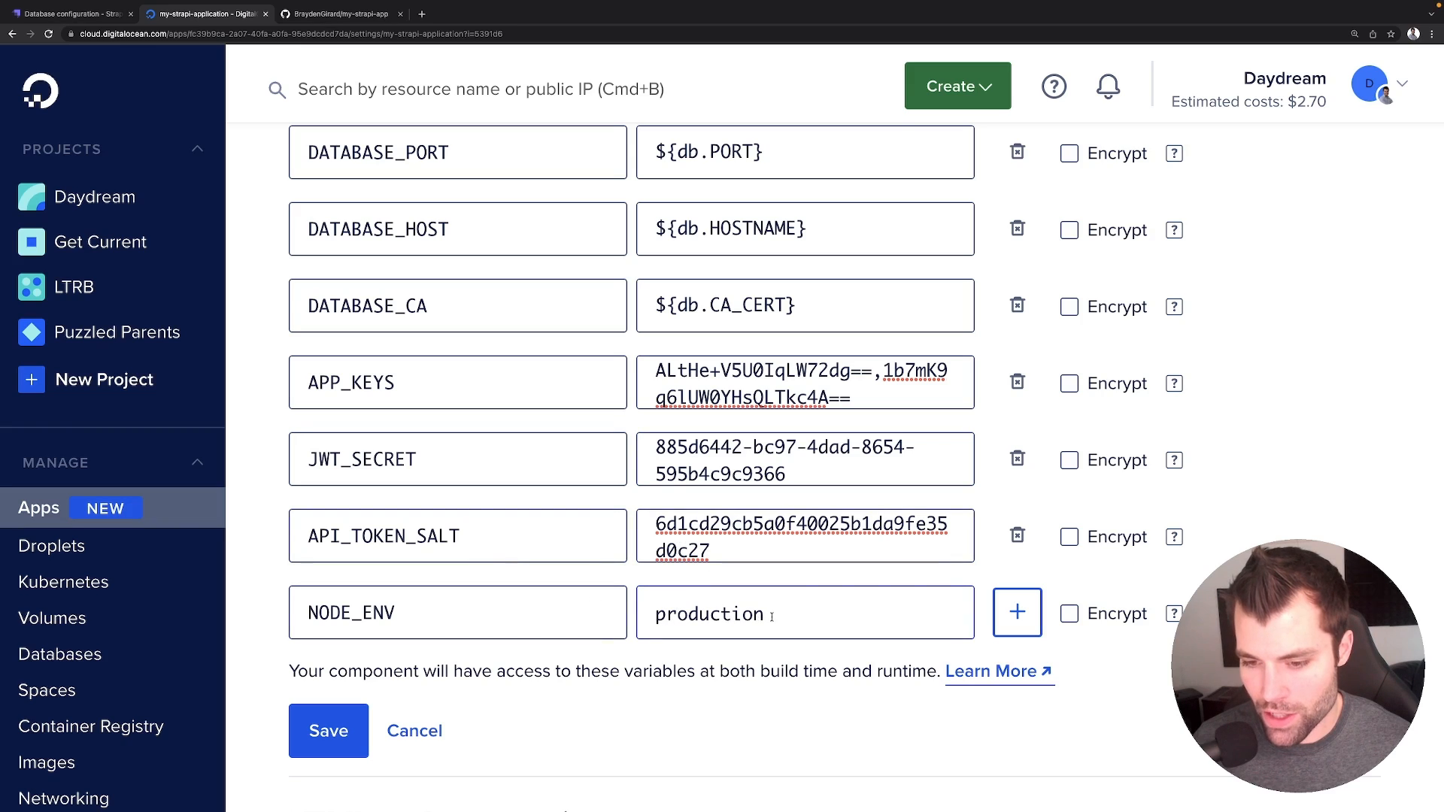
double_click(709, 614)
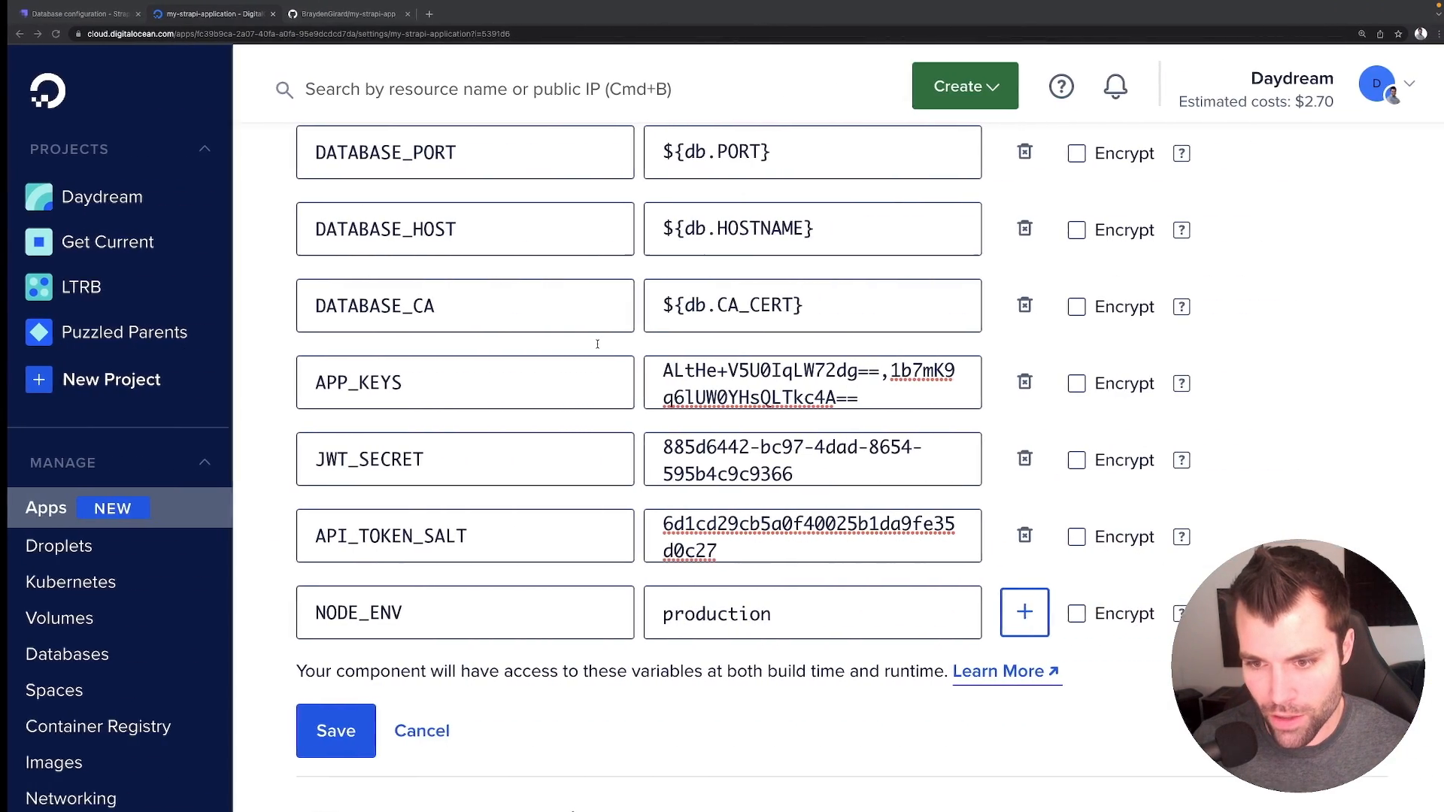
double_click(716, 614)
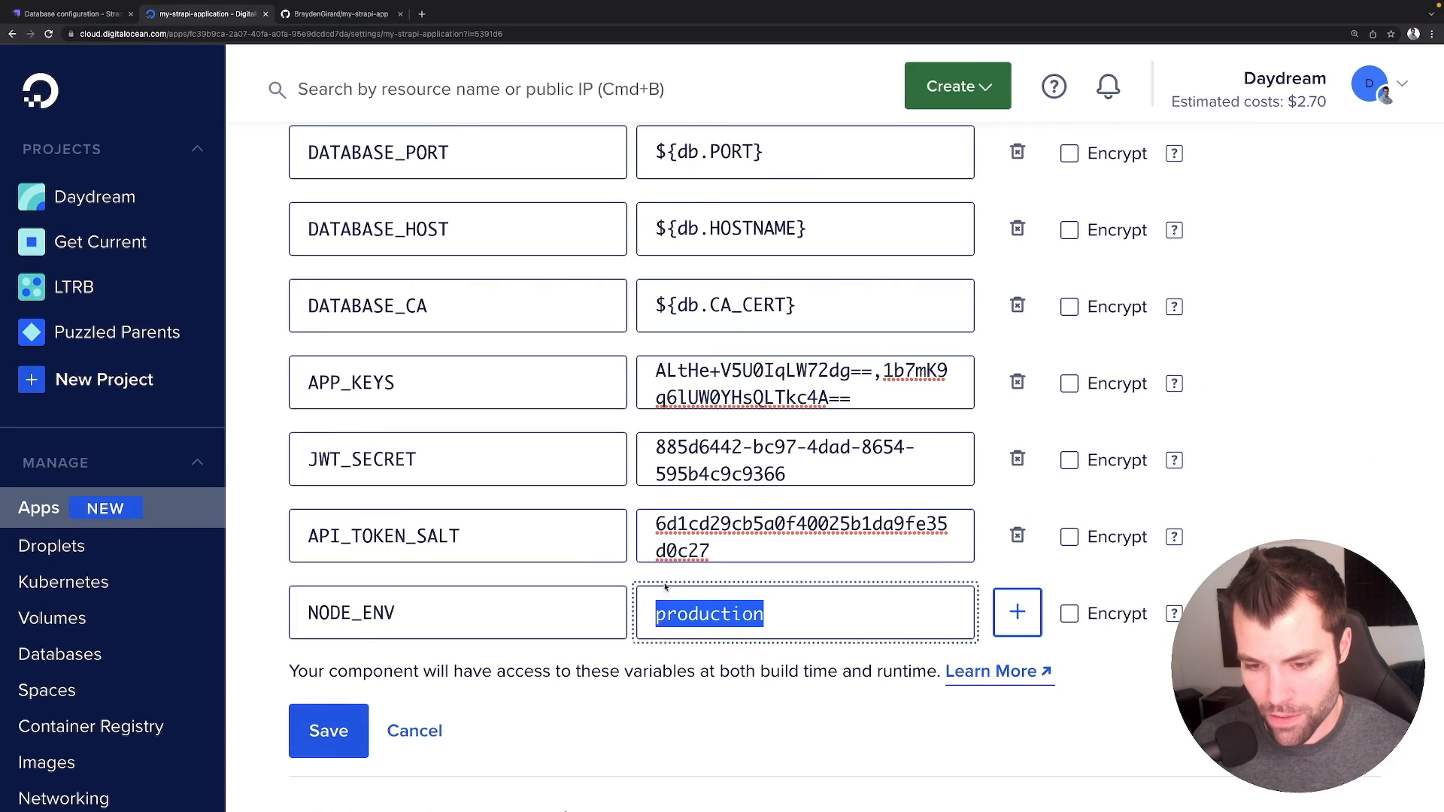
left_click(328, 730)
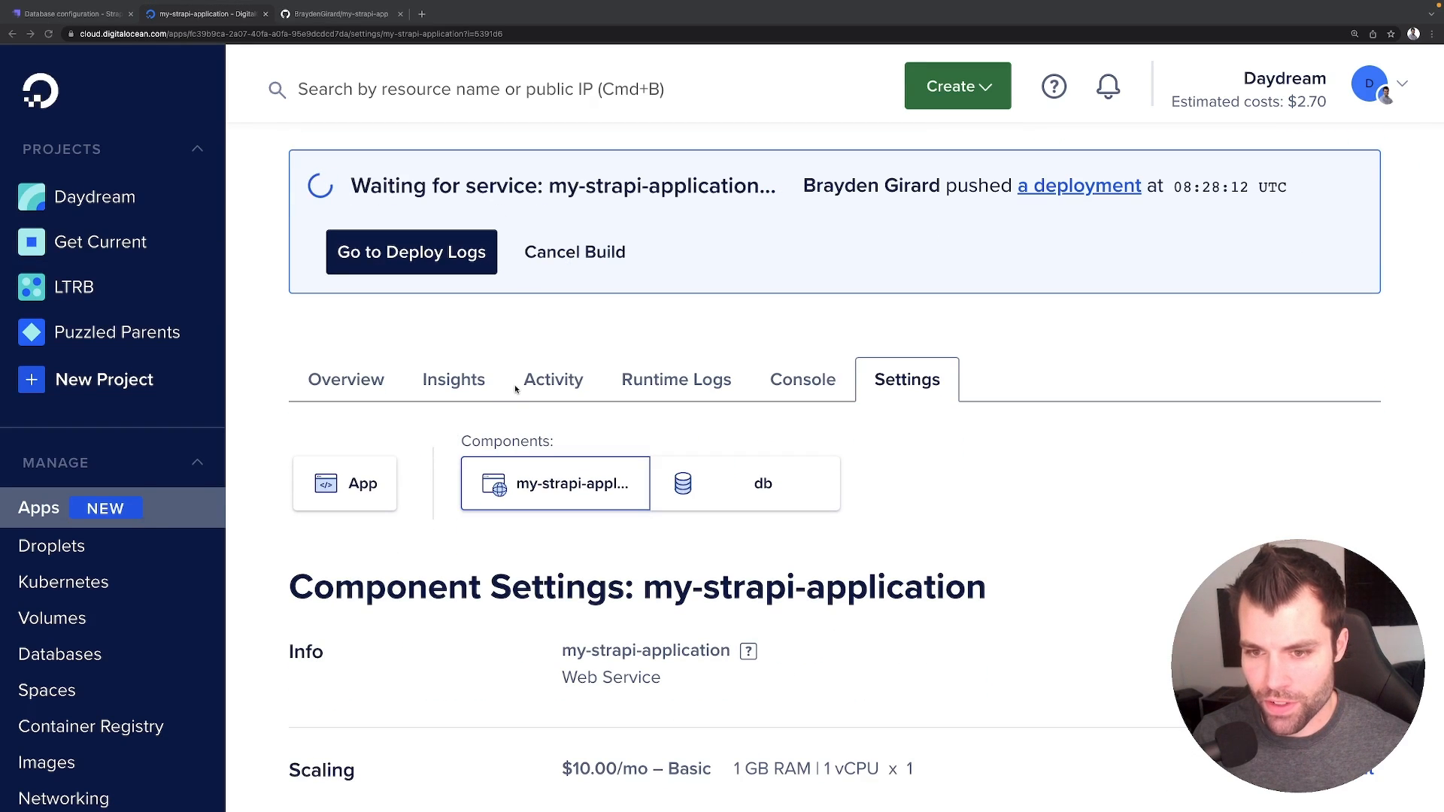
mouse_move(608, 235)
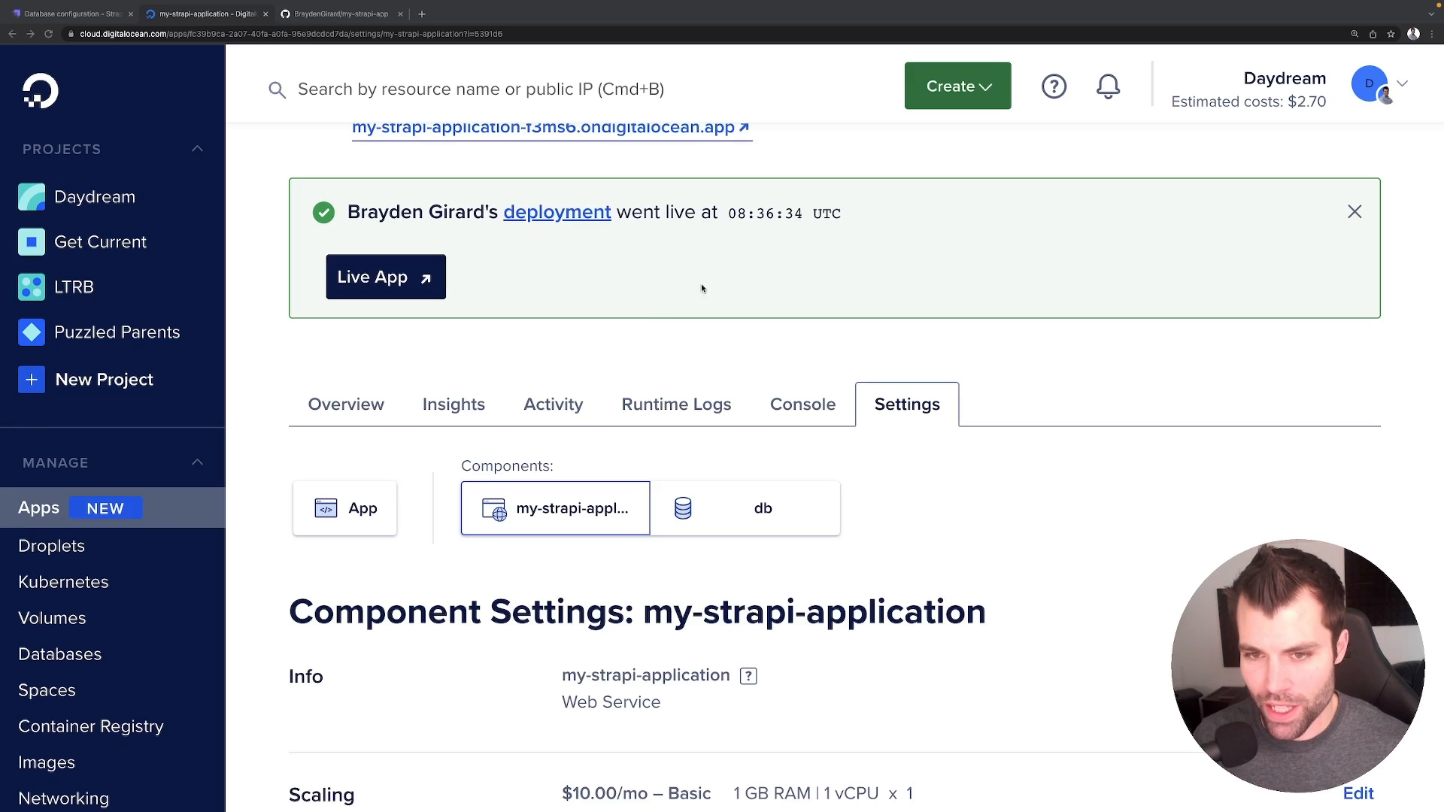
mouse_move(453, 226)
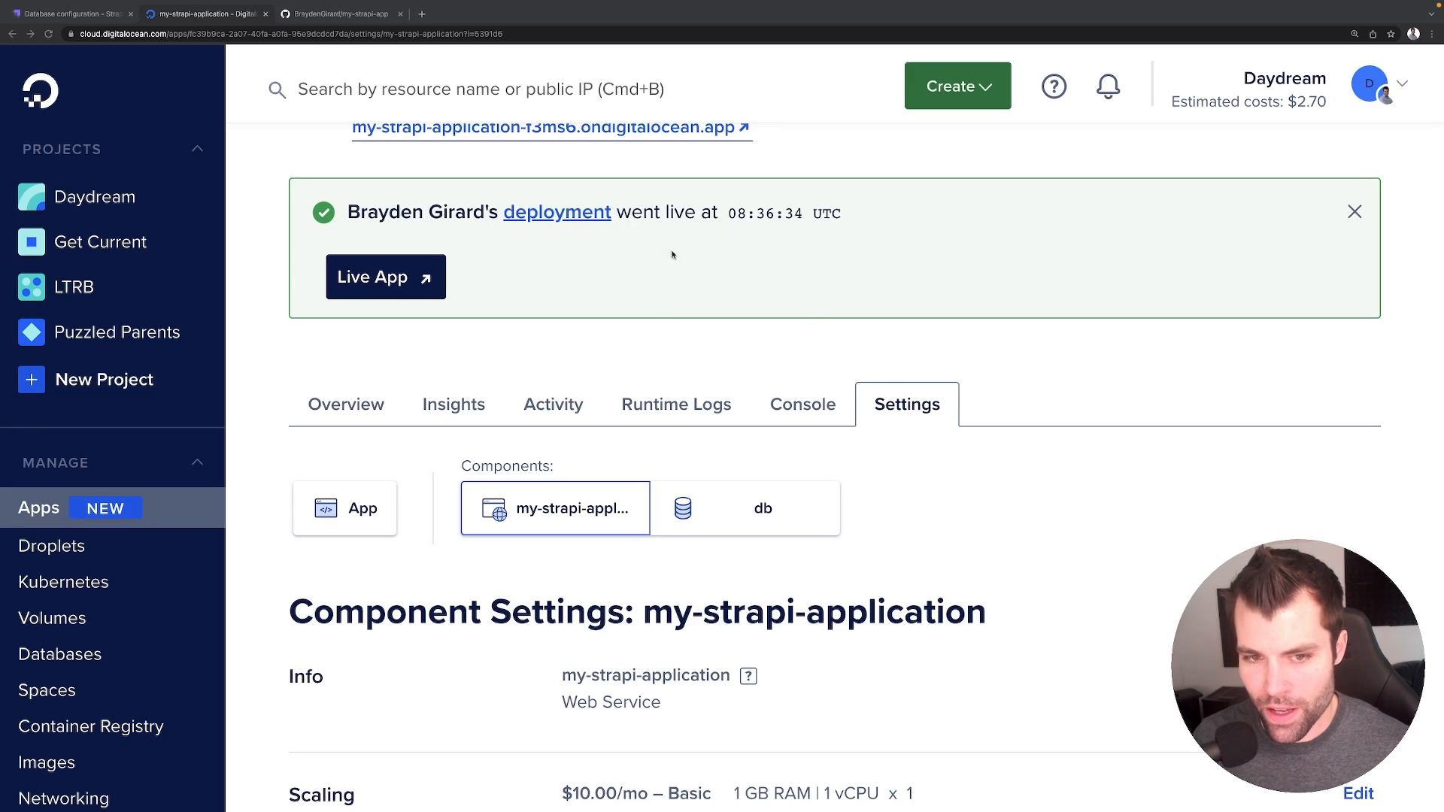
mouse_move(421, 307)
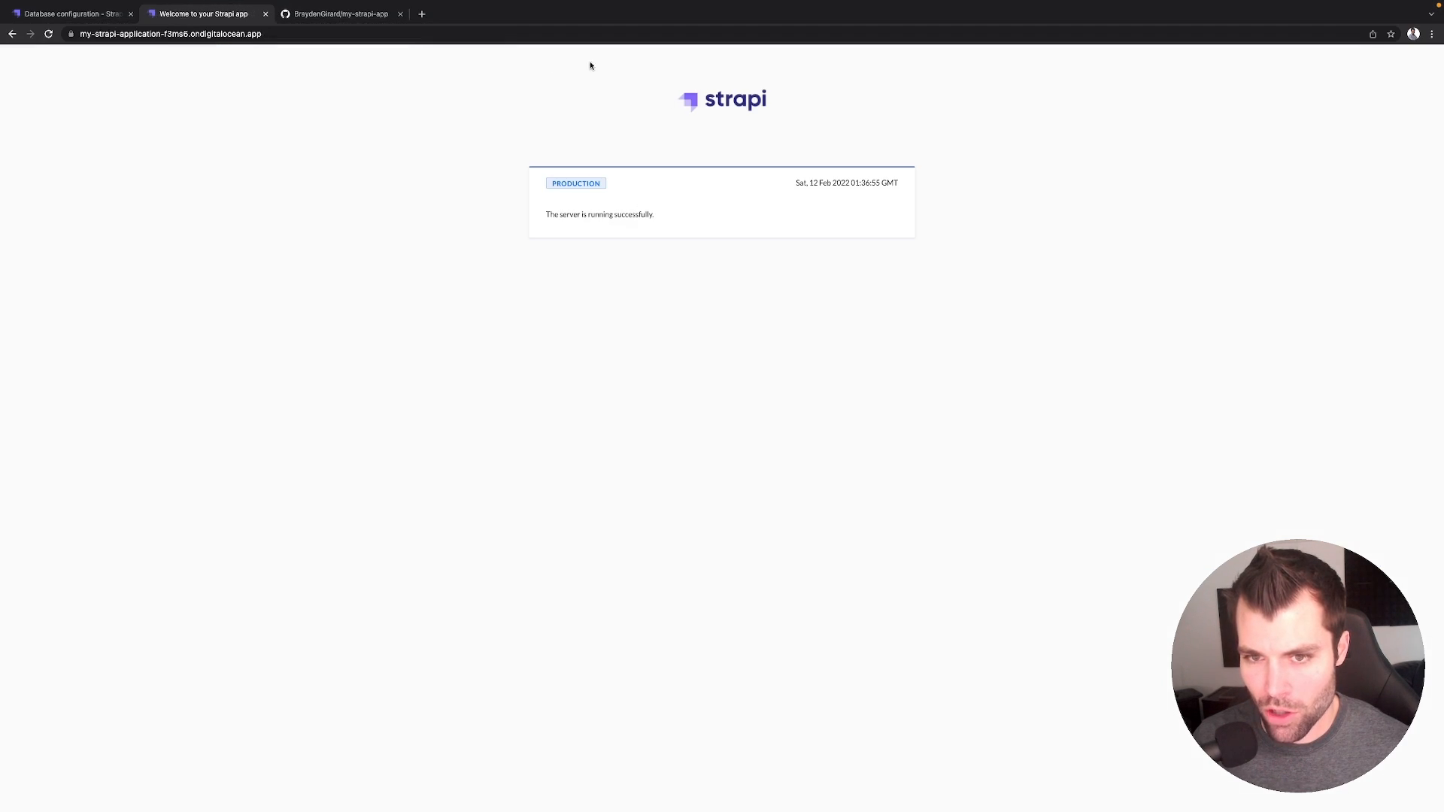
mouse_move(351, 54)
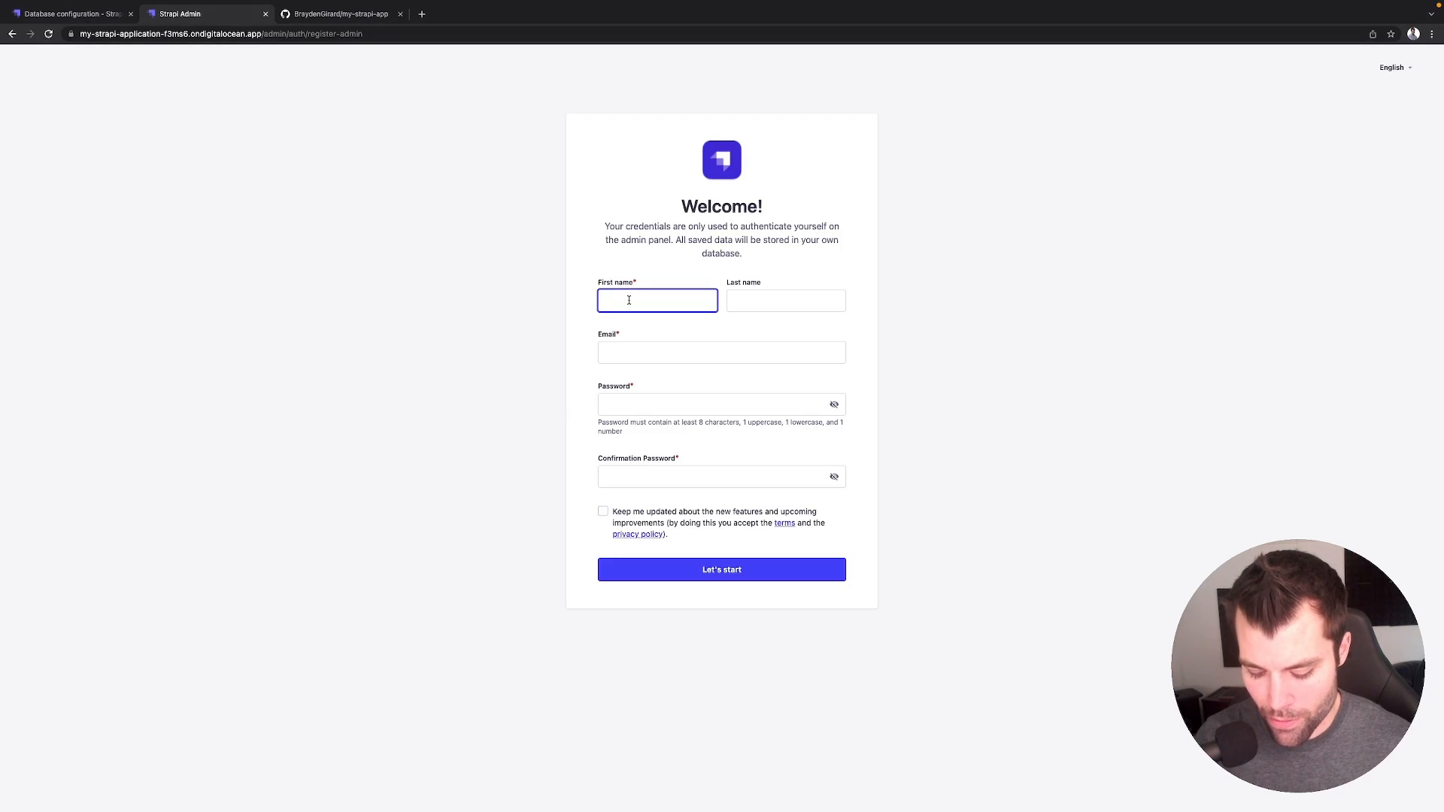
- Fill in the administrator's name (Girard), email and password and submit the registration
type("Girard")
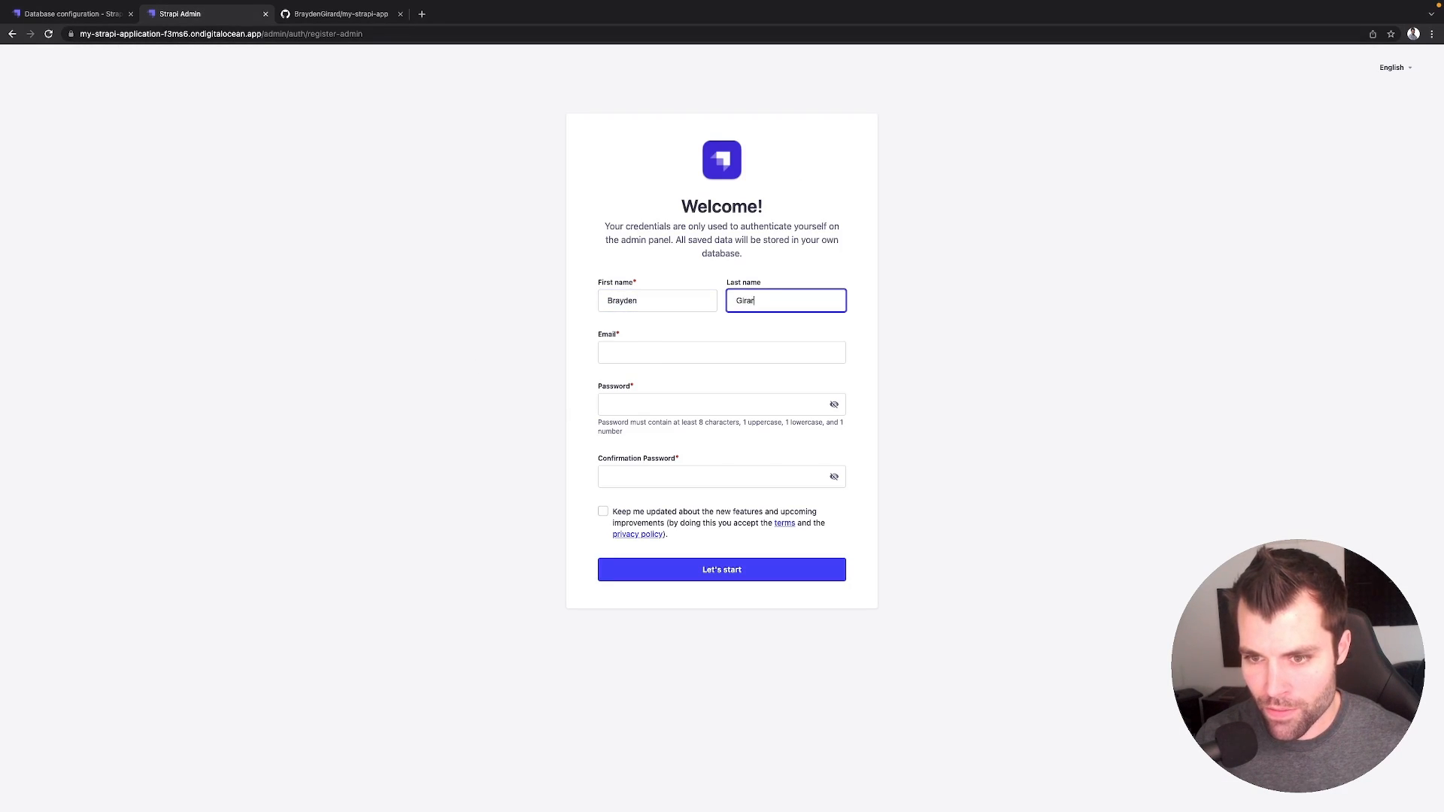
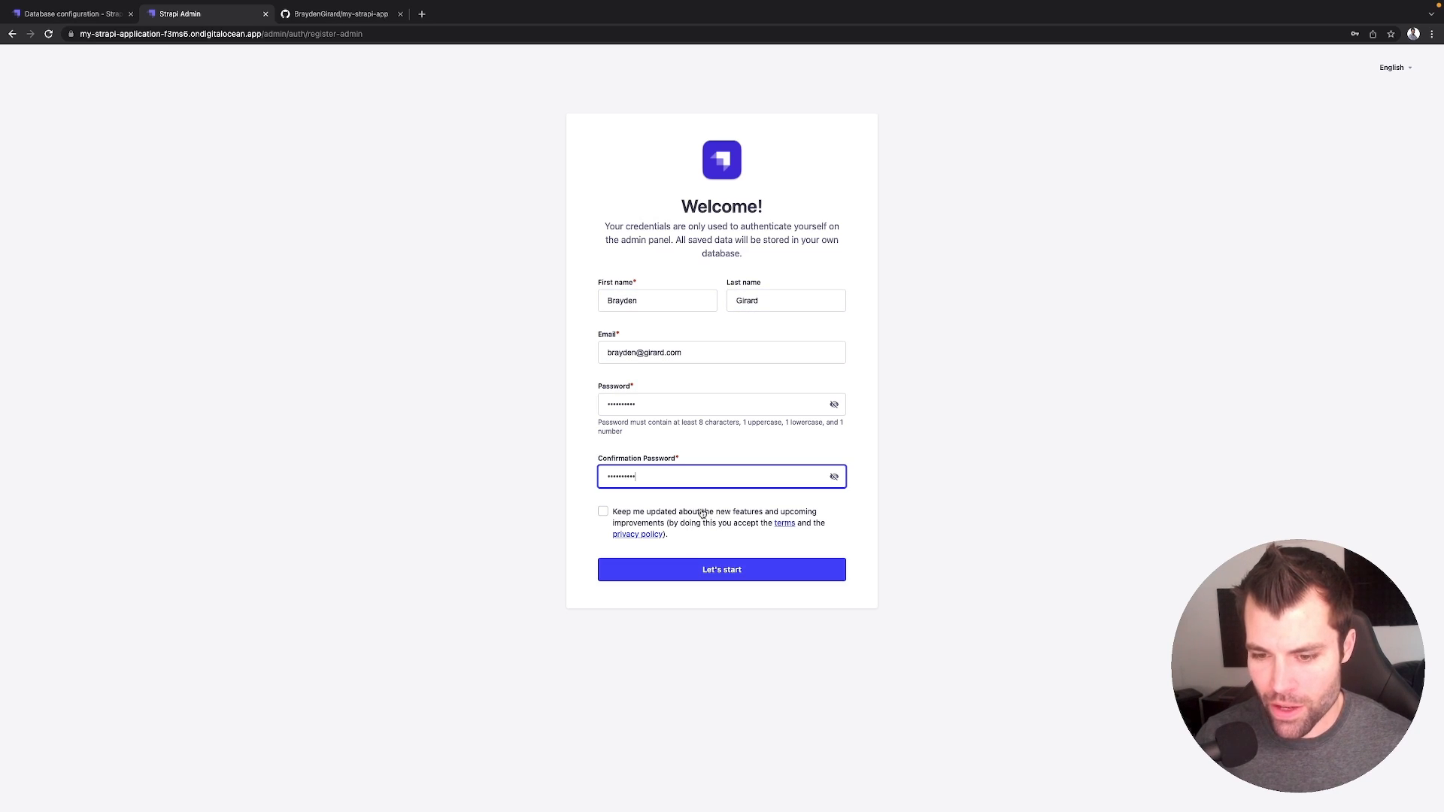
left_click(720, 569)
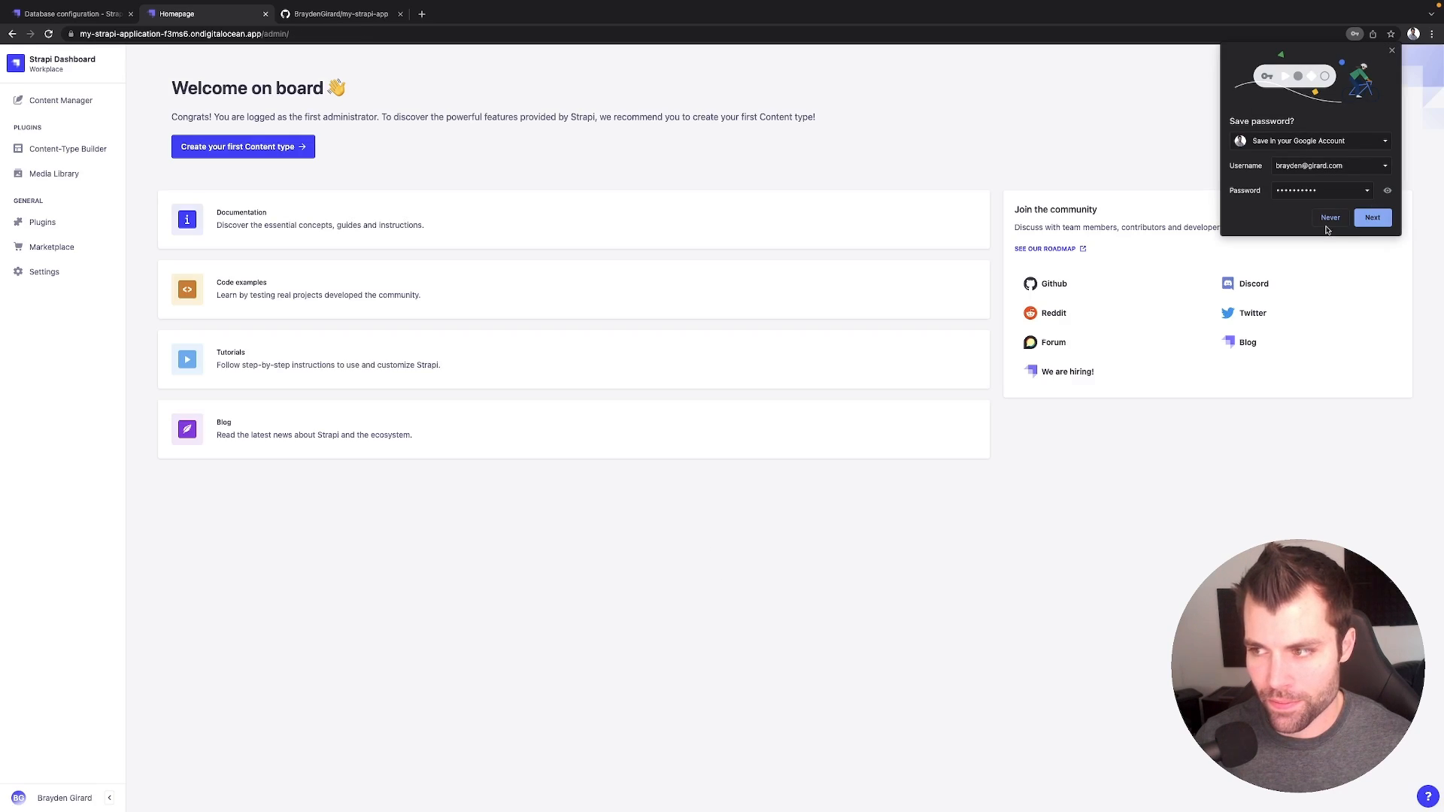
- Decline Chrome's offer to save the admin password, leaving the Welcome on board dashboard
left_click(1328, 216)
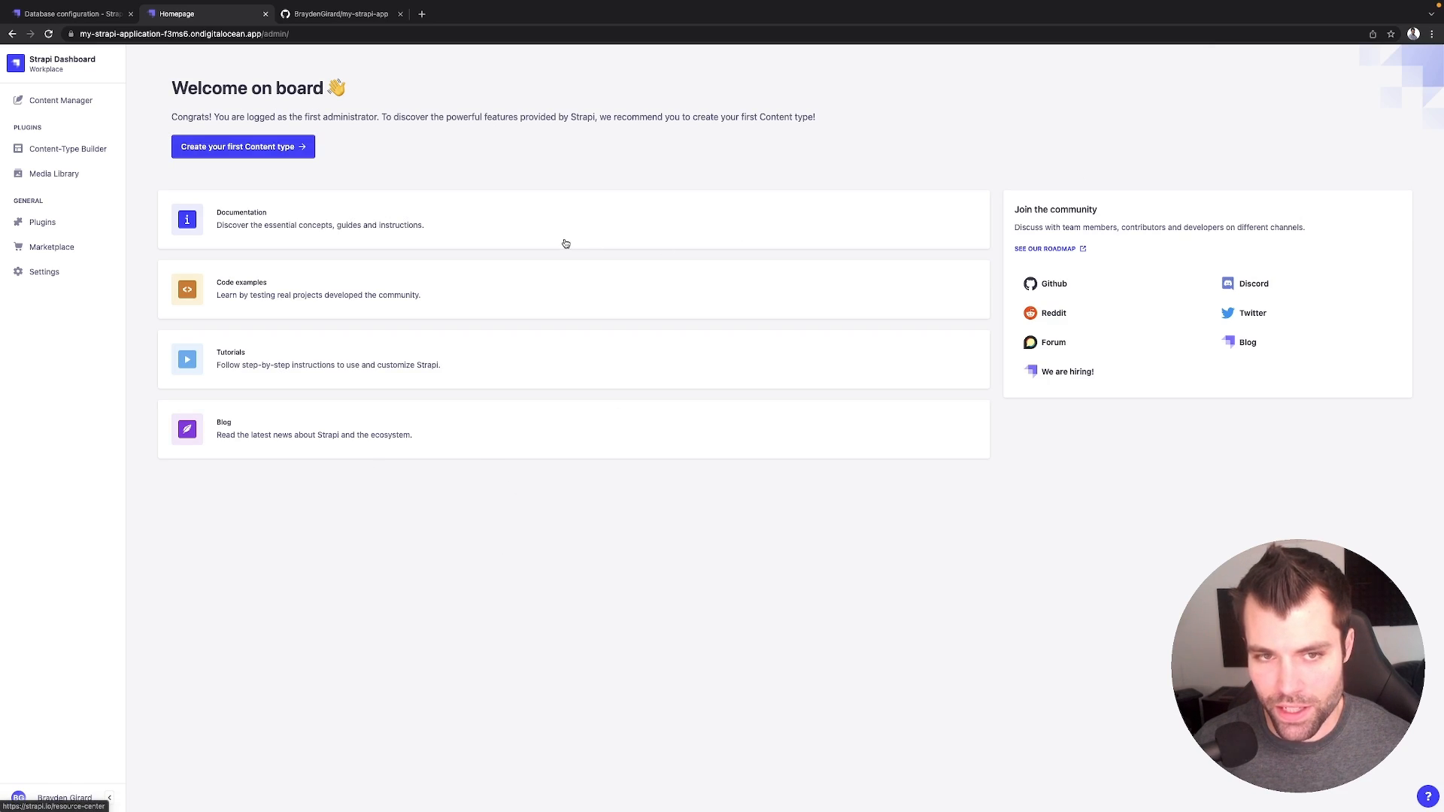
mouse_move(532, 271)
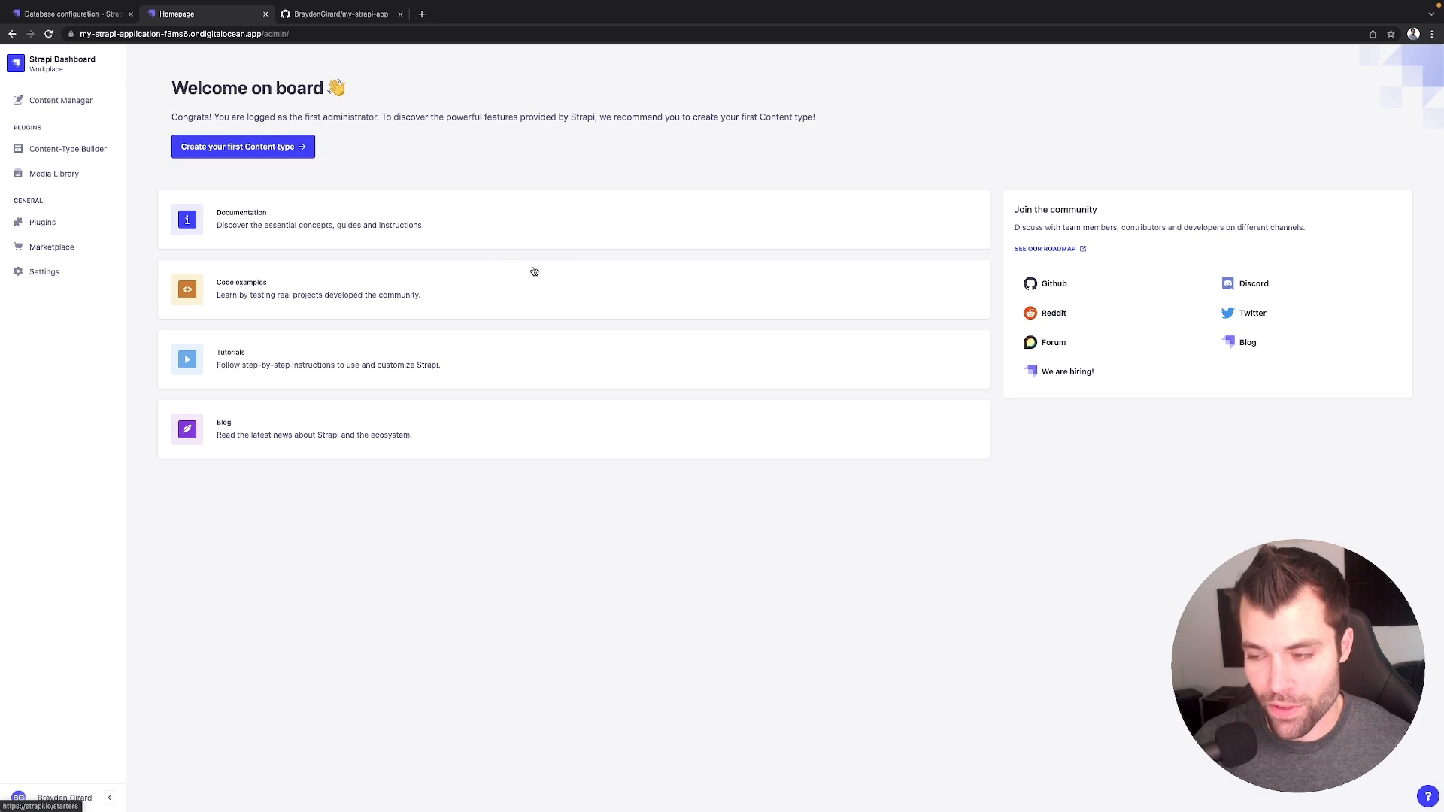
mouse_move(561, 170)
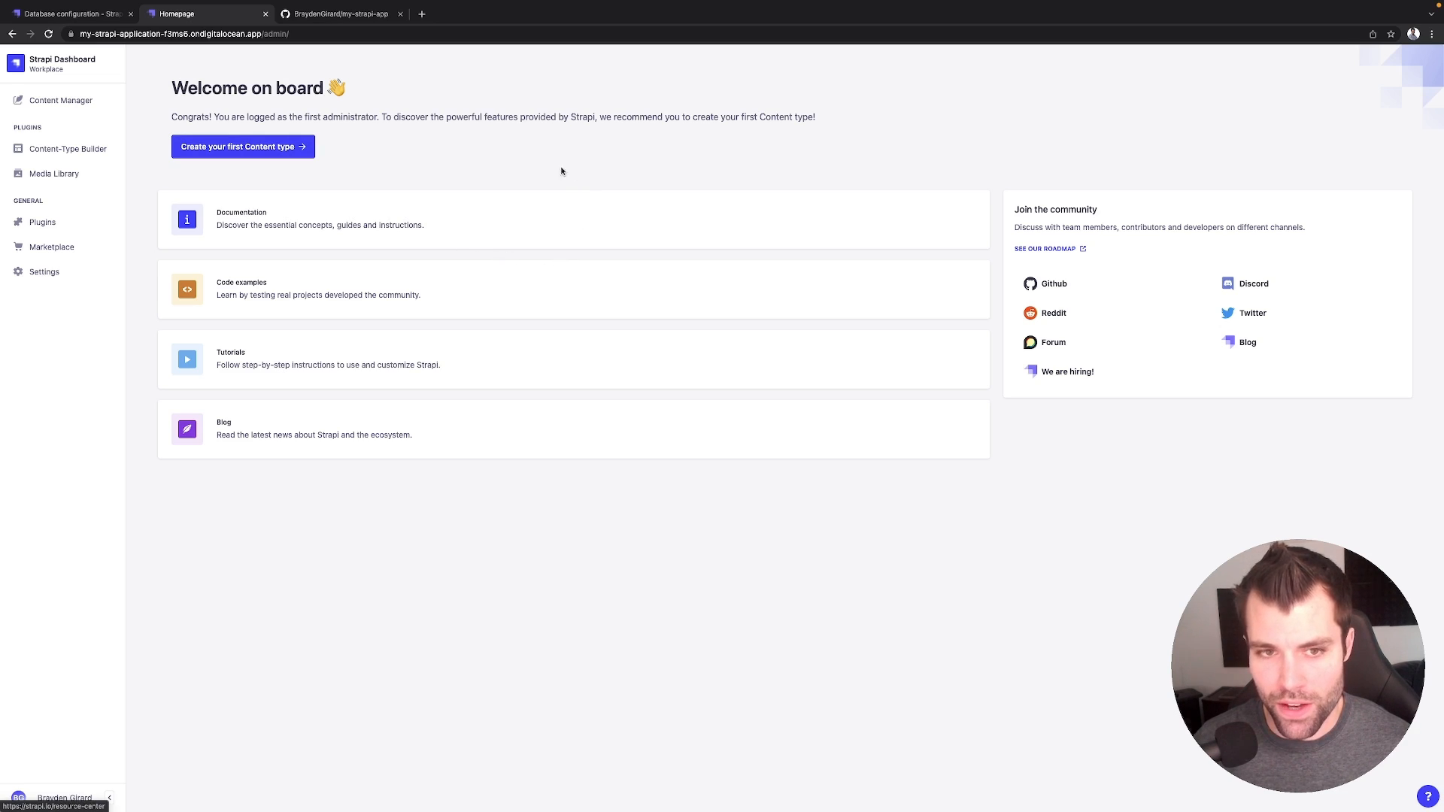
mouse_move(424, 251)
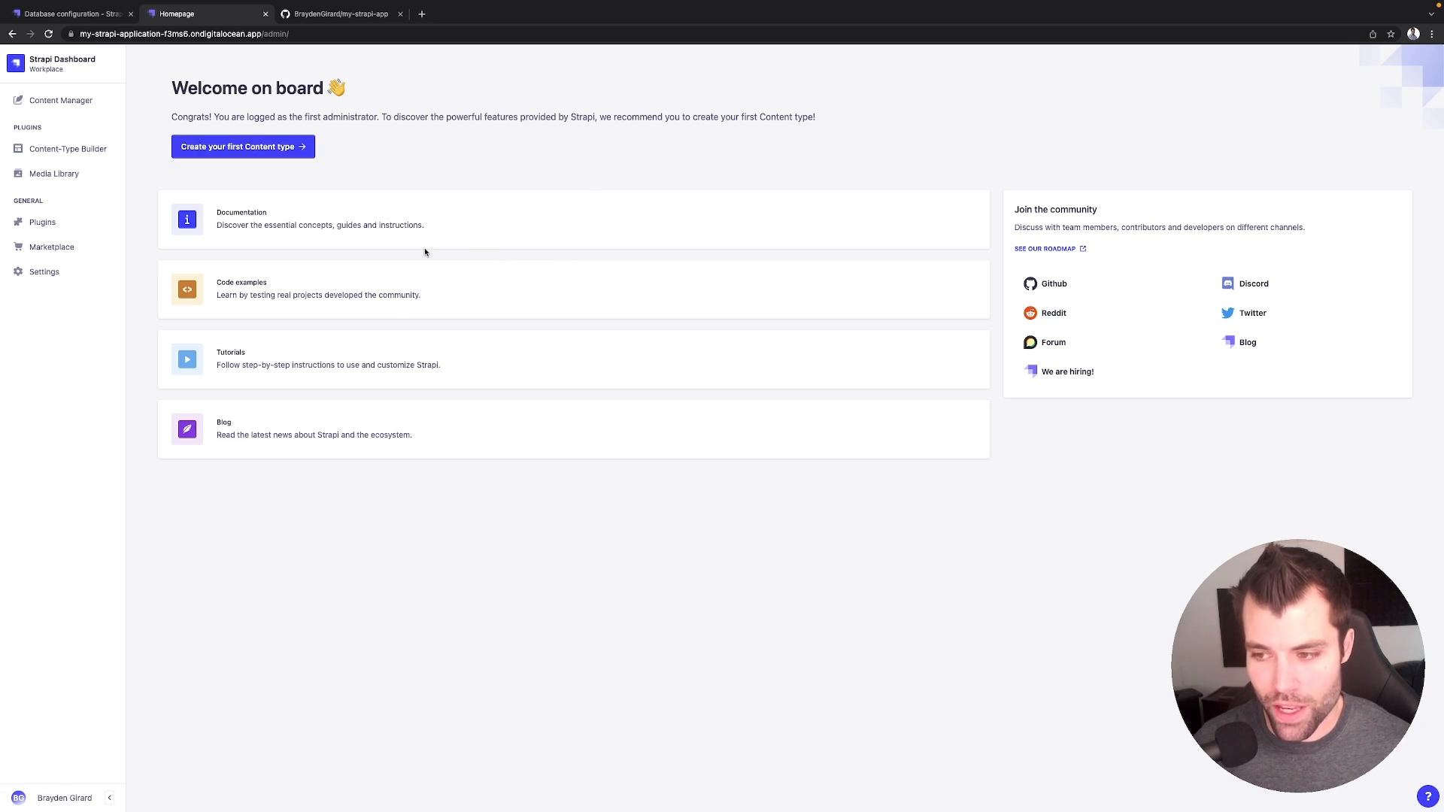
mouse_move(457, 268)
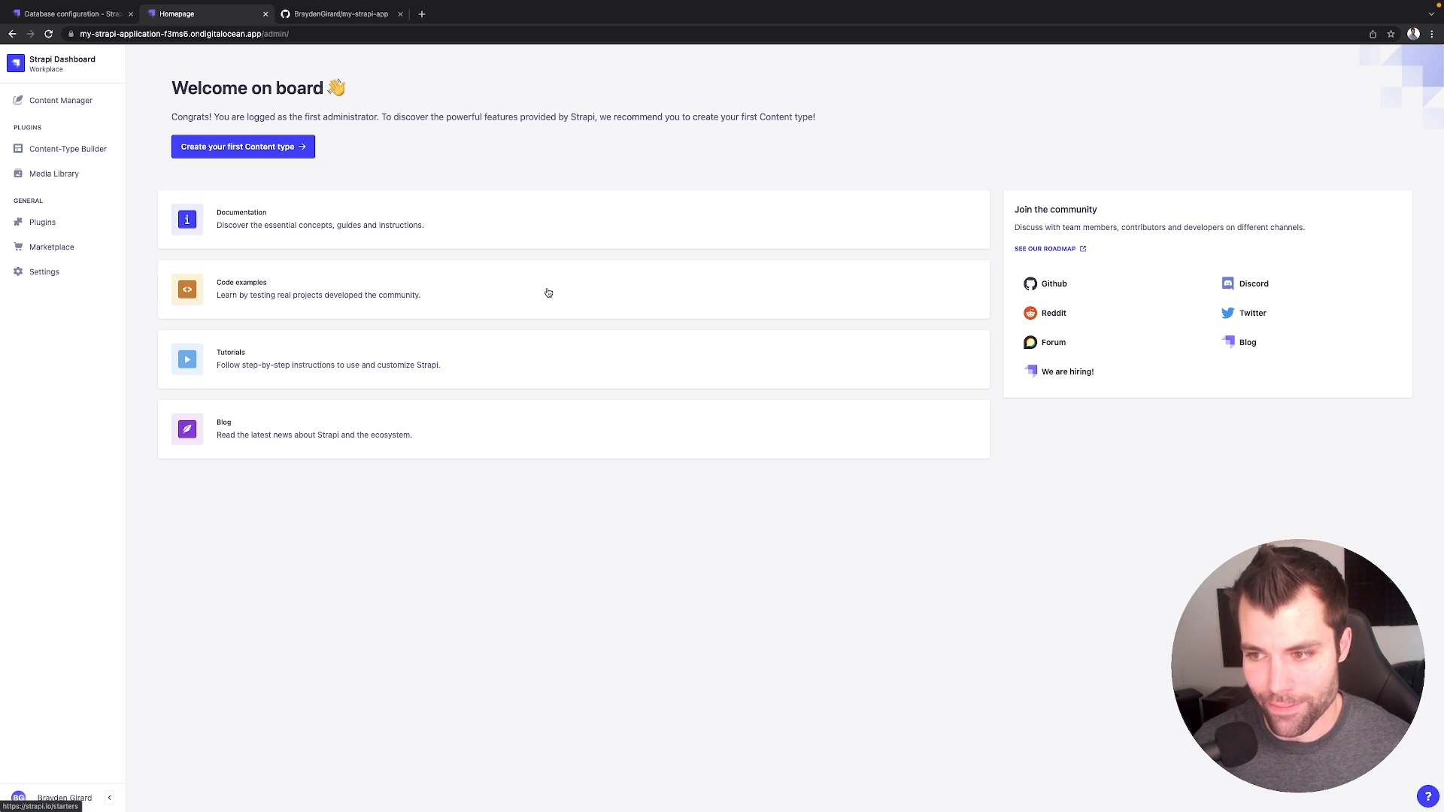
mouse_move(580, 296)
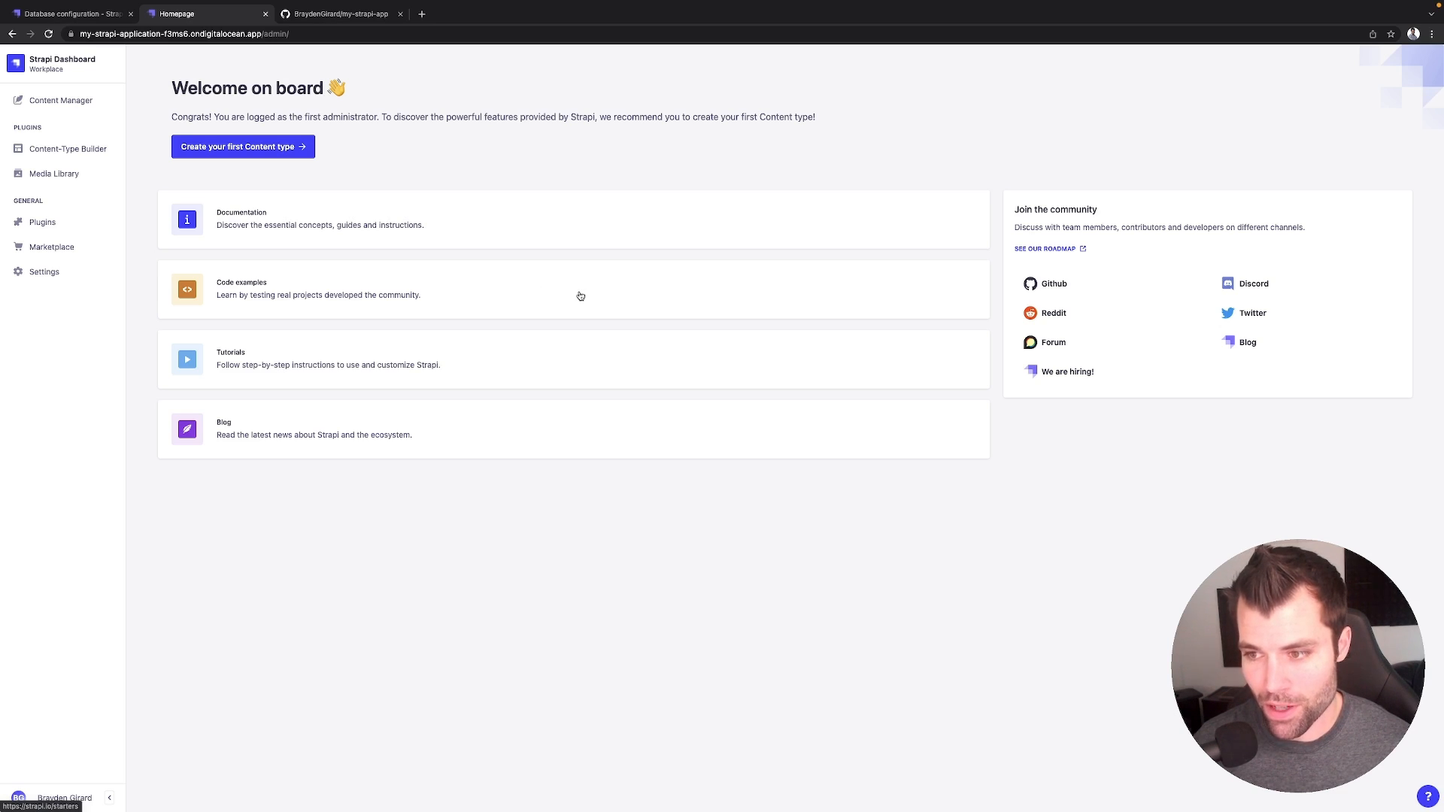